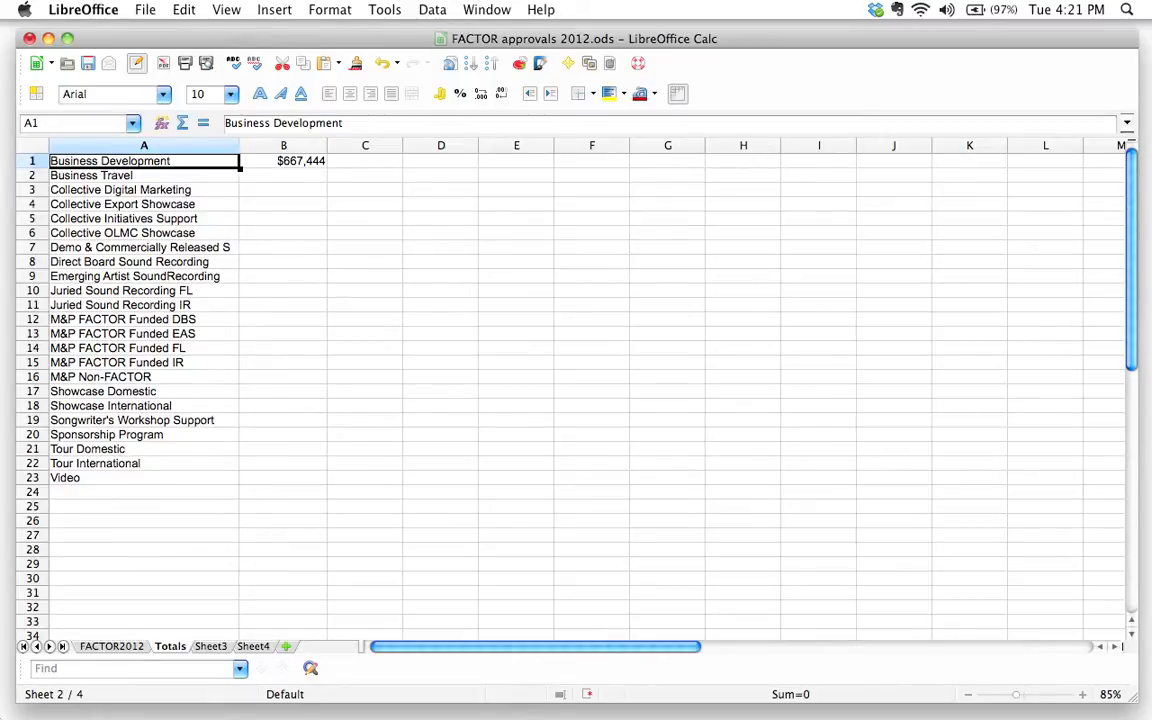
pyautogui.moveTo(245, 234)
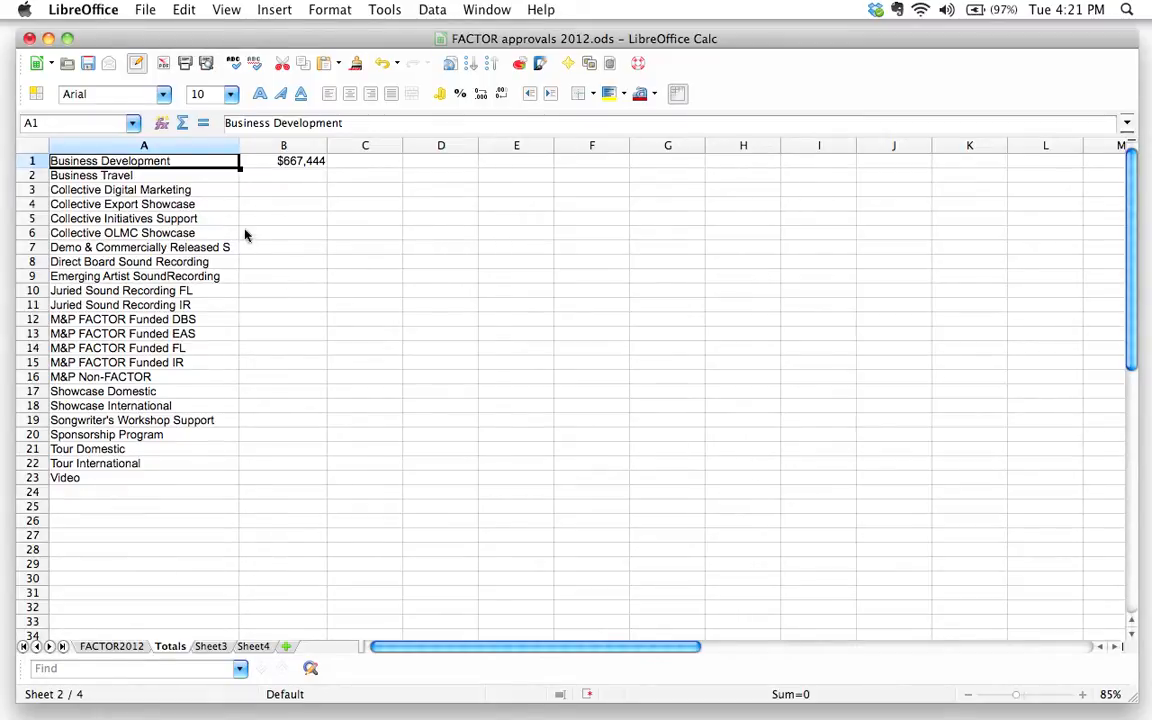
pyautogui.moveTo(195, 347)
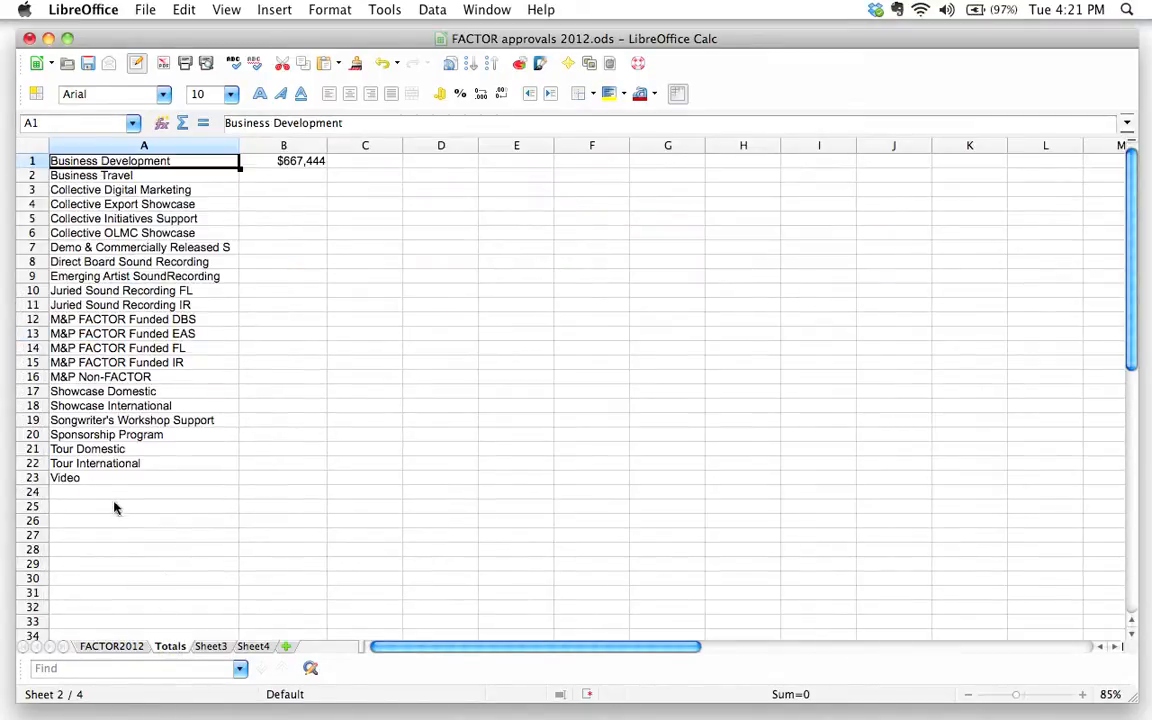
# Inspect B1's SUMIF formula, the Business Development and Business Travel labels, and B2's empty total
pyautogui.click(283, 161)
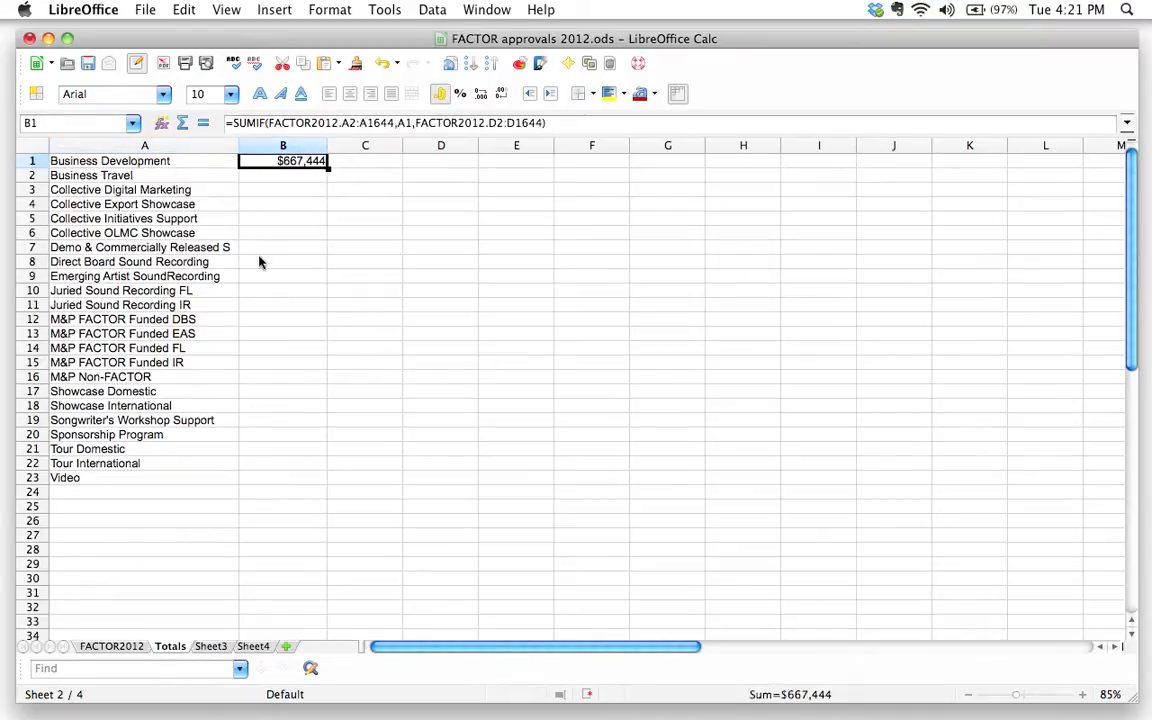
pyautogui.moveTo(278, 232)
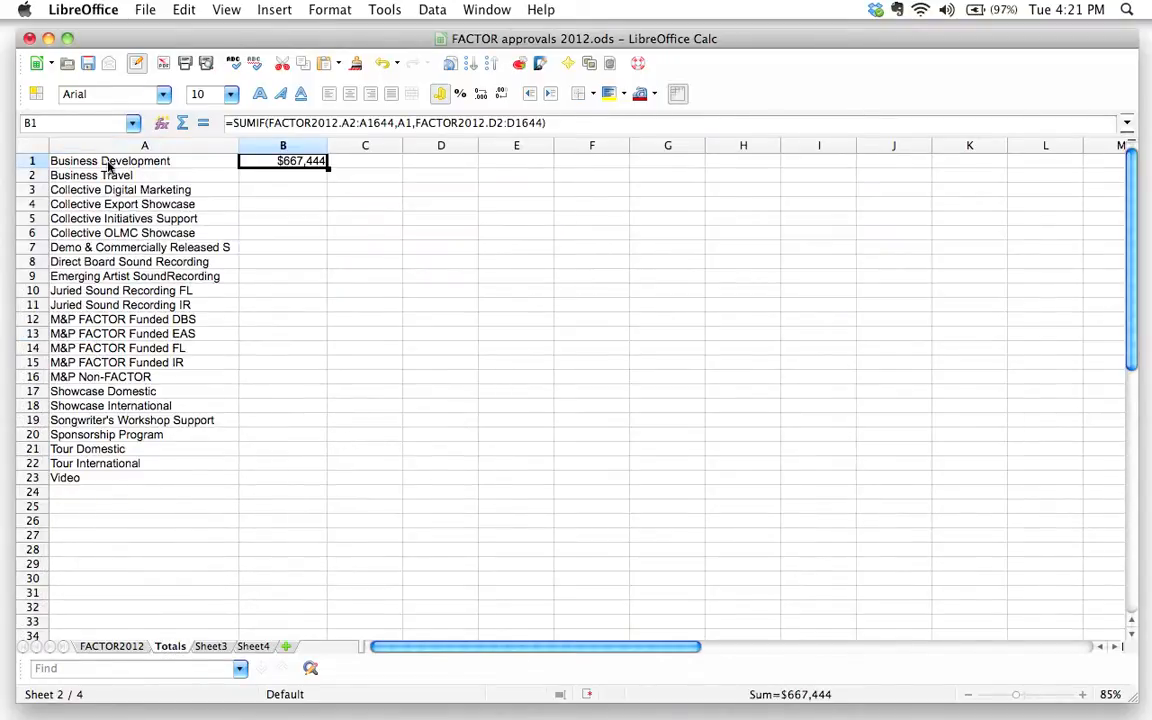
pyautogui.moveTo(165, 165)
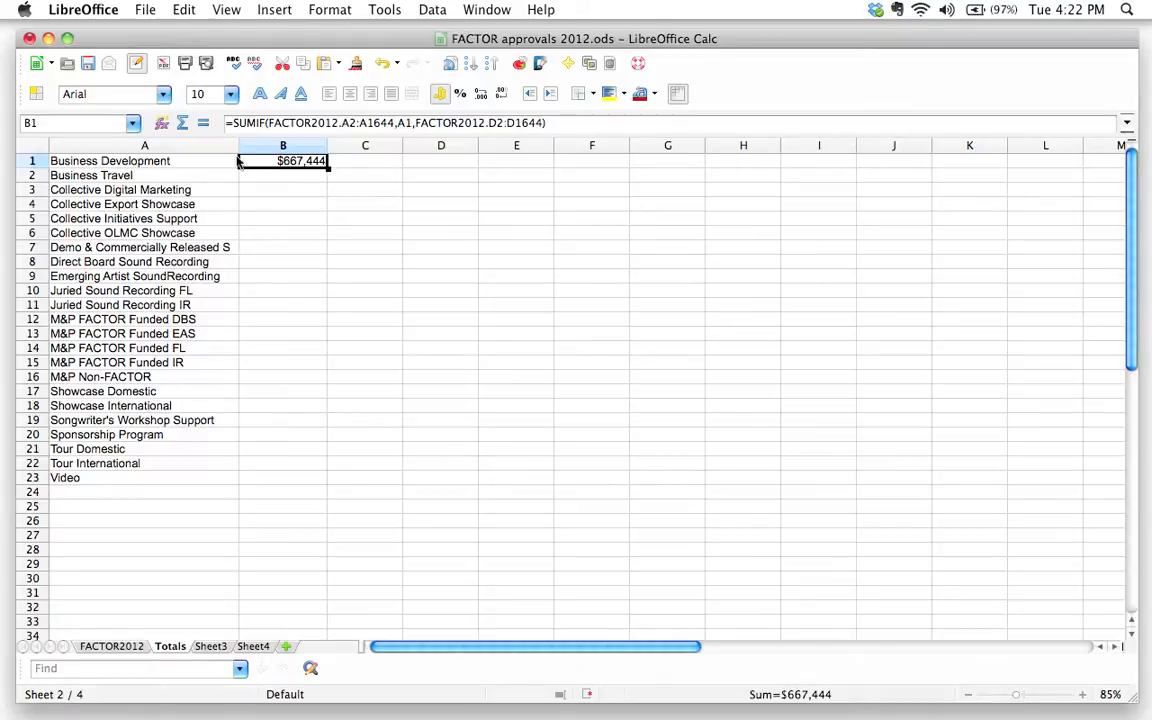
pyautogui.moveTo(293, 168)
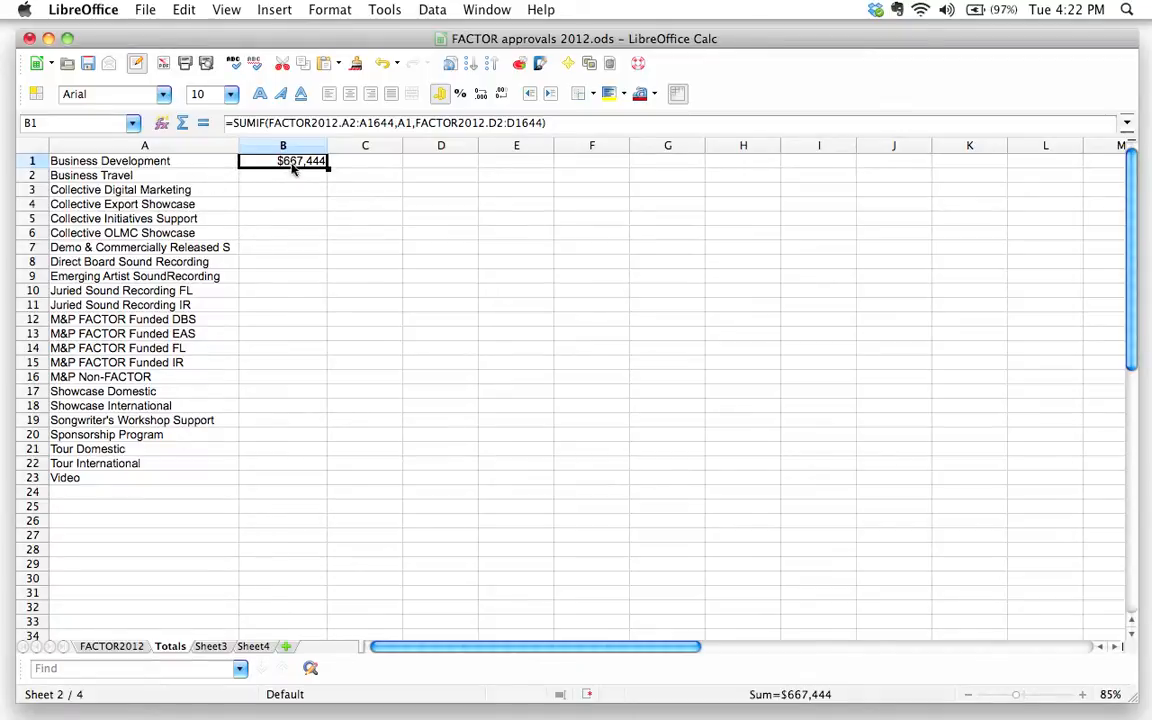
pyautogui.click(110, 161)
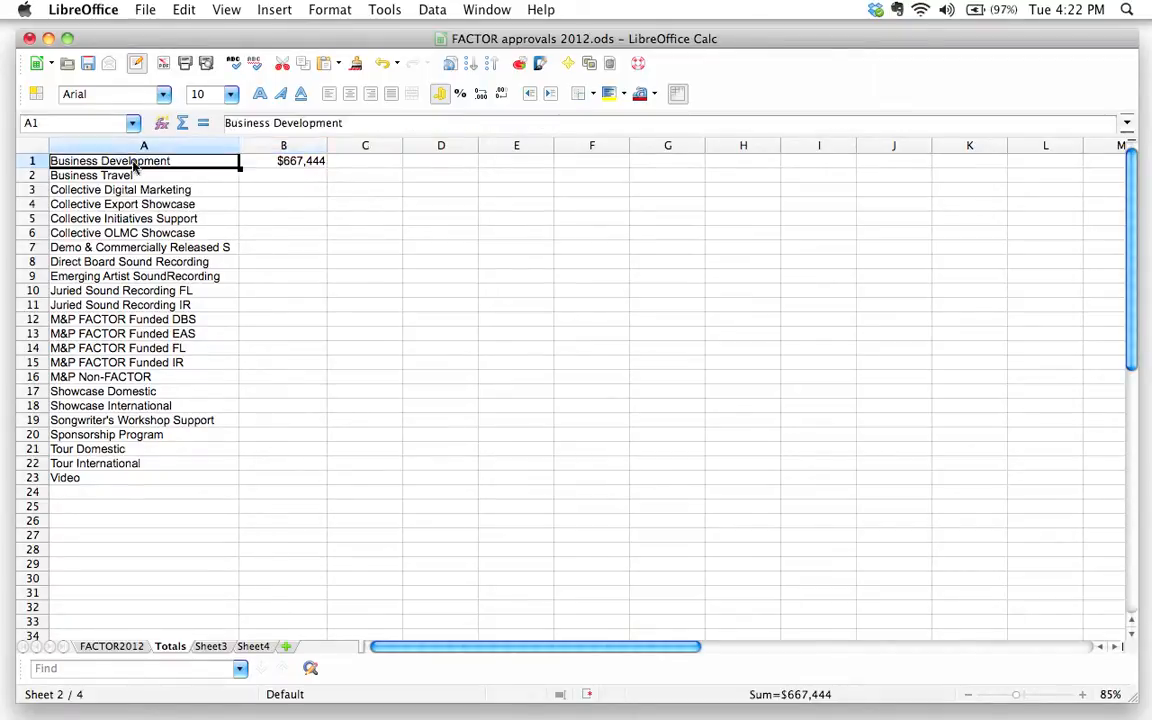
pyautogui.click(143, 175)
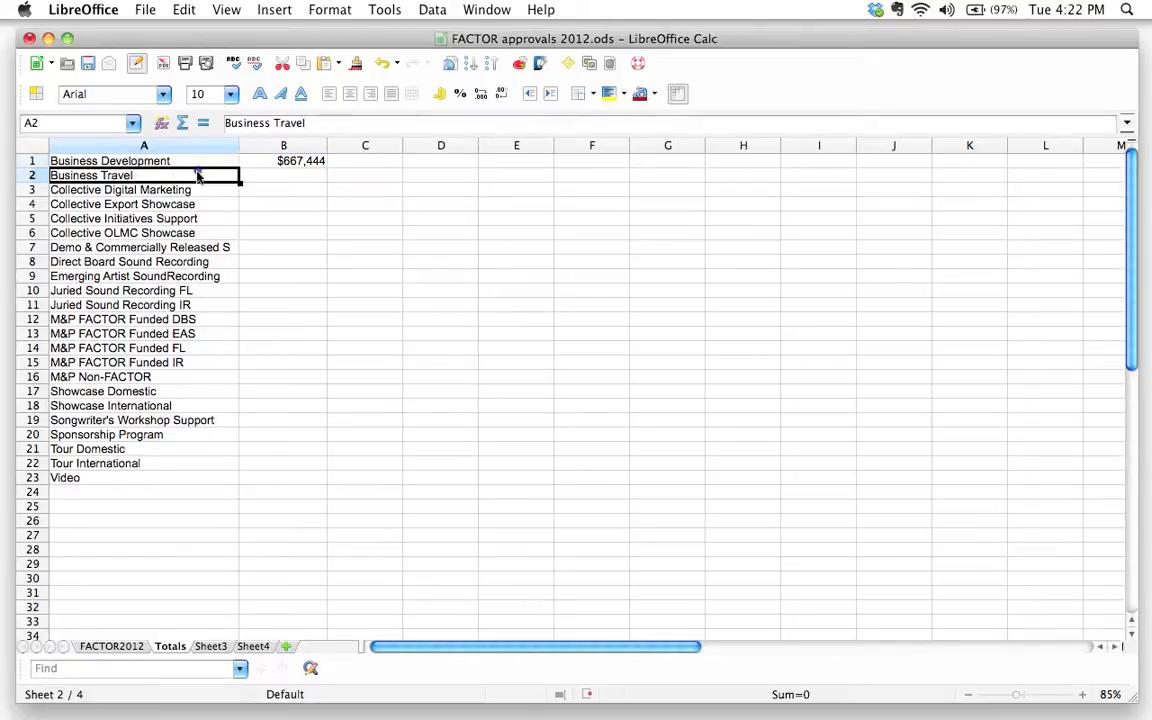
pyautogui.moveTo(158, 687)
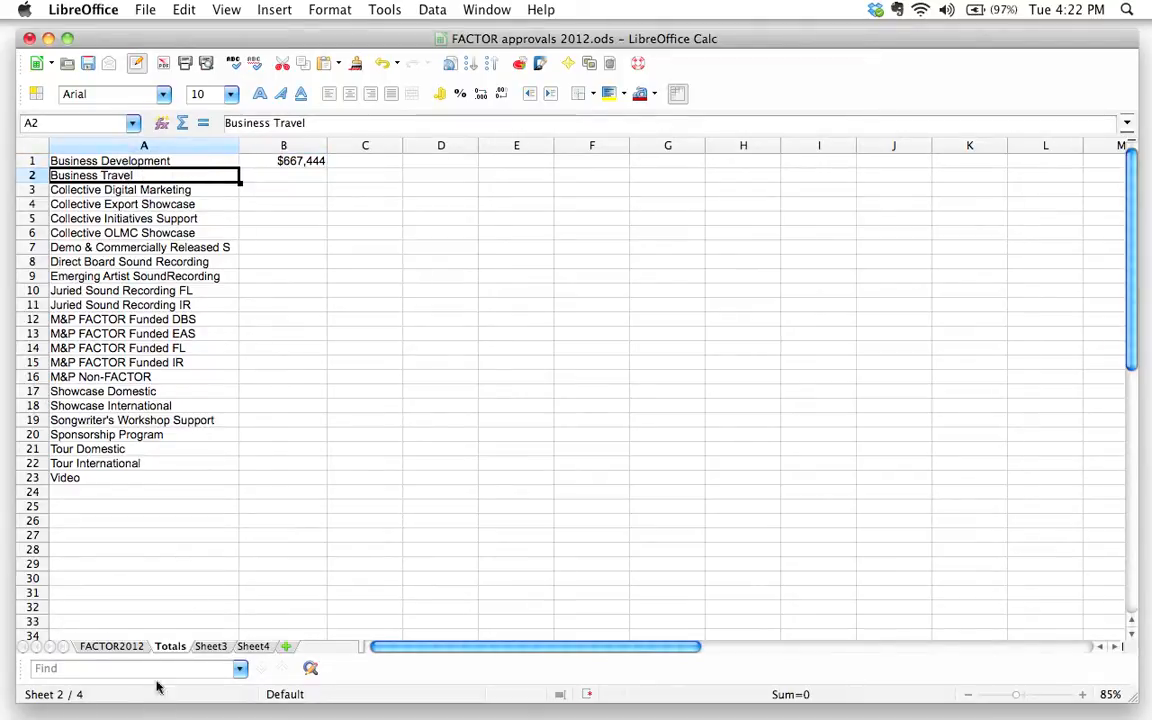
pyautogui.click(283, 175)
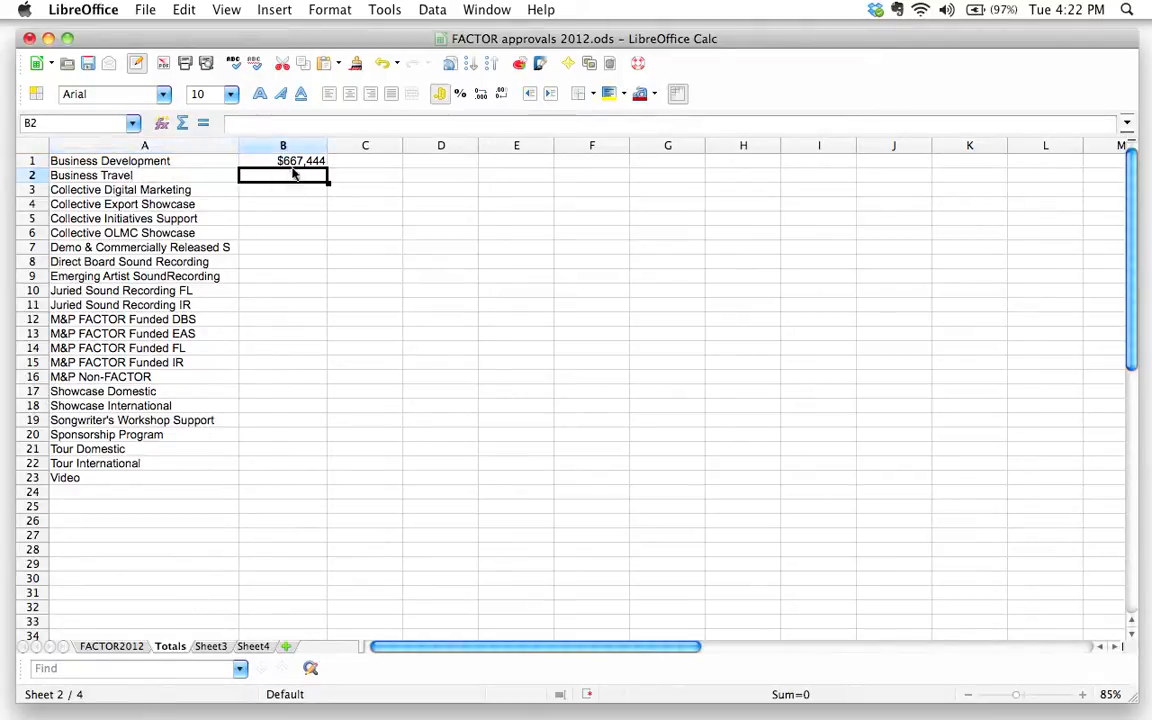
# Fill B1's SUMIF formula down column B through row 23
pyautogui.click(283, 160)
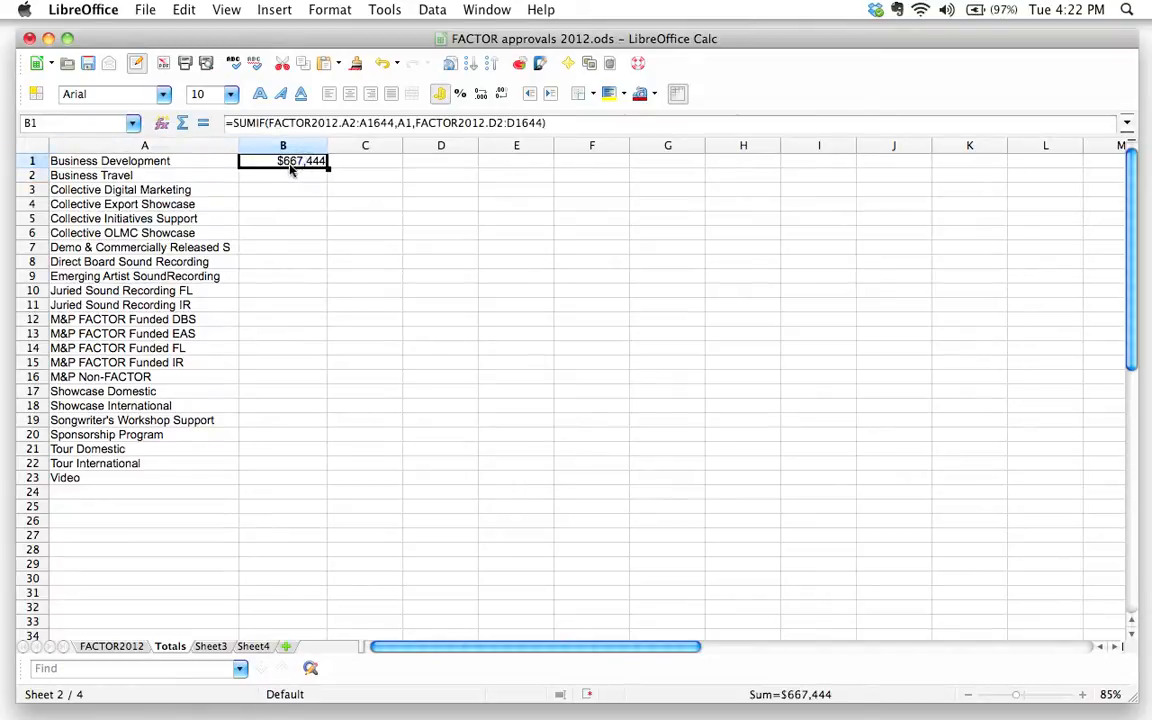
pyautogui.click(282, 175)
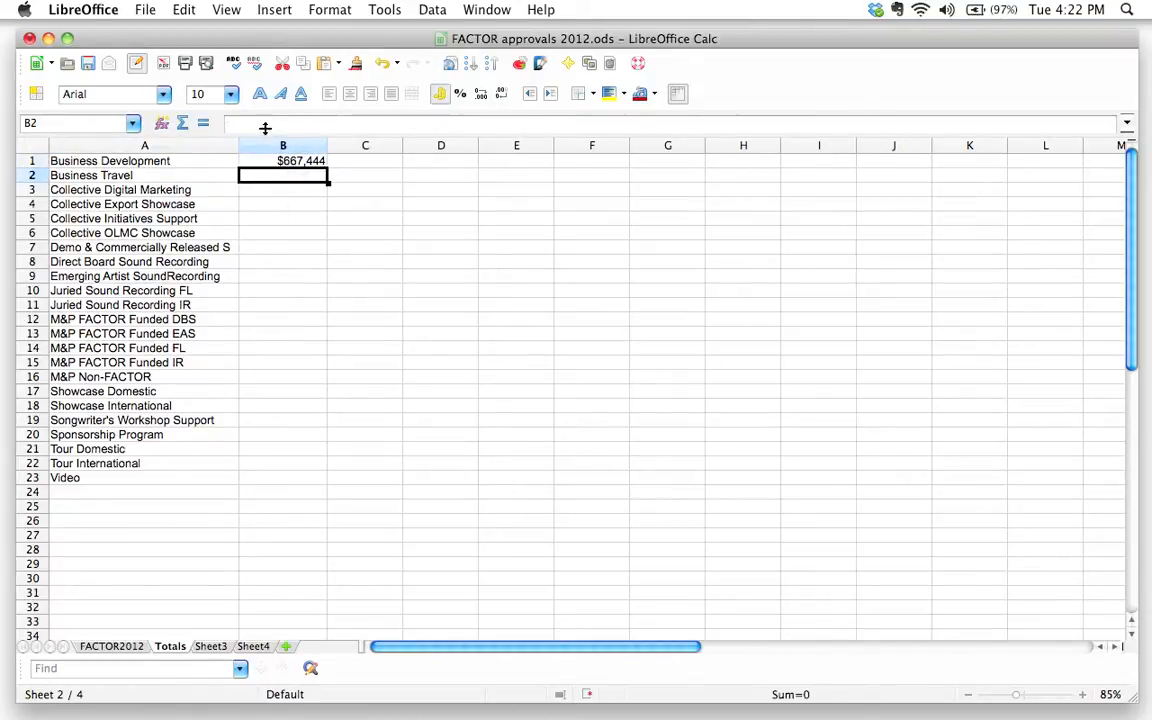
pyautogui.moveTo(280, 464)
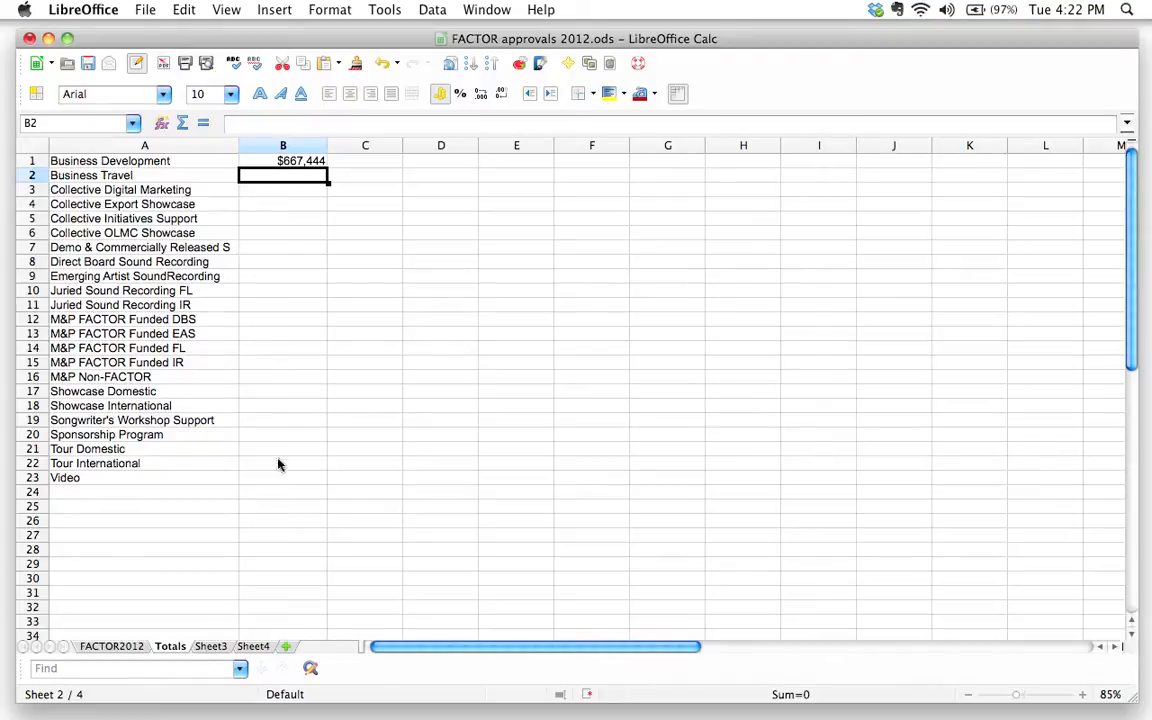
pyautogui.click(283, 160)
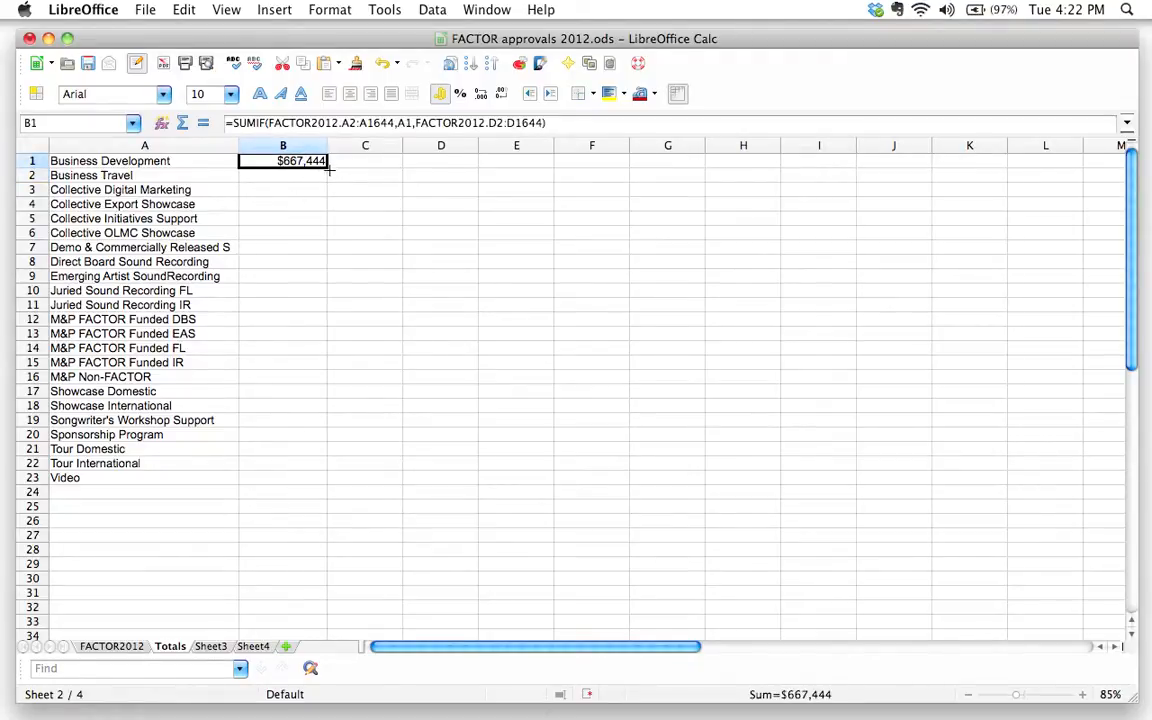
pyautogui.moveTo(349, 173)
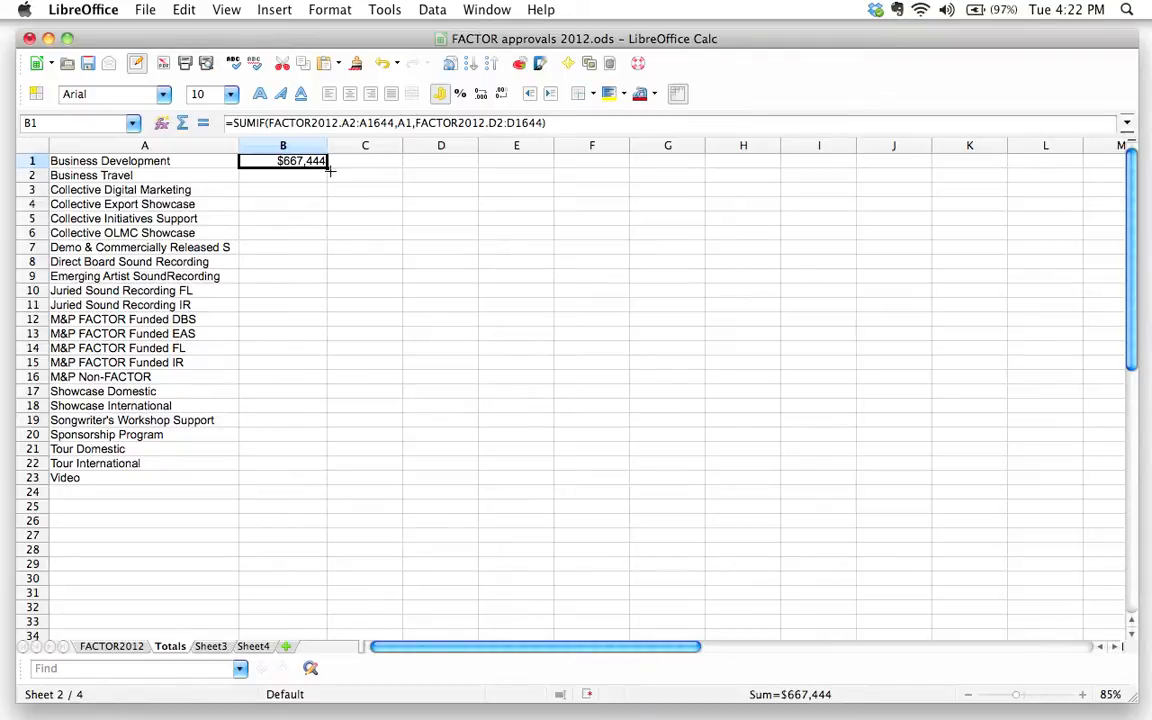
pyautogui.moveTo(300, 167); pyautogui.dragTo(283, 440)
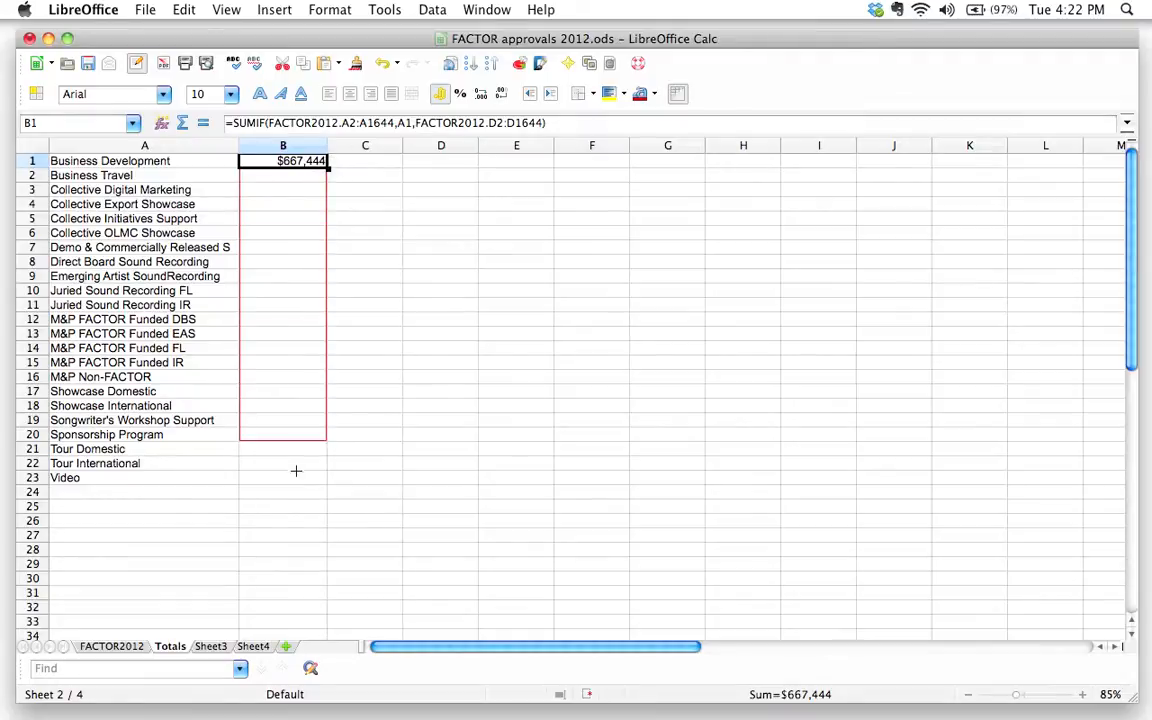
pyautogui.moveTo(300, 161); pyautogui.dragTo(300, 478)
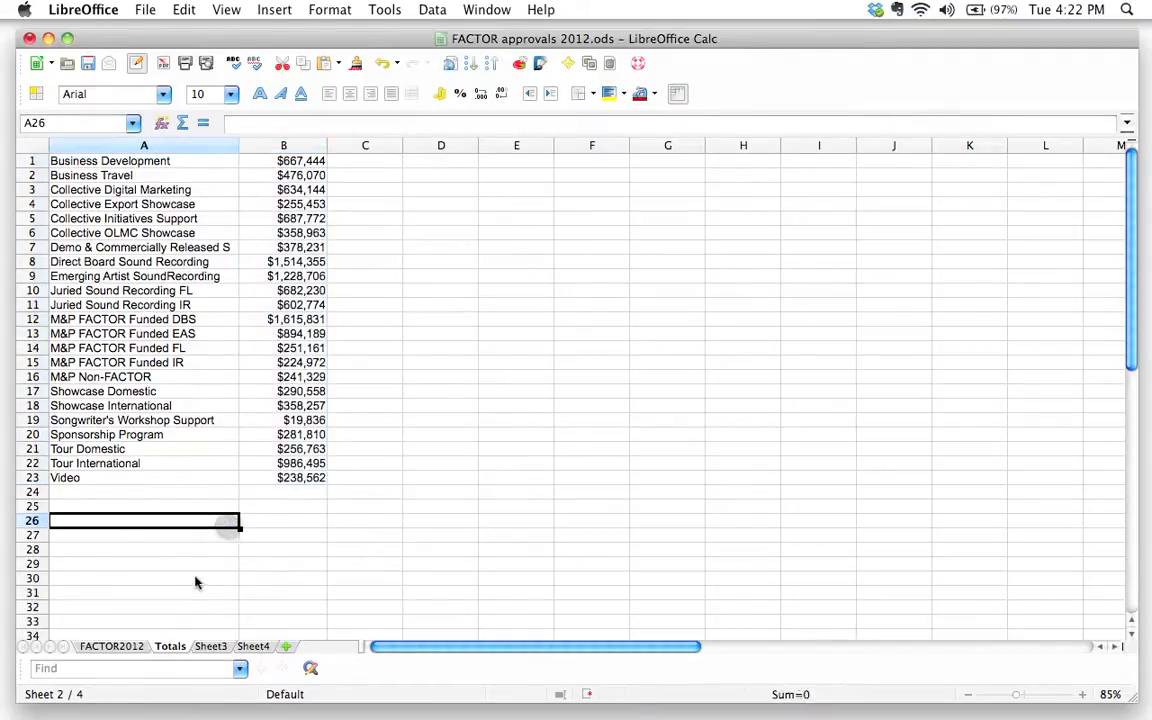
pyautogui.moveTo(120, 450)
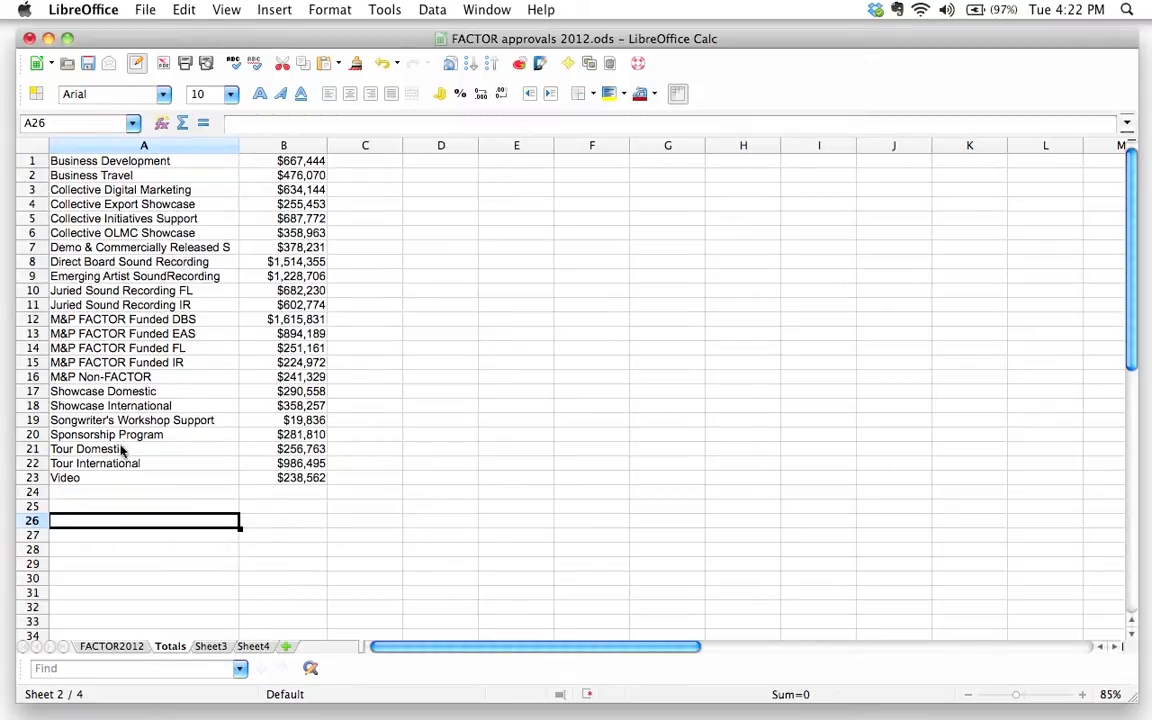
pyautogui.moveTo(262, 602)
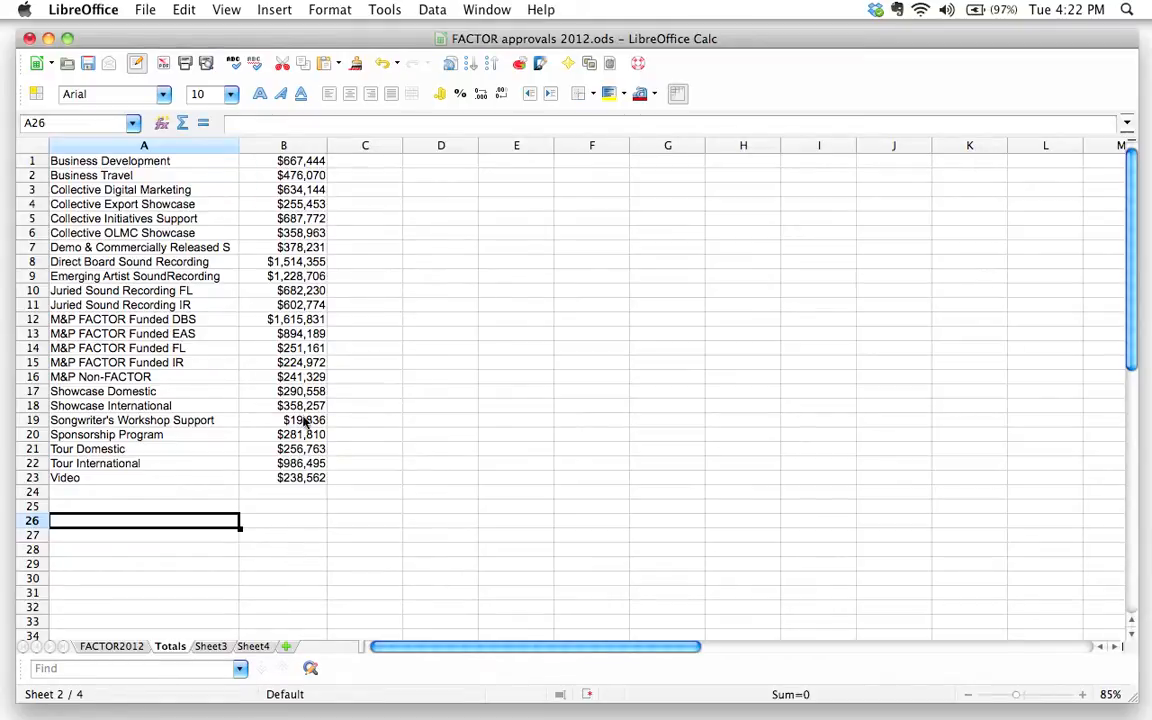
pyautogui.moveTo(296, 503)
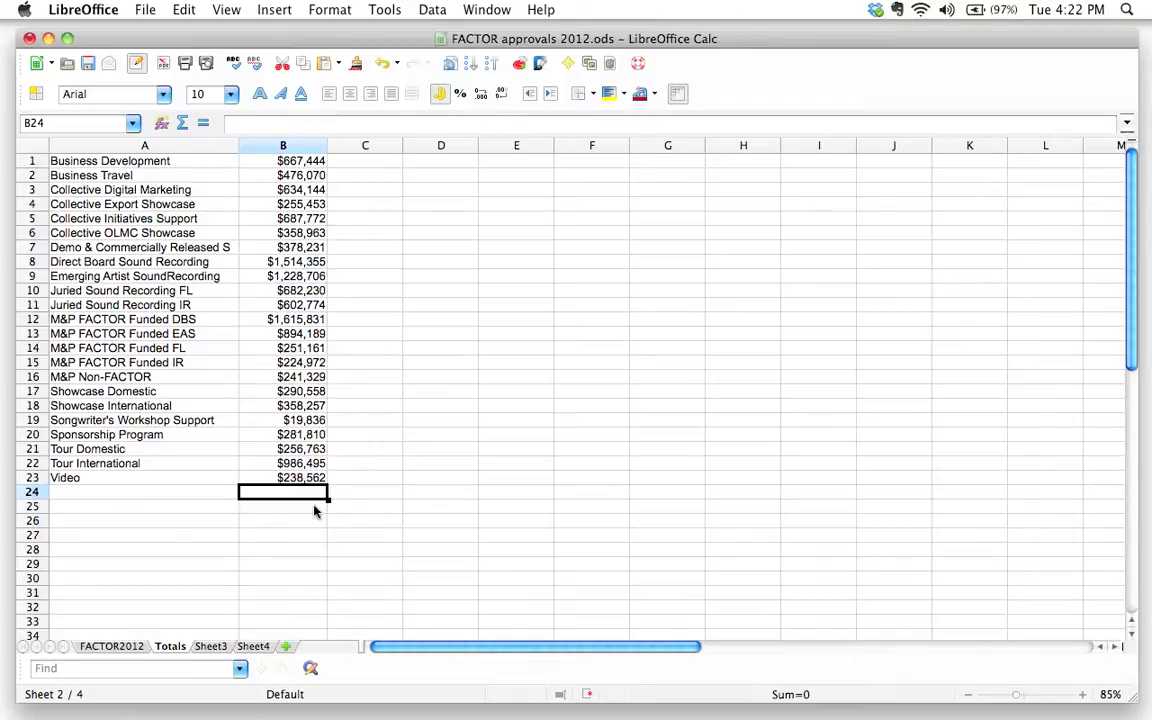
pyautogui.moveTo(225, 608)
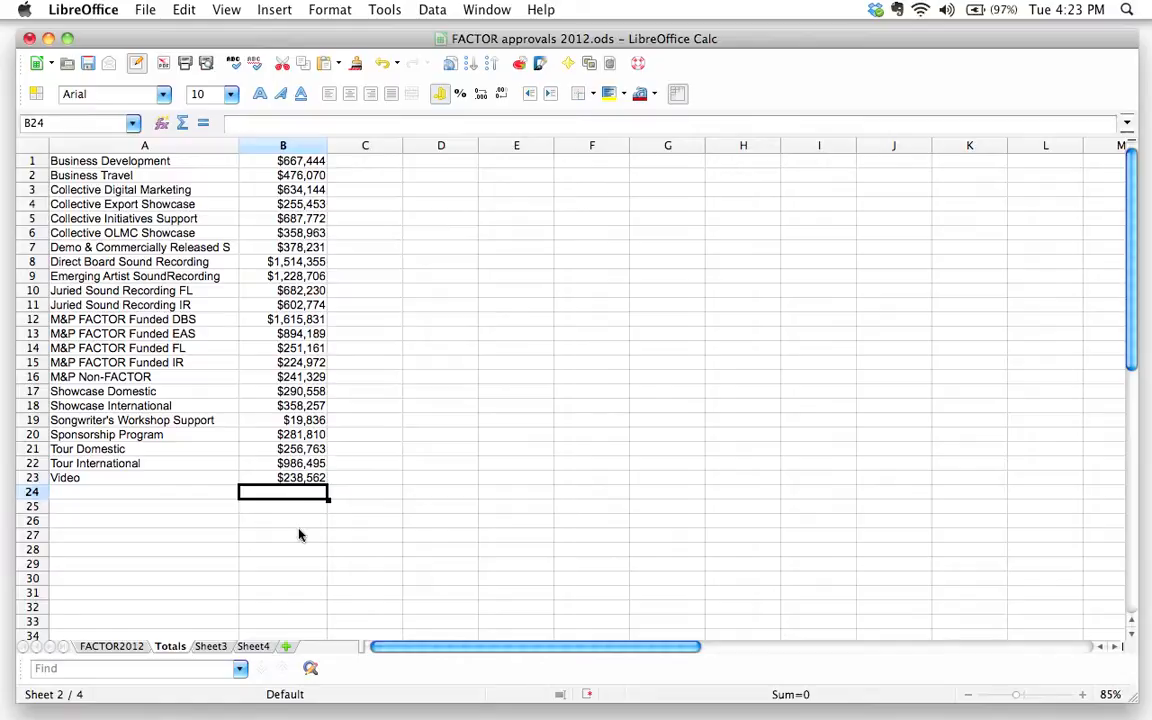
pyautogui.moveTo(300, 333)
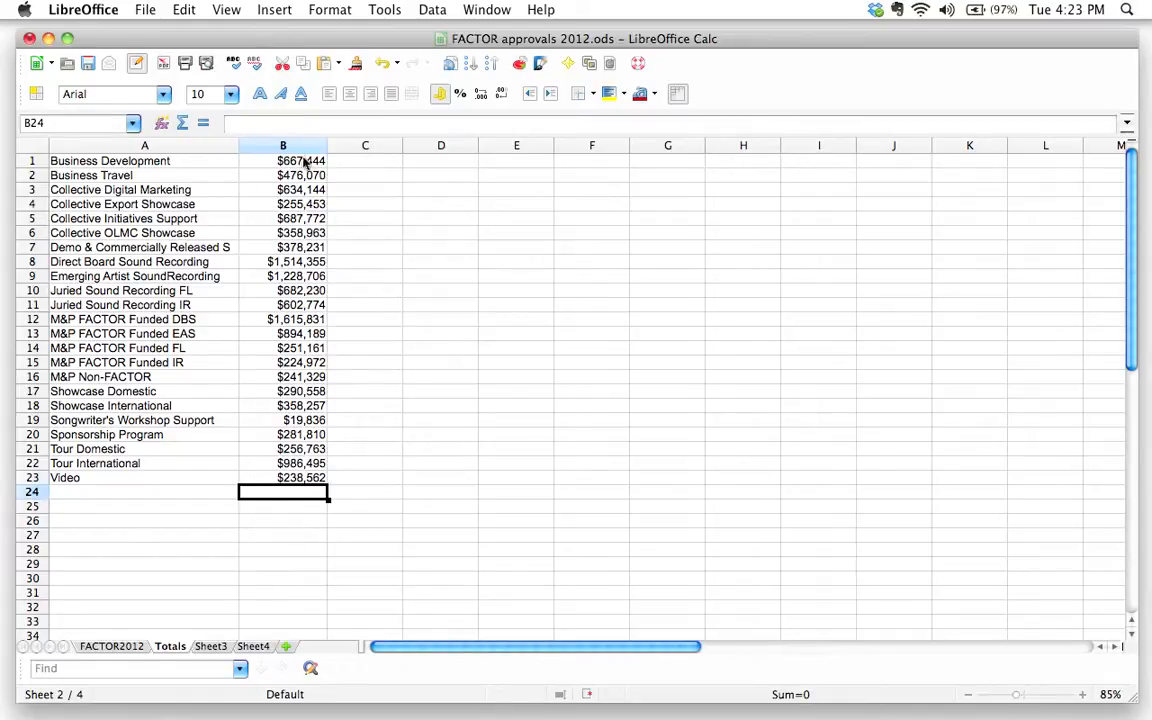
pyautogui.moveTo(296, 324)
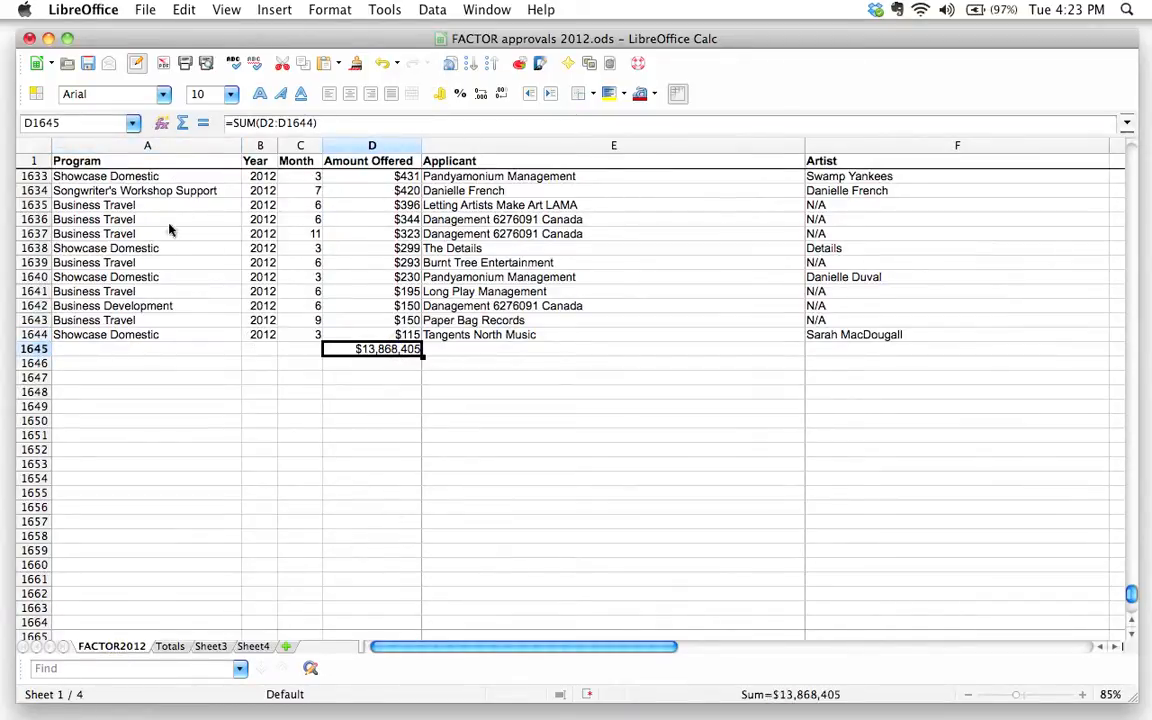
pyautogui.moveTo(375, 362)
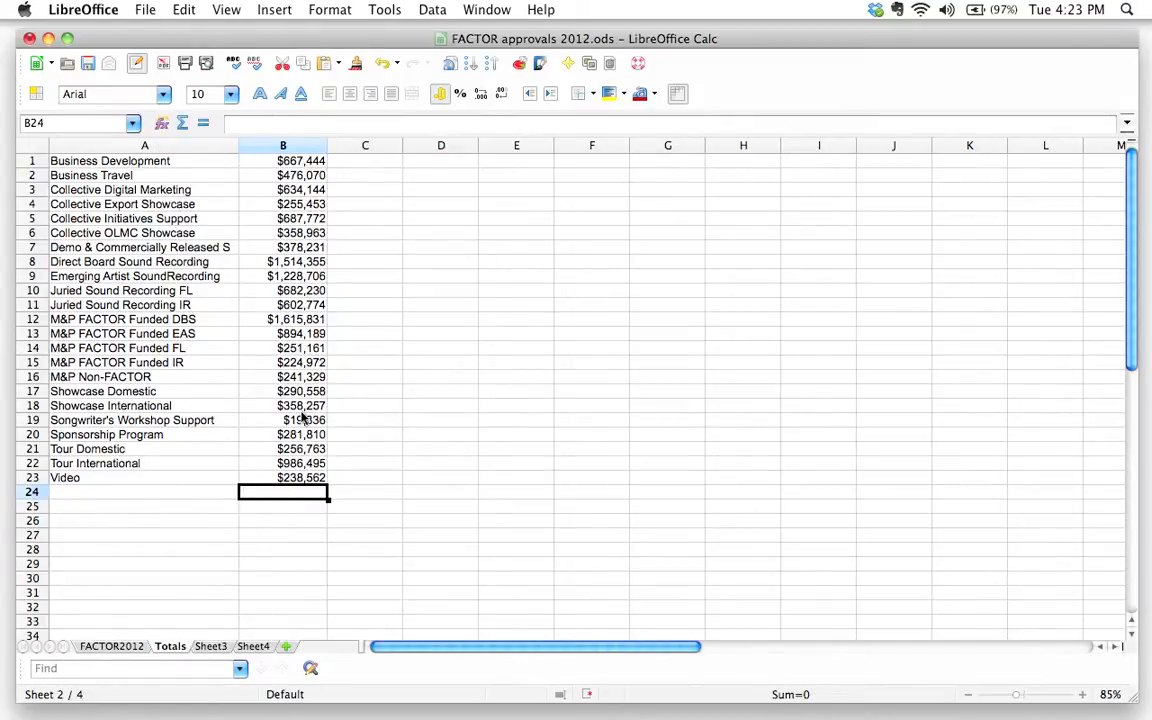
pyautogui.moveTo(296, 505)
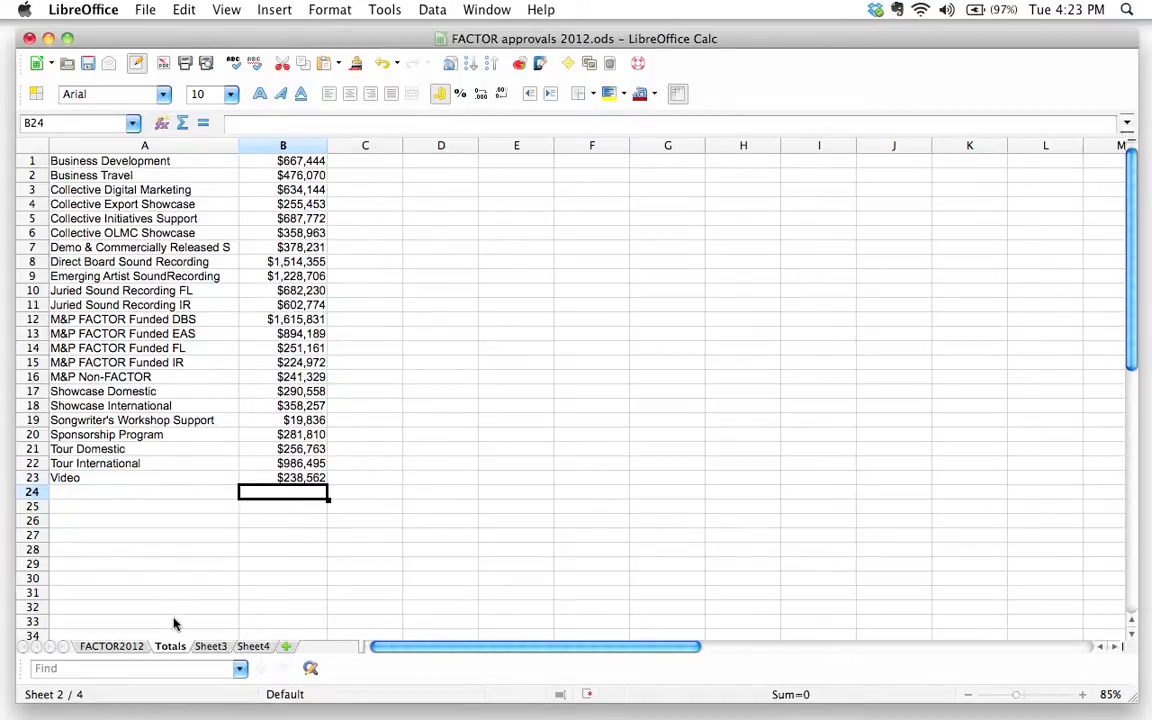
pyautogui.moveTo(207, 135)
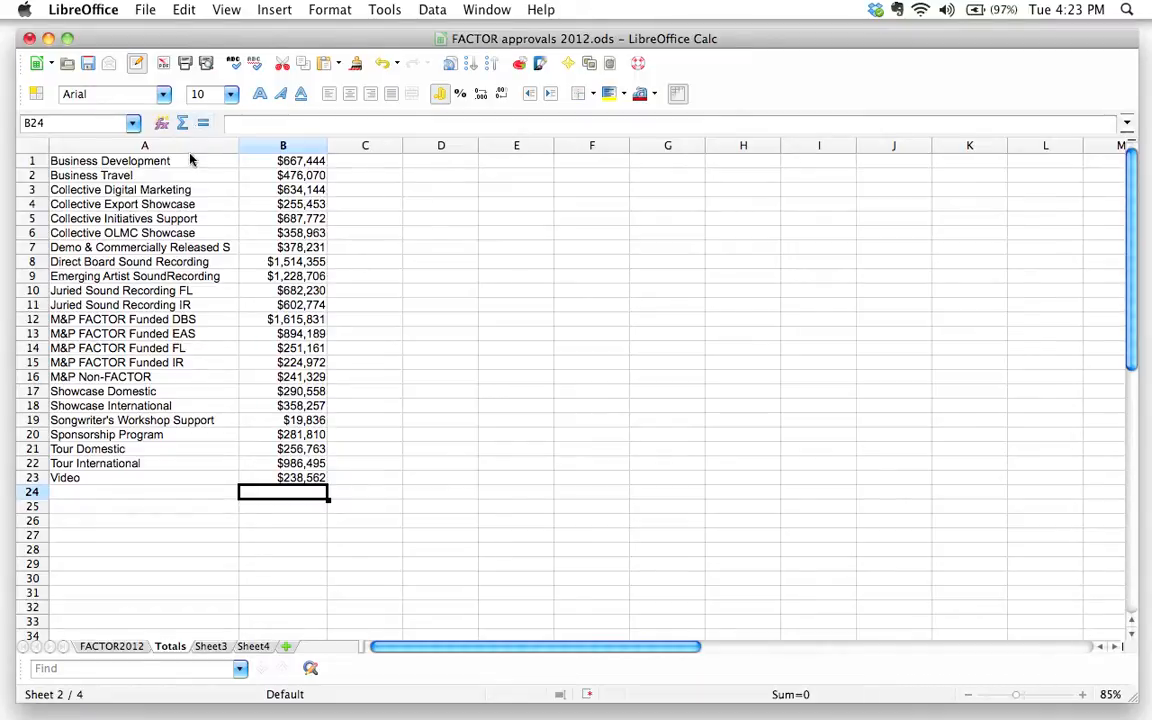
pyautogui.moveTo(183, 122)
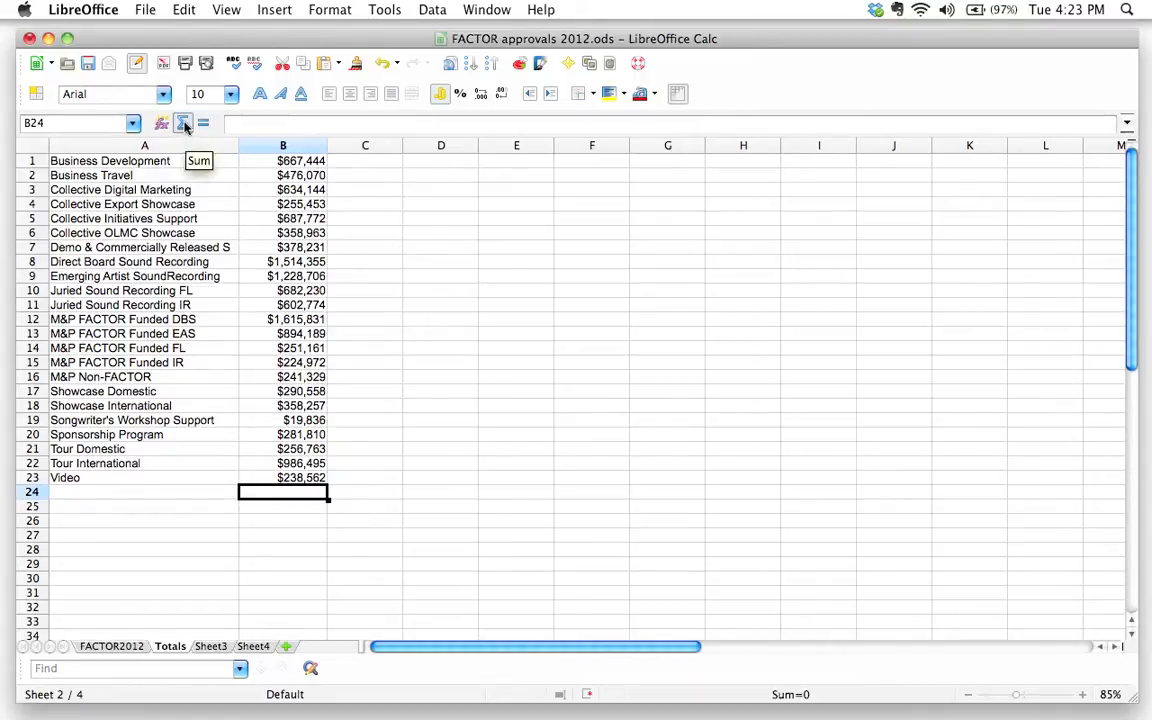
pyautogui.moveTo(183, 123)
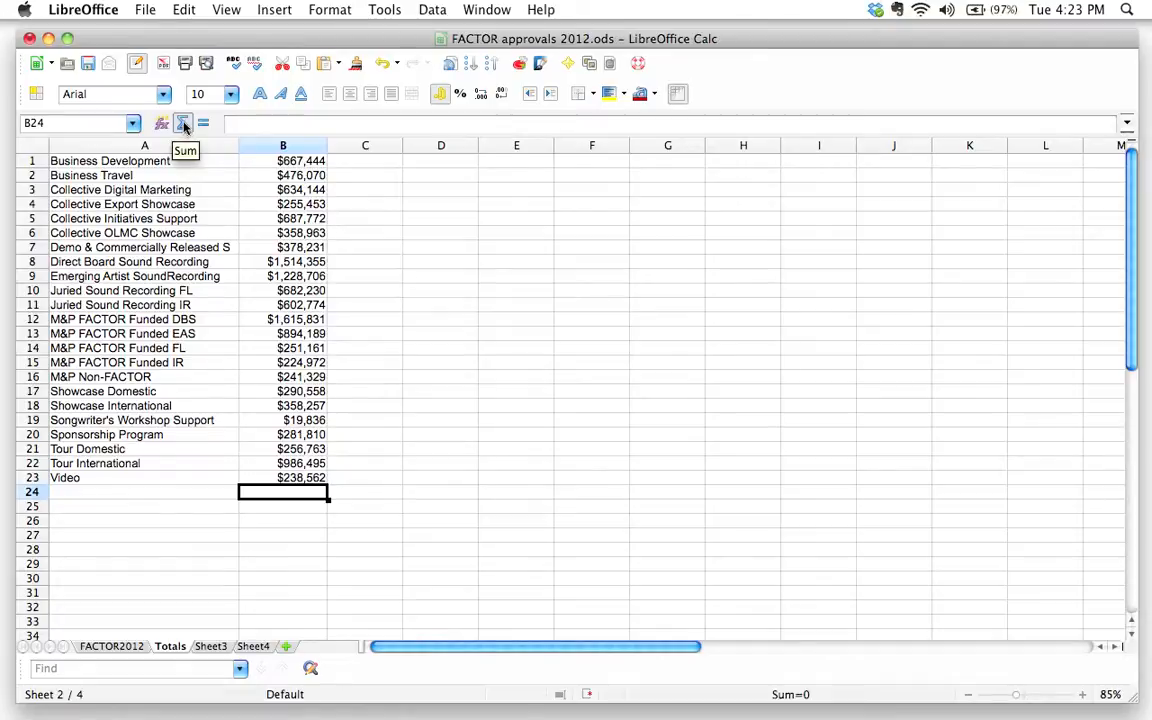
# Select B24 to hold the SUM of B1:B23
pyautogui.click(183, 122)
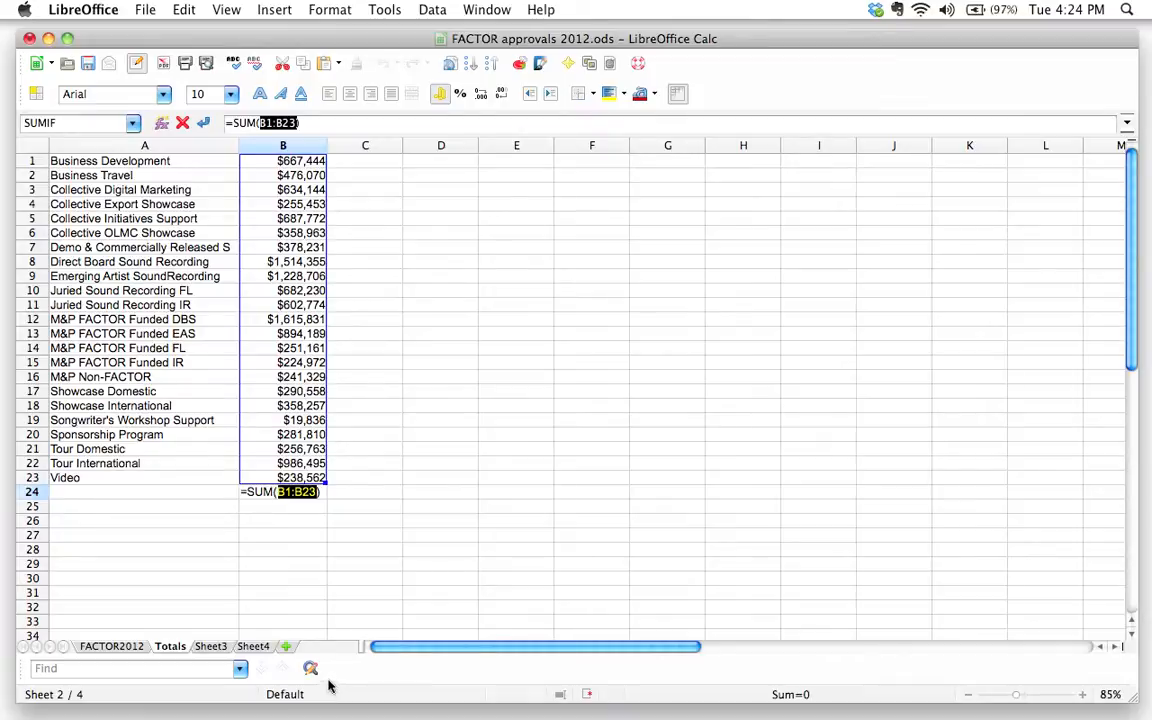
pyautogui.moveTo(203, 122)
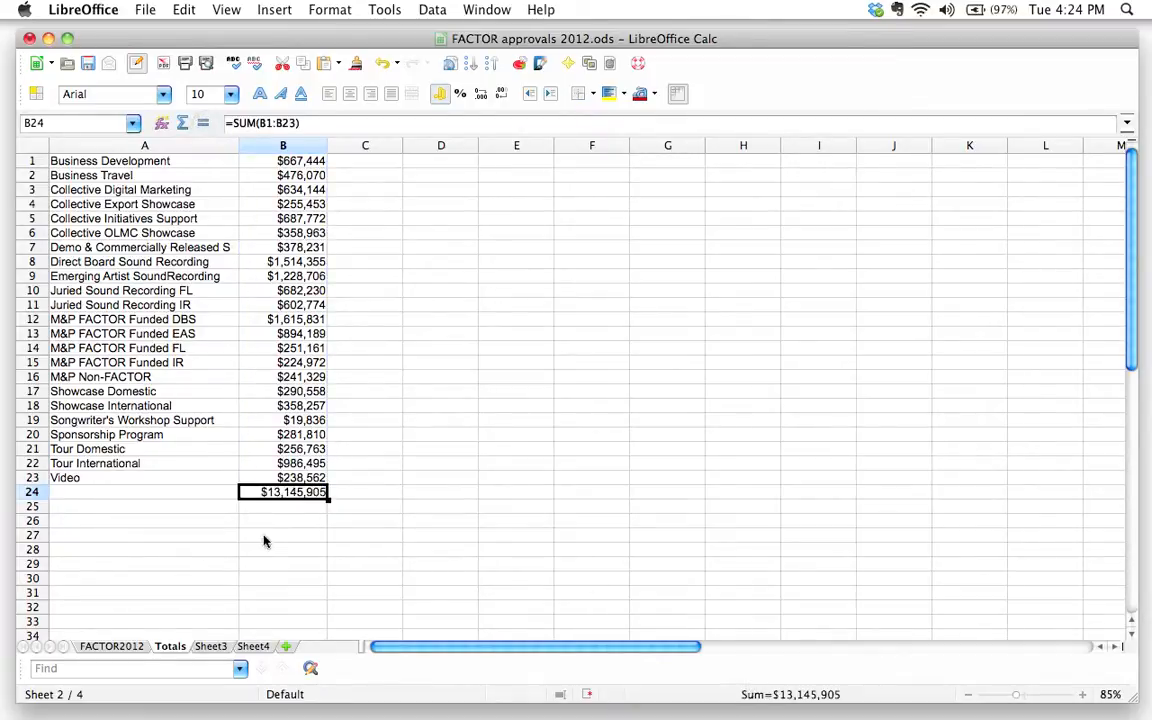
pyautogui.moveTo(278, 527)
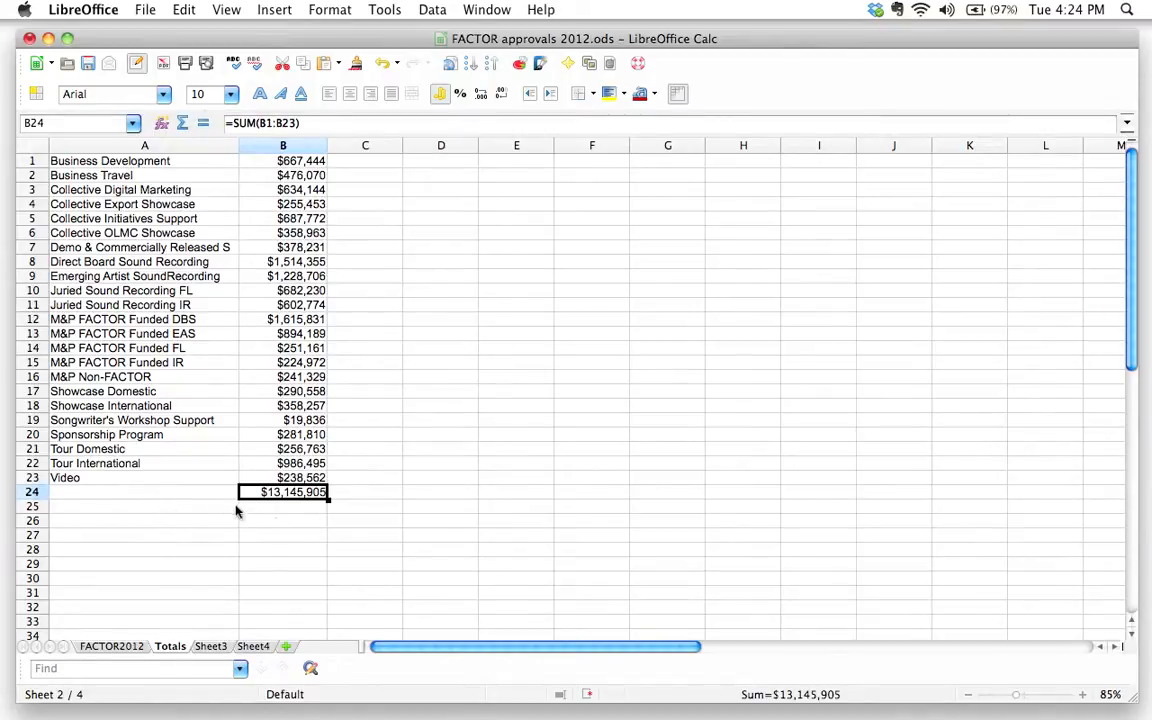
pyautogui.moveTo(100, 532)
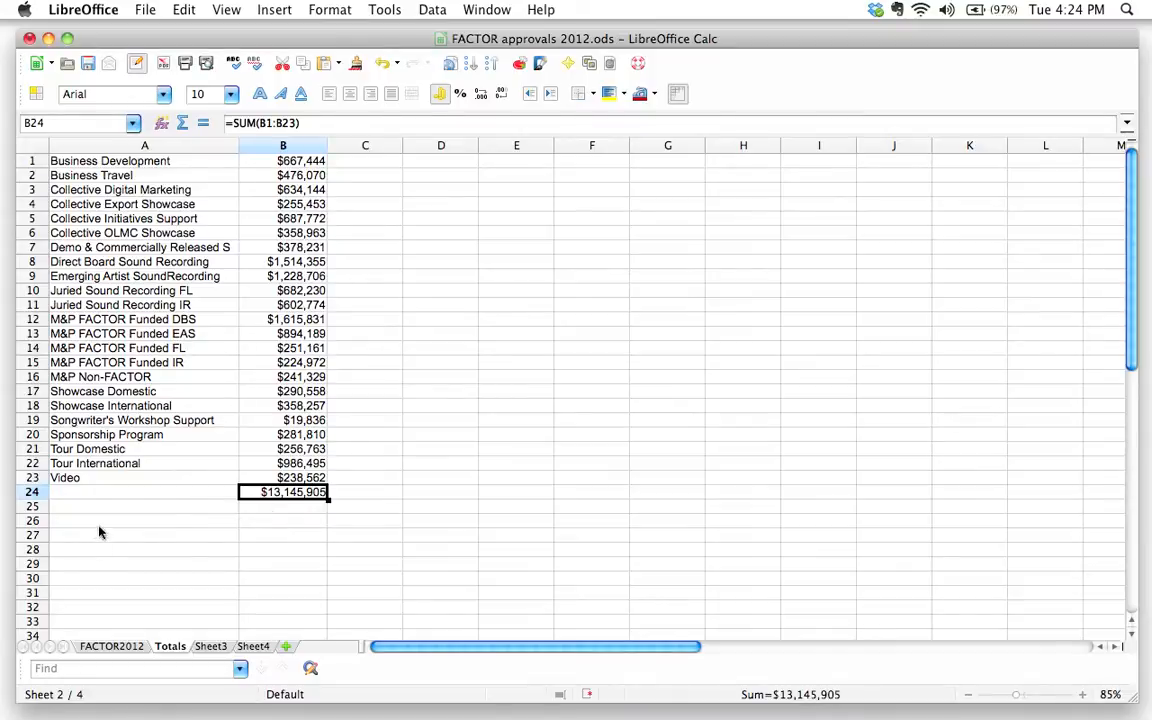
pyautogui.moveTo(158, 625)
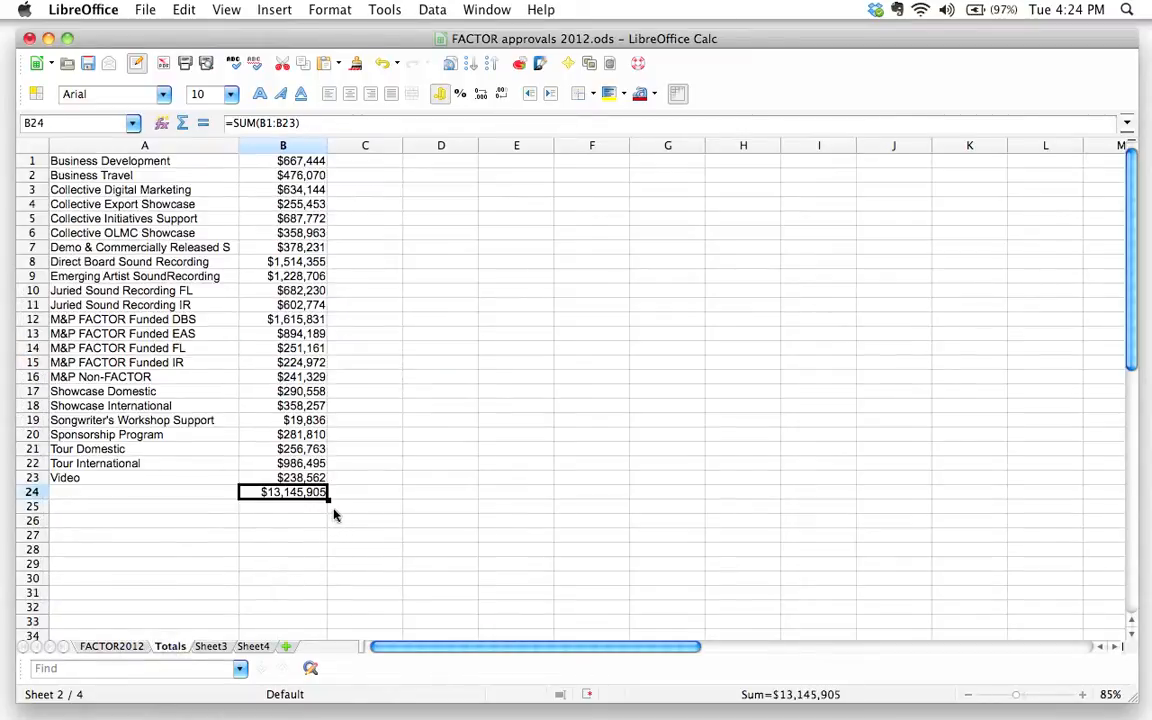
pyautogui.moveTo(297, 511)
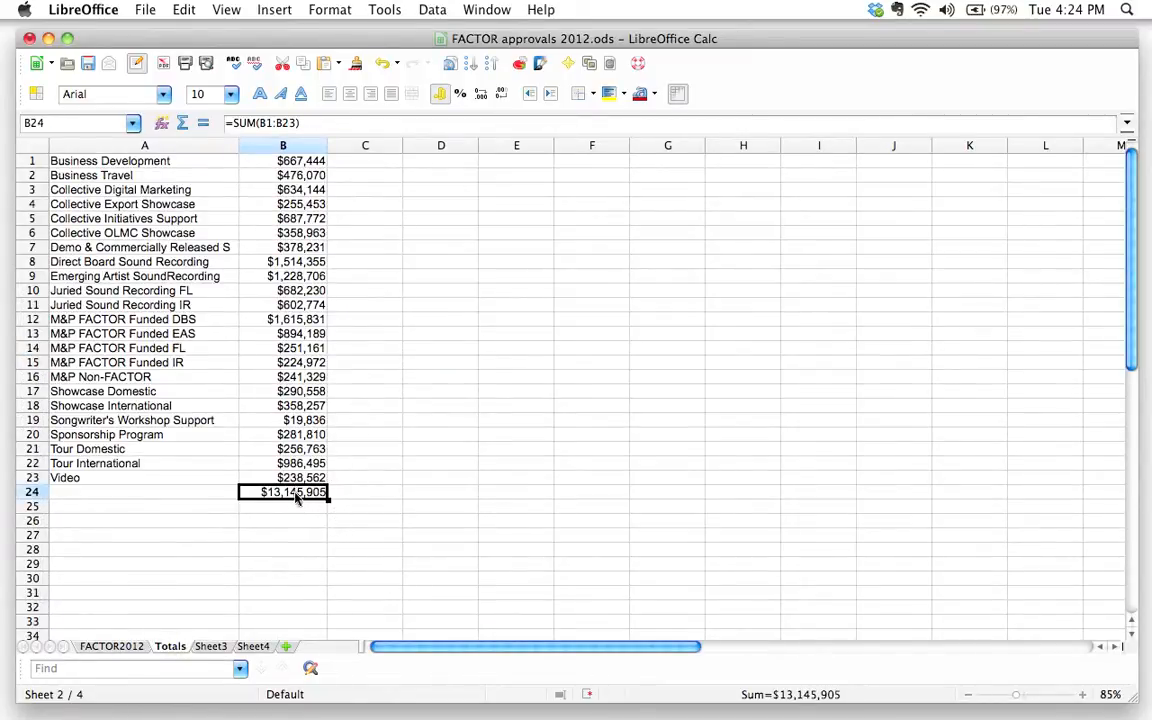
pyautogui.click(283, 160)
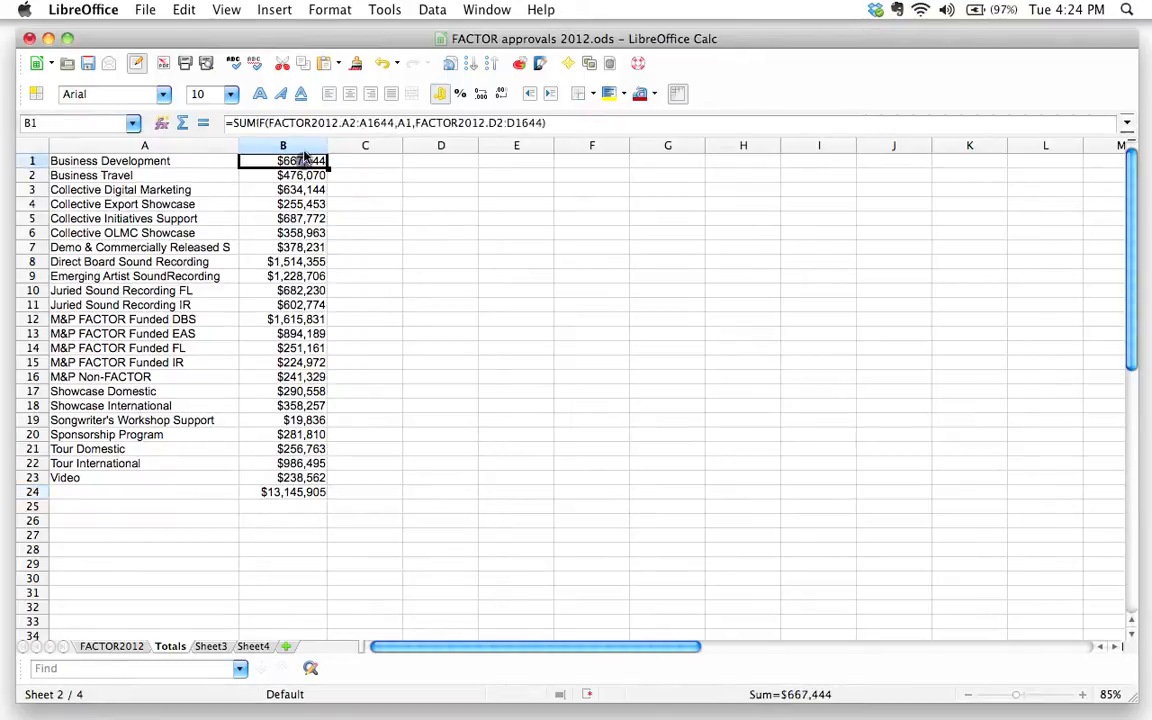
pyautogui.moveTo(513, 123)
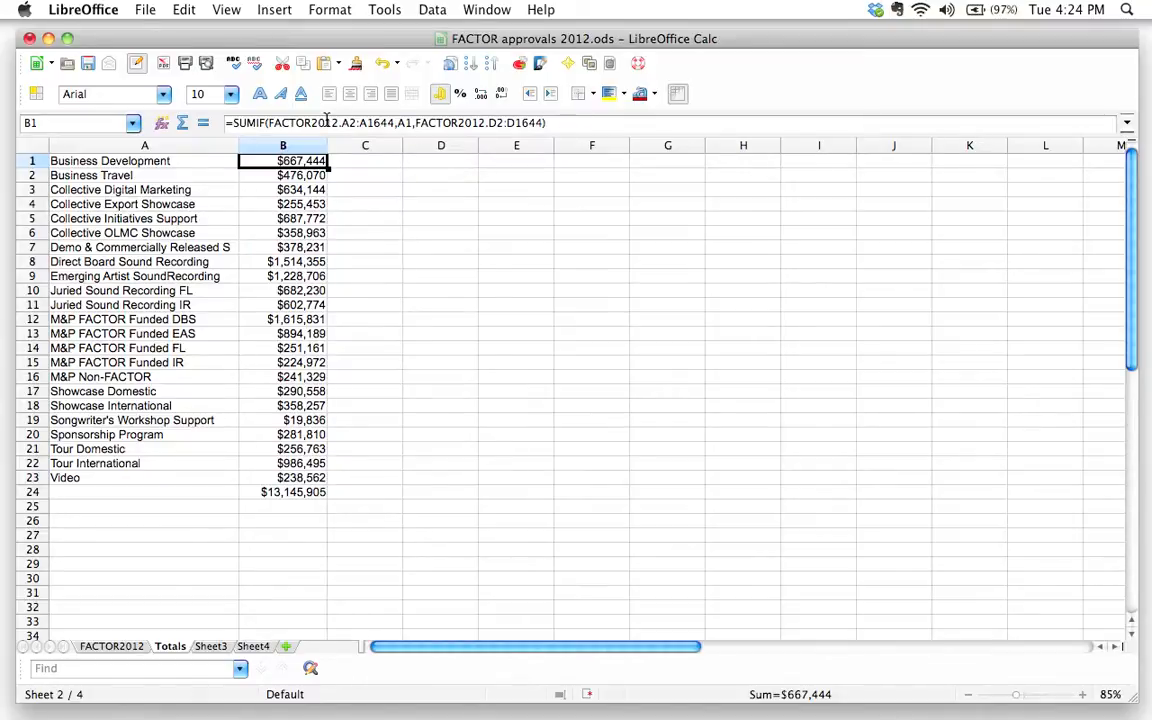
pyautogui.click(283, 175)
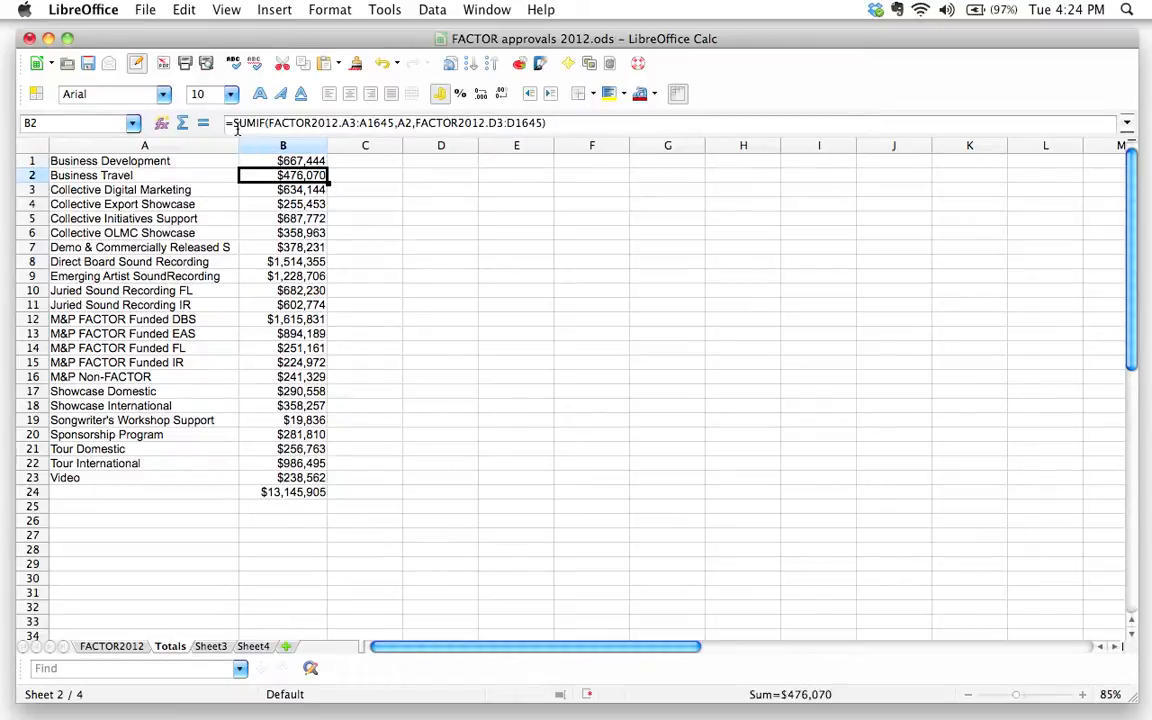
pyautogui.moveTo(283, 160)
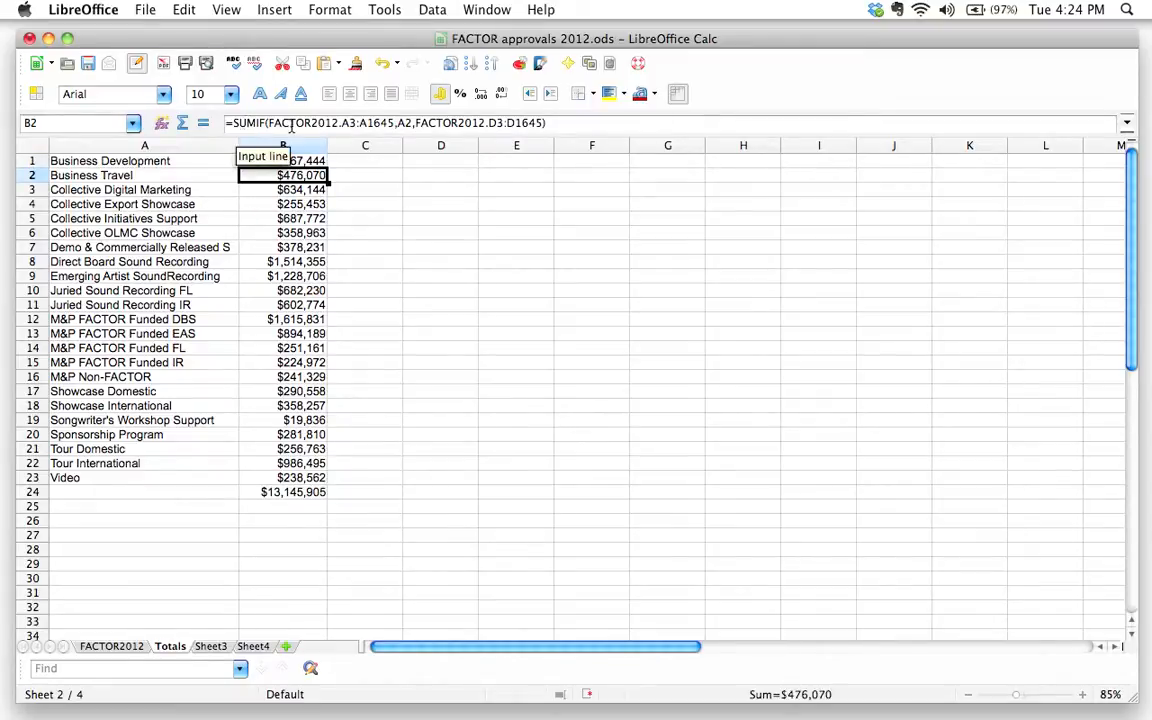
pyautogui.moveTo(100, 690)
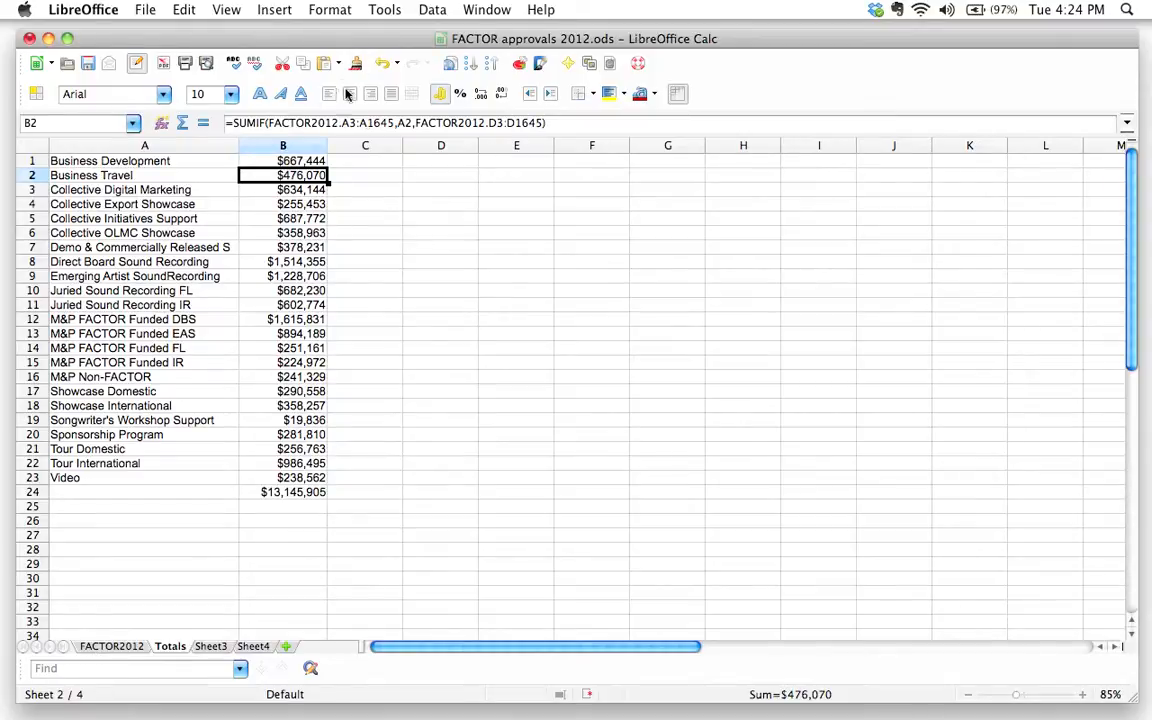
pyautogui.moveTo(352, 123)
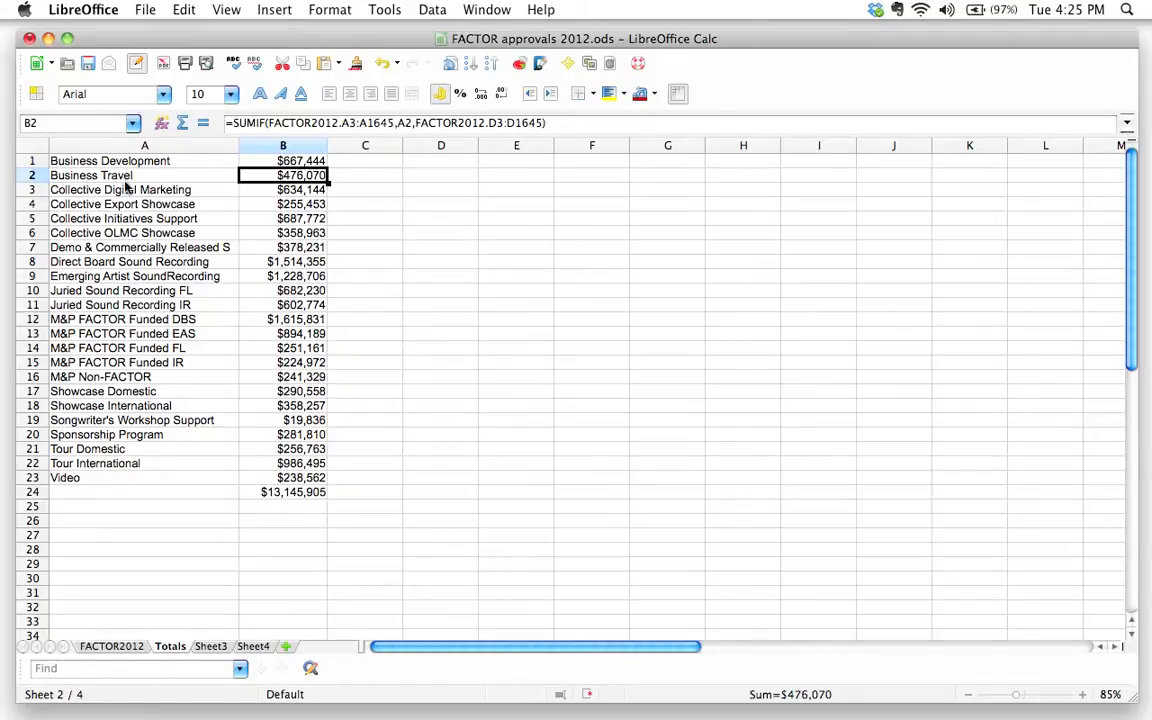
pyautogui.moveTo(467, 123)
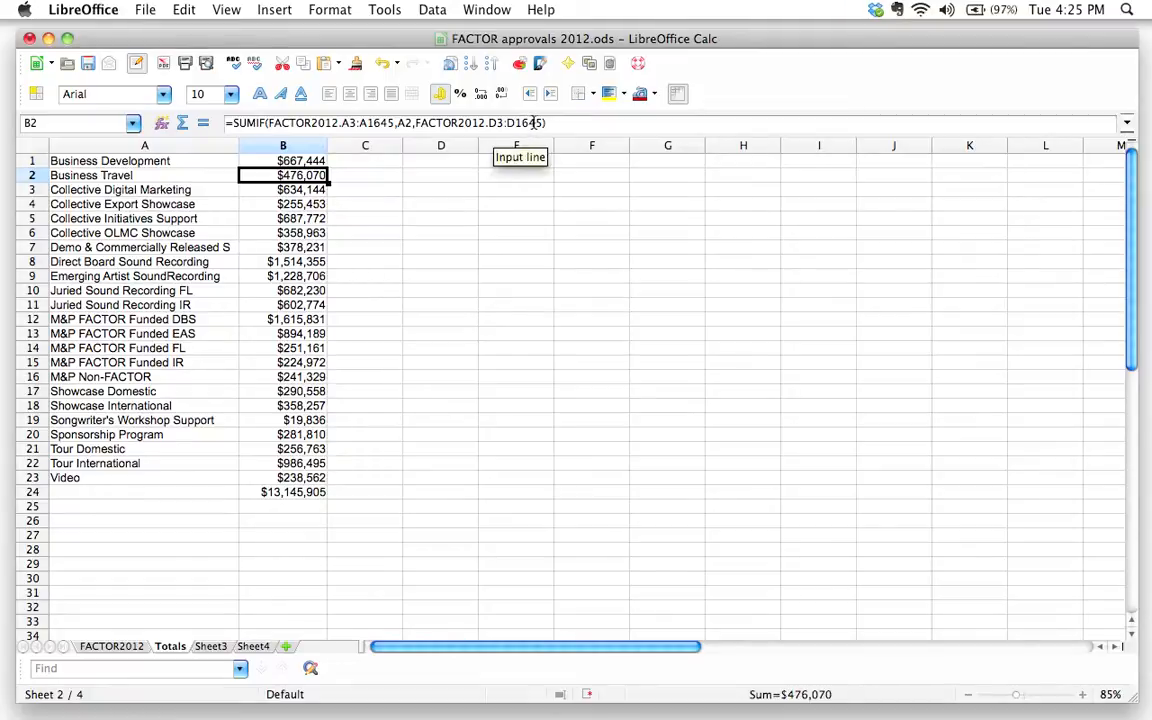
pyautogui.click(283, 189)
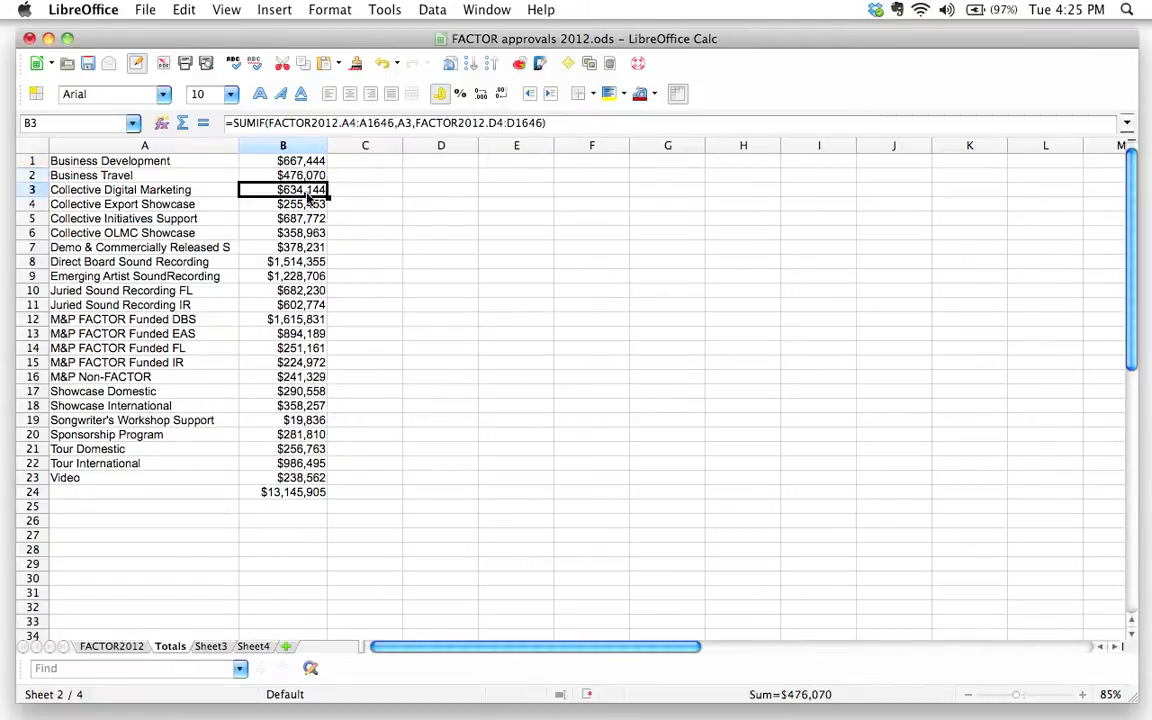
pyautogui.click(283, 204)
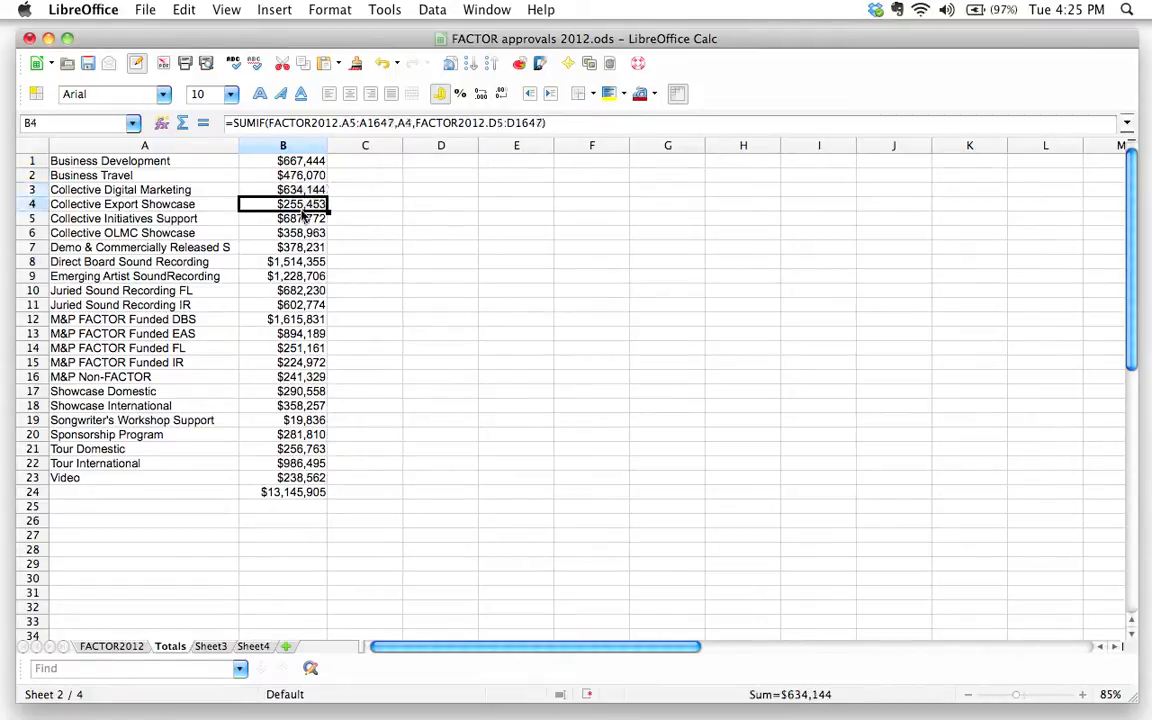
pyautogui.click(282, 232)
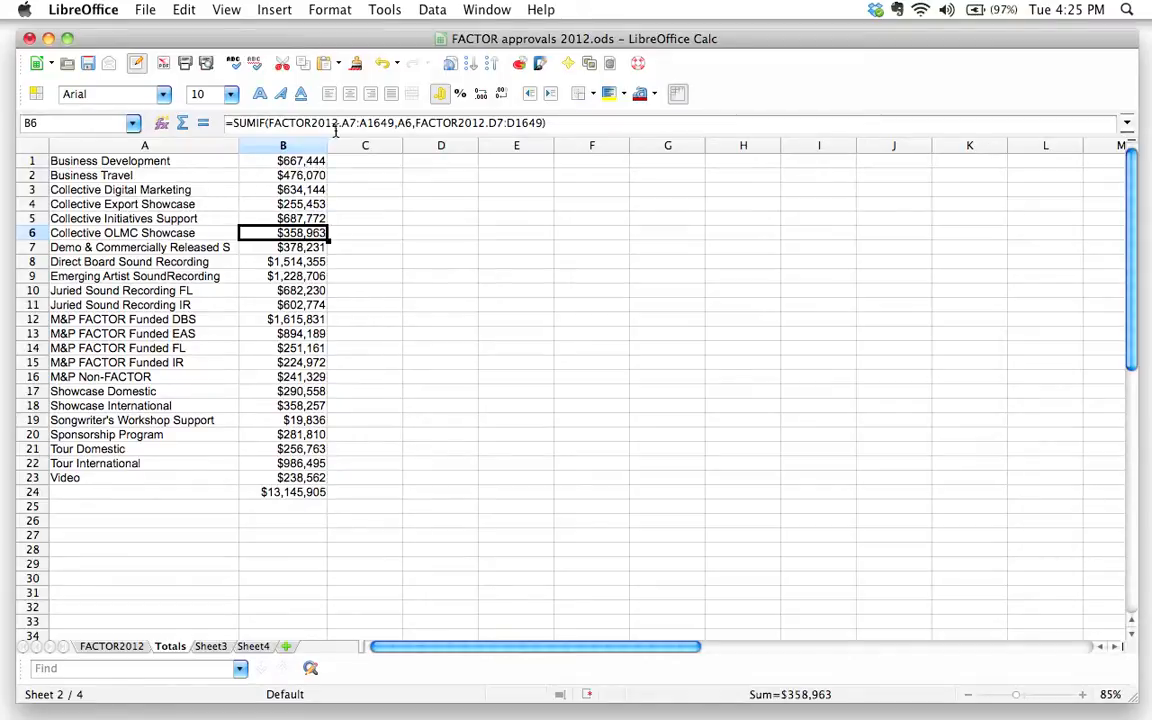
pyautogui.moveTo(345, 123)
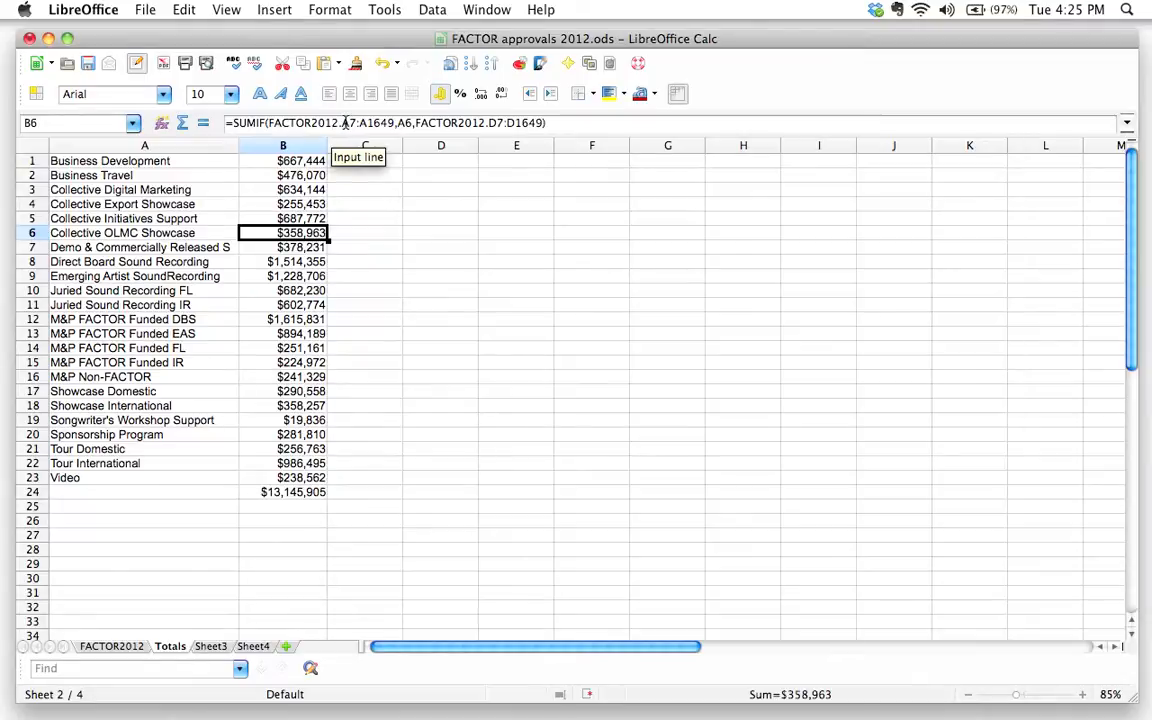
pyautogui.moveTo(635, 148)
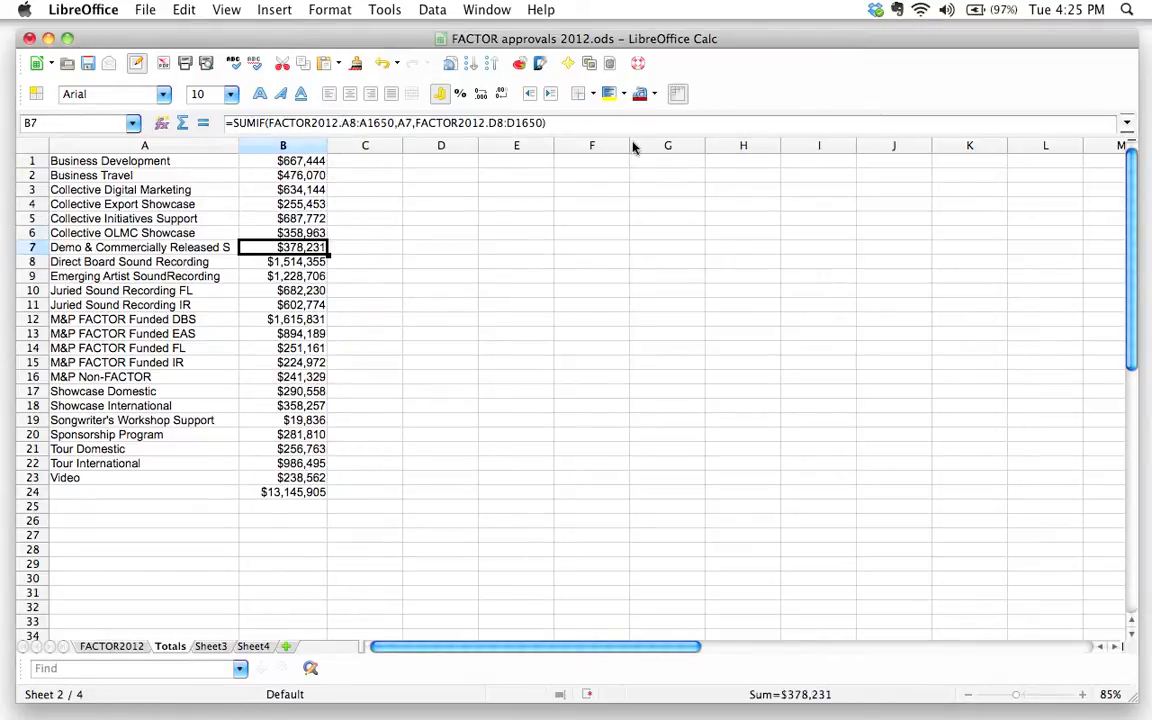
pyautogui.moveTo(655, 155)
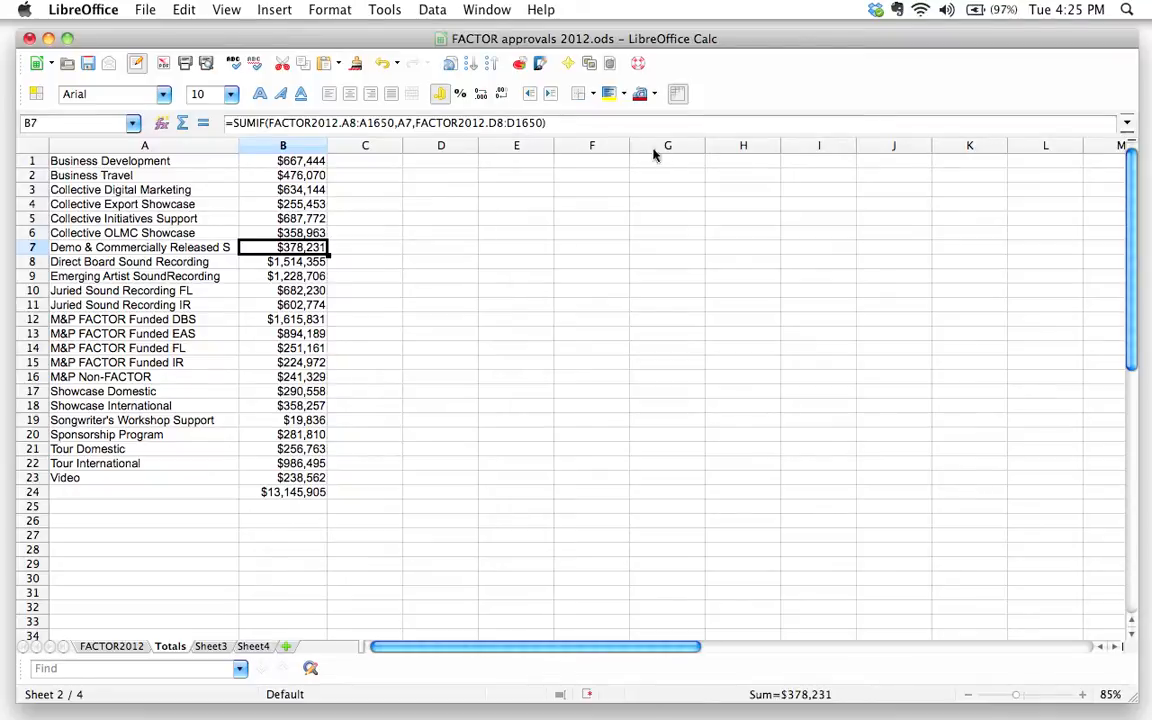
pyautogui.click(283, 160)
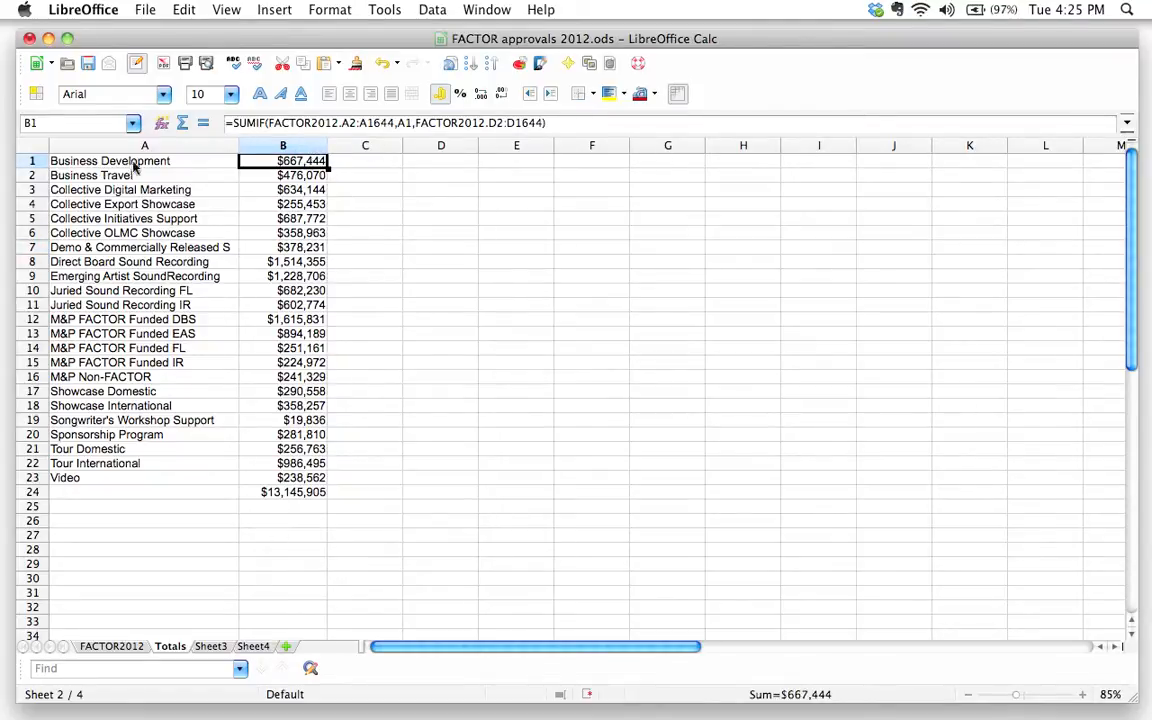
pyautogui.moveTo(240, 345)
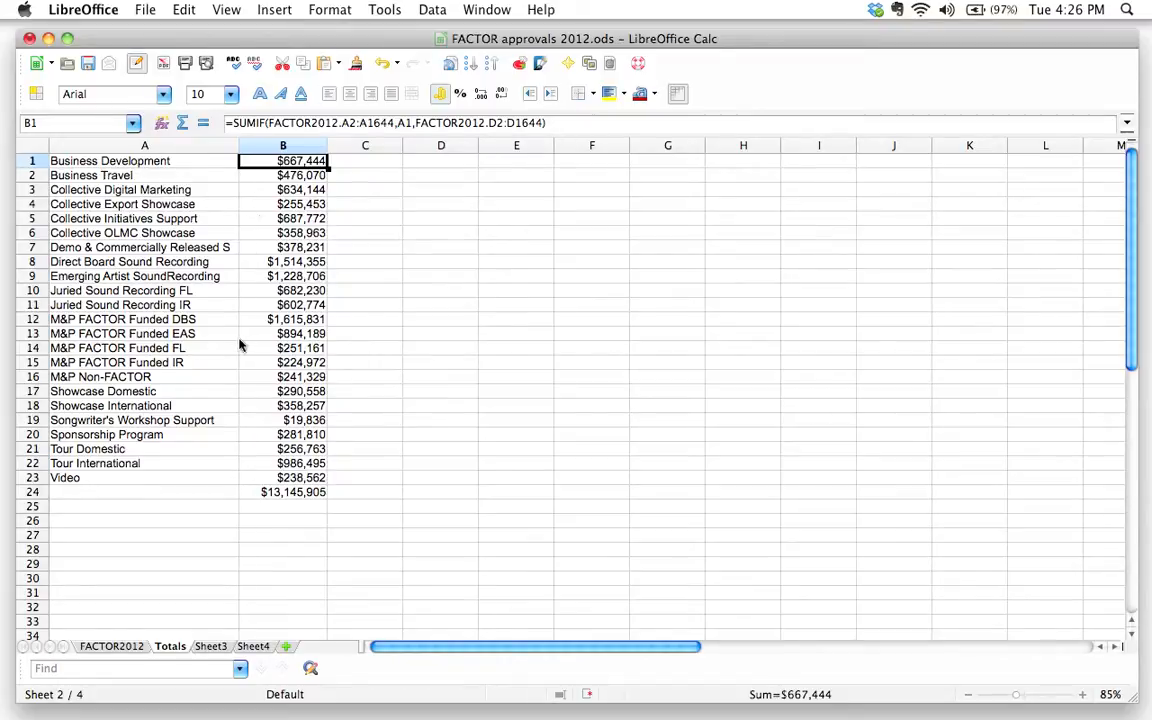
pyautogui.click(91, 175)
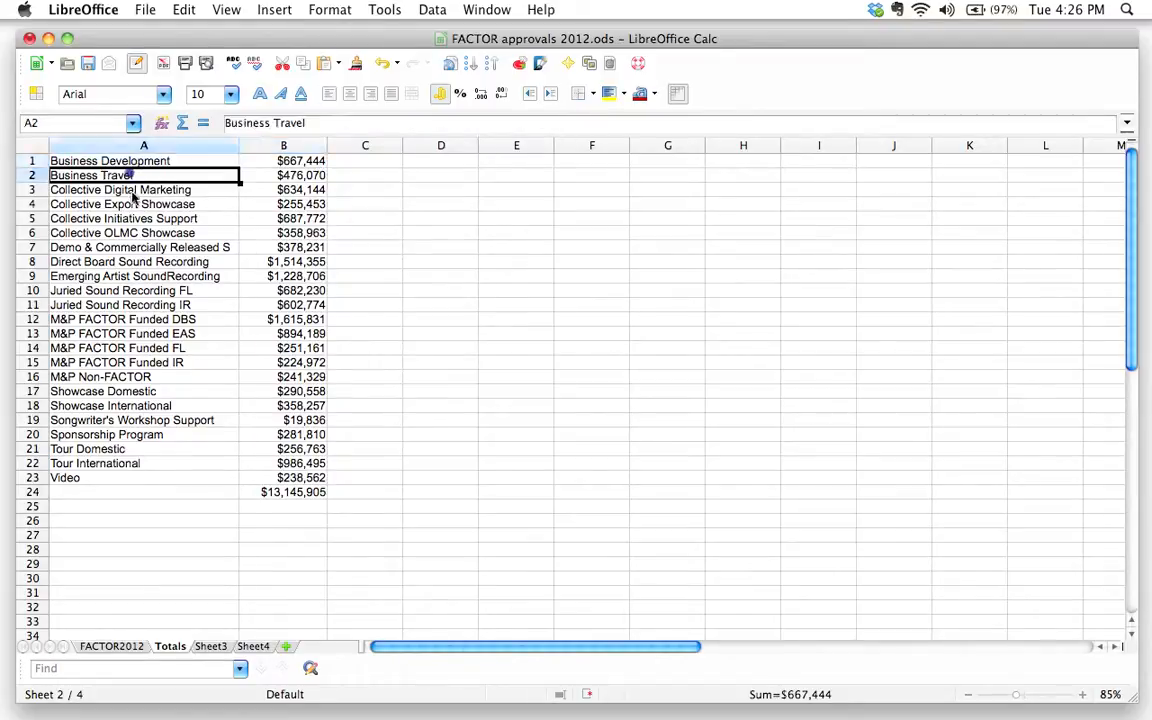
pyautogui.click(117, 362)
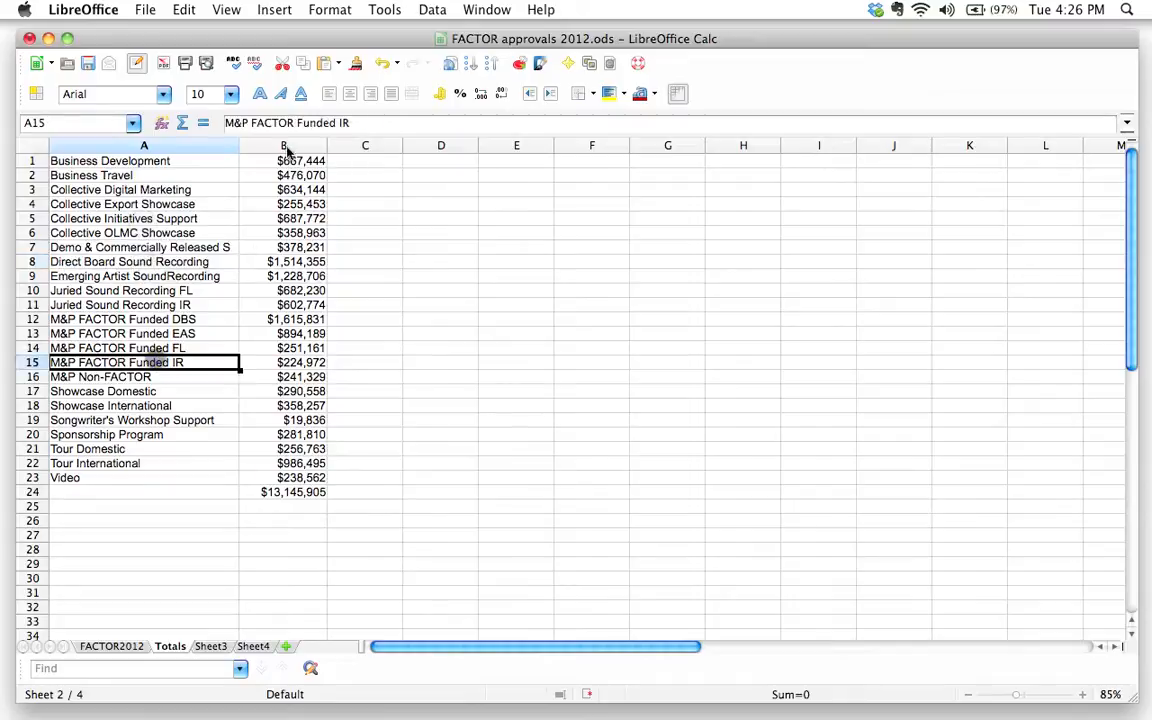
pyautogui.click(283, 160)
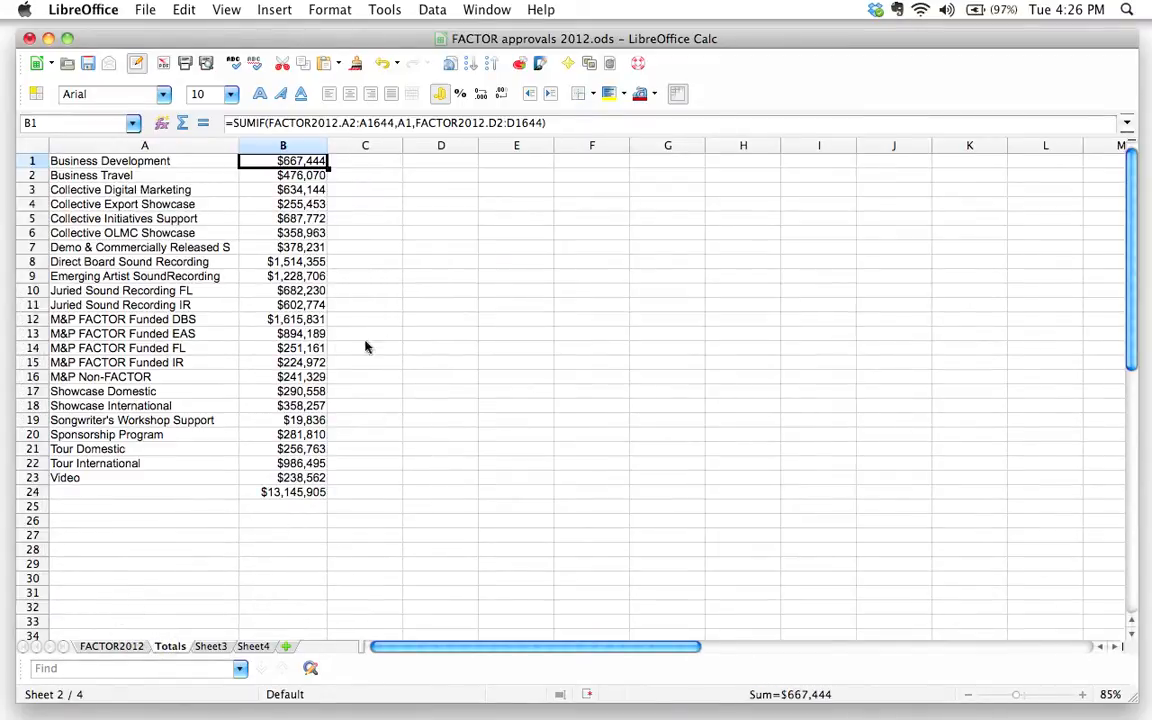
pyautogui.moveTo(350, 123)
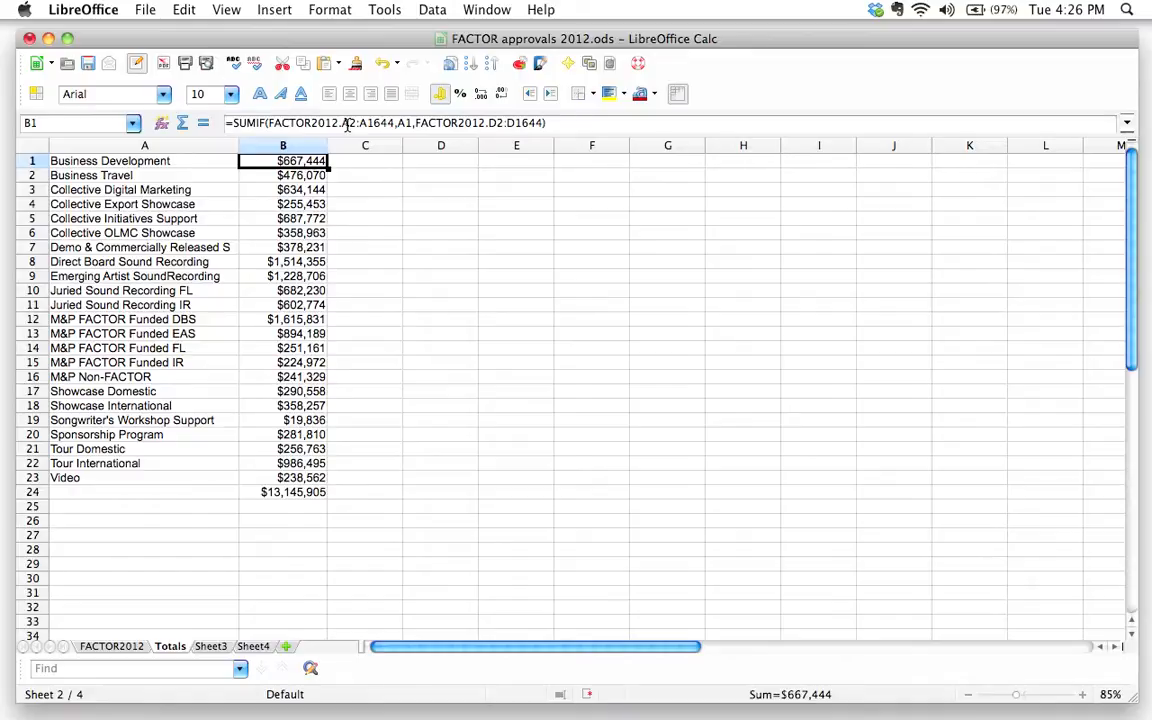
# Clear the copied formulas from B2:B23, then check B24's $667,444 and B1's SUMIF
pyautogui.click(283, 175)
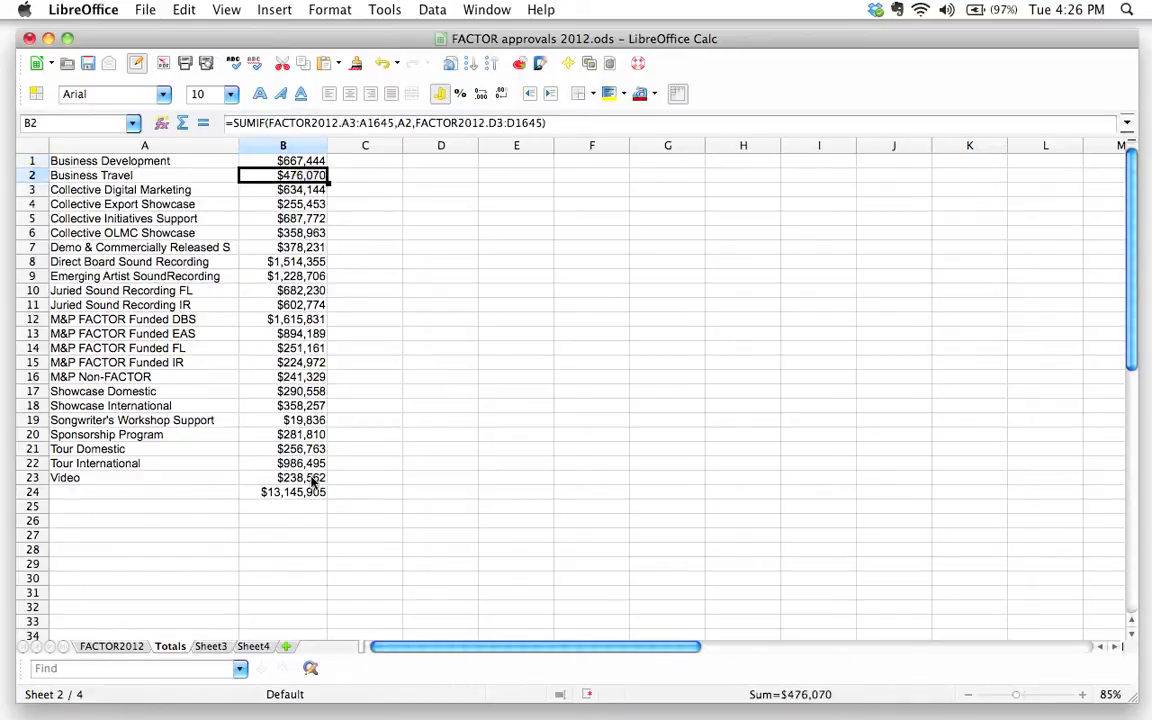
pyautogui.press('Delete')
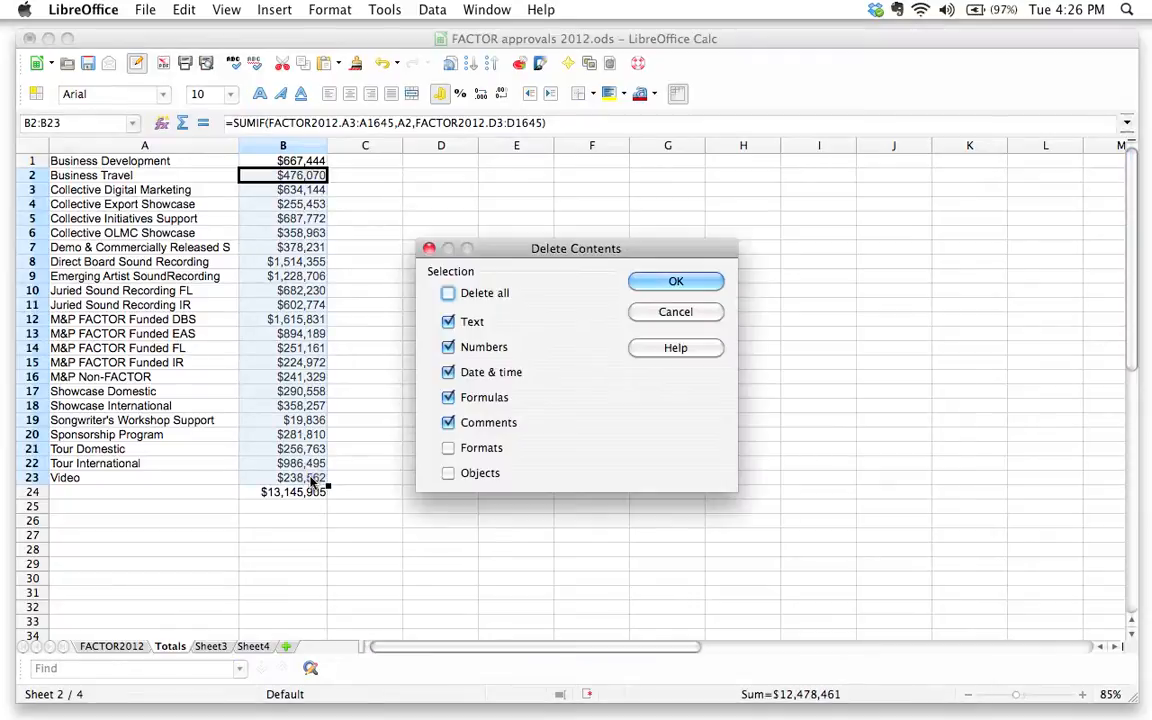
pyautogui.click(675, 281)
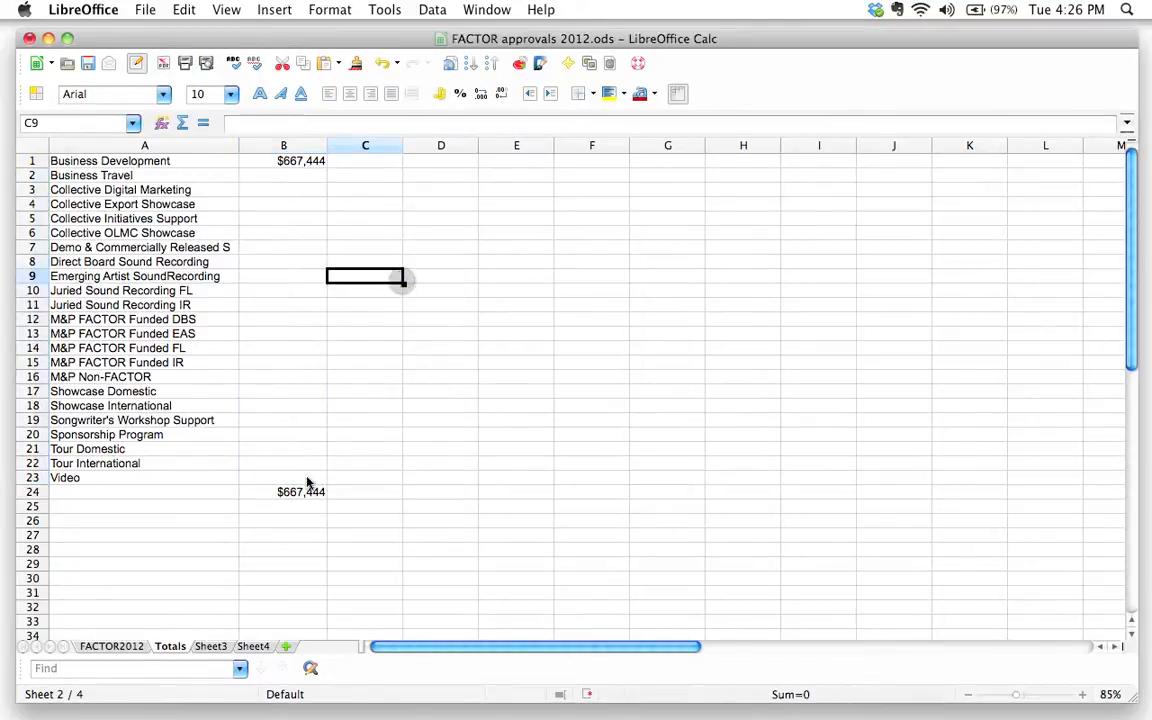
pyautogui.click(283, 491)
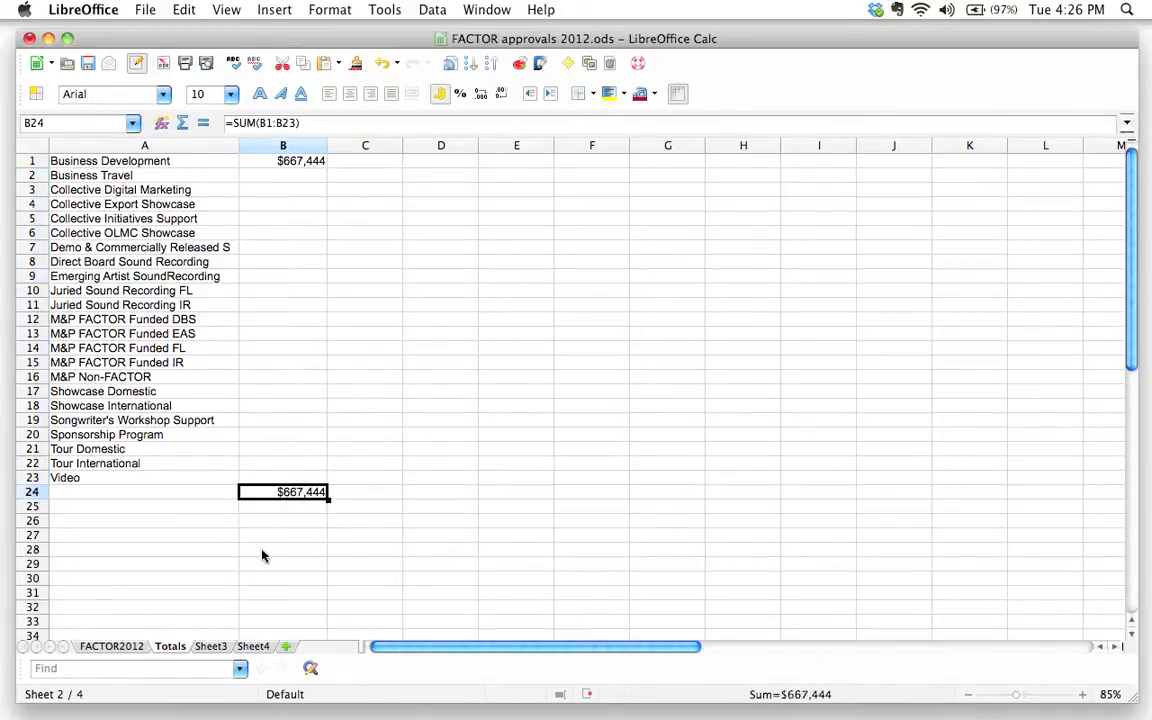
pyautogui.moveTo(400, 340)
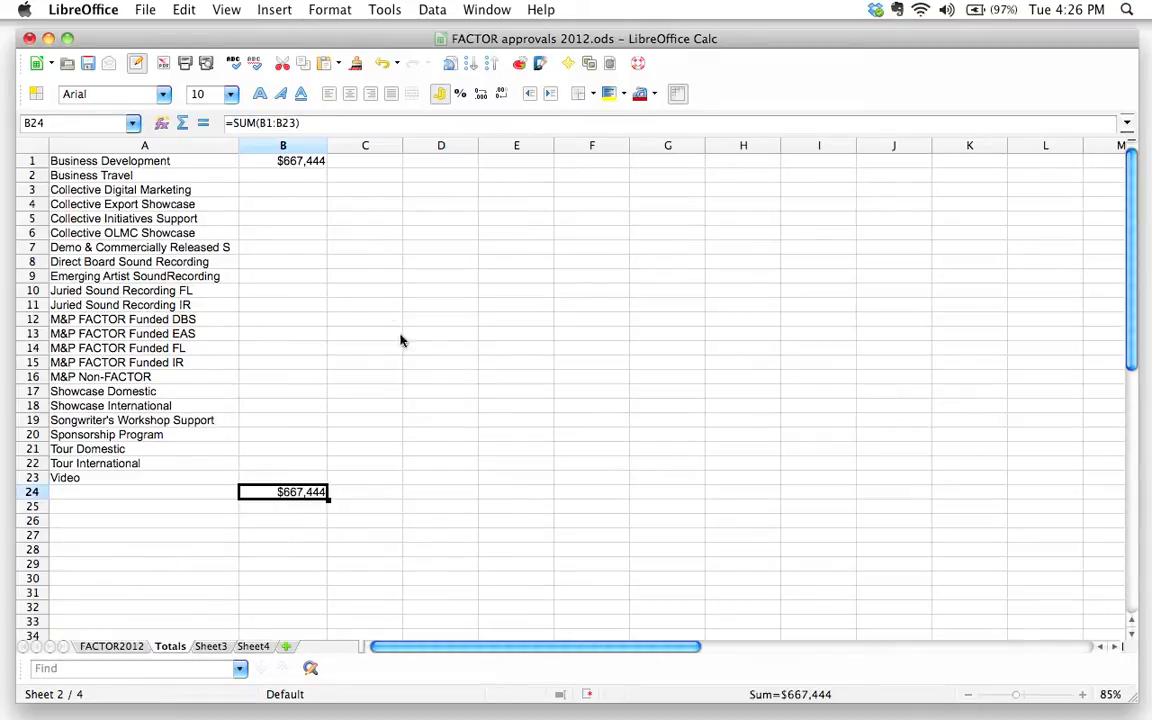
pyautogui.click(283, 161)
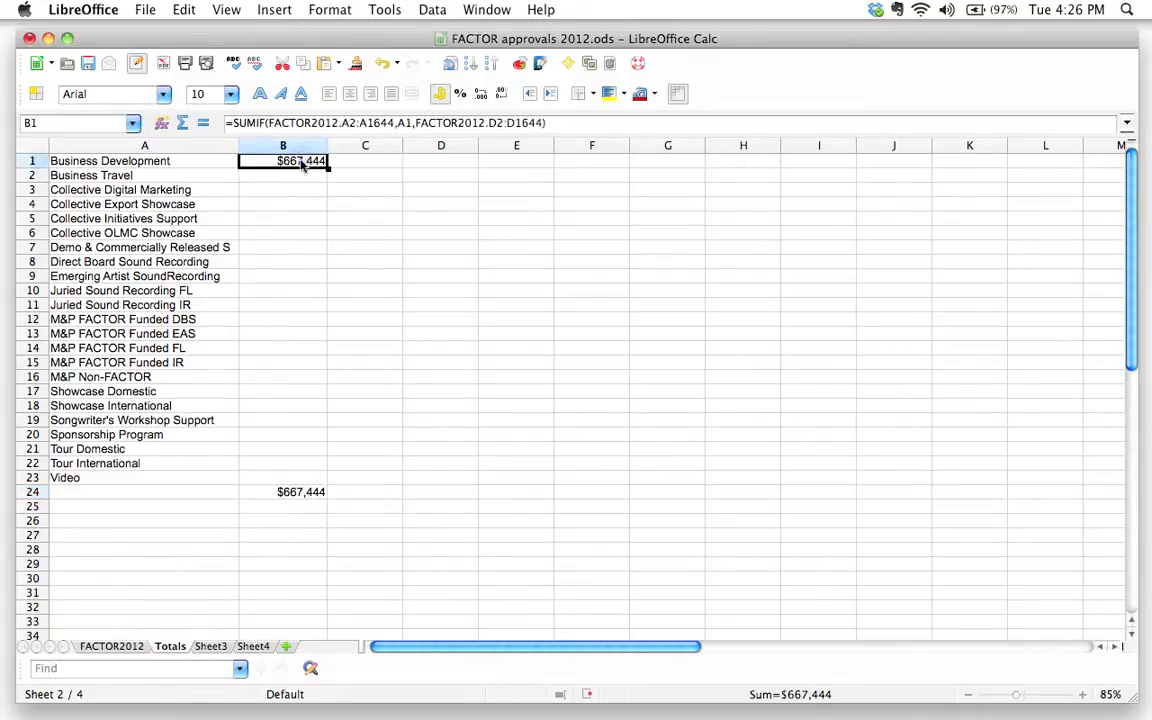
pyautogui.moveTo(348, 122)
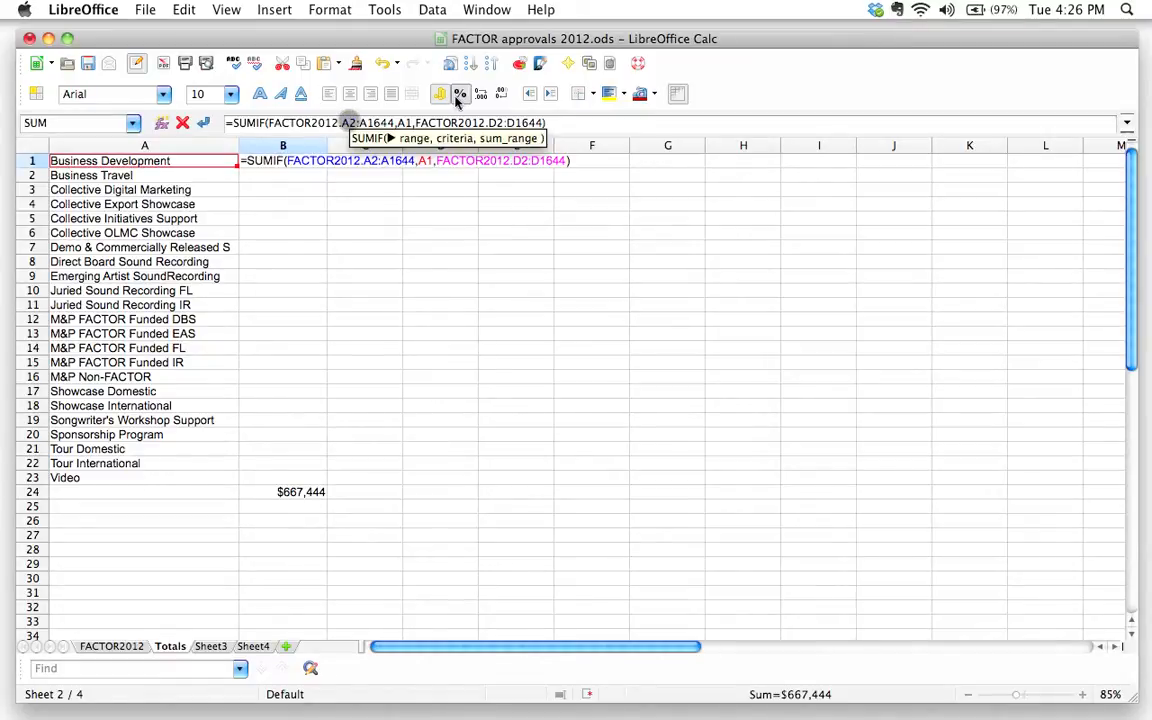
pyautogui.moveTo(459, 93)
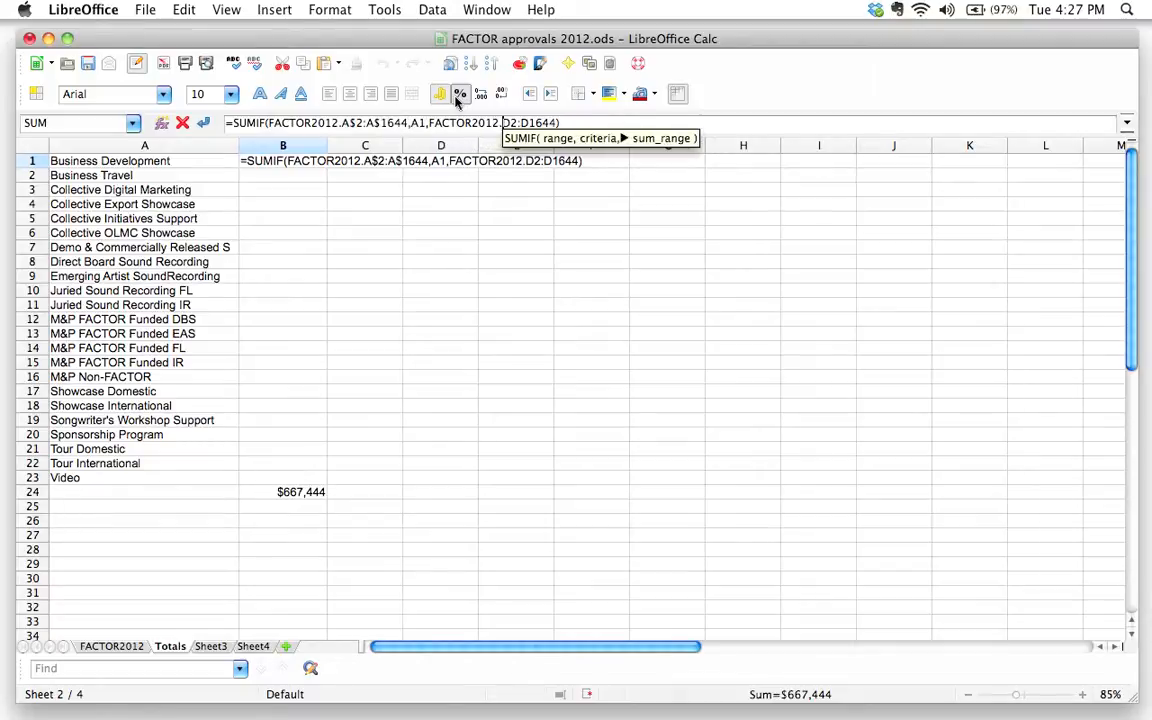
# Lock the rows as FACTOR2012.A$2:A$1644 and D$2:D$1644 in B1's SUMIF formula
pyautogui.write('$')
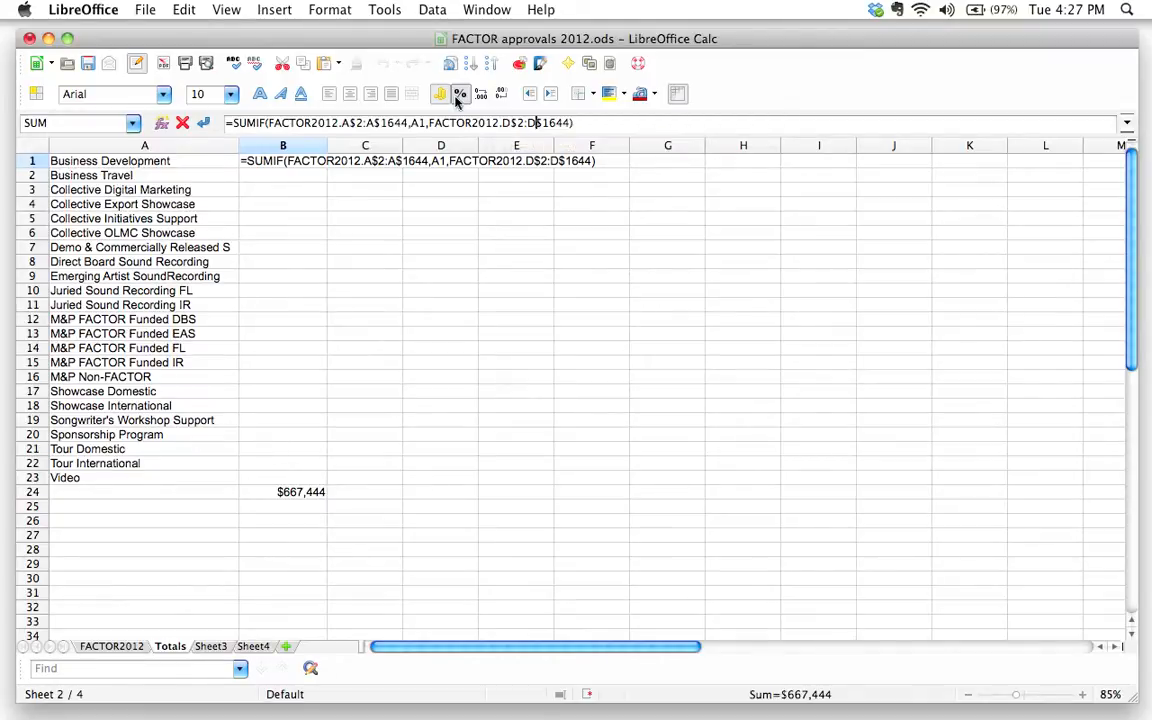
pyautogui.press('Return')
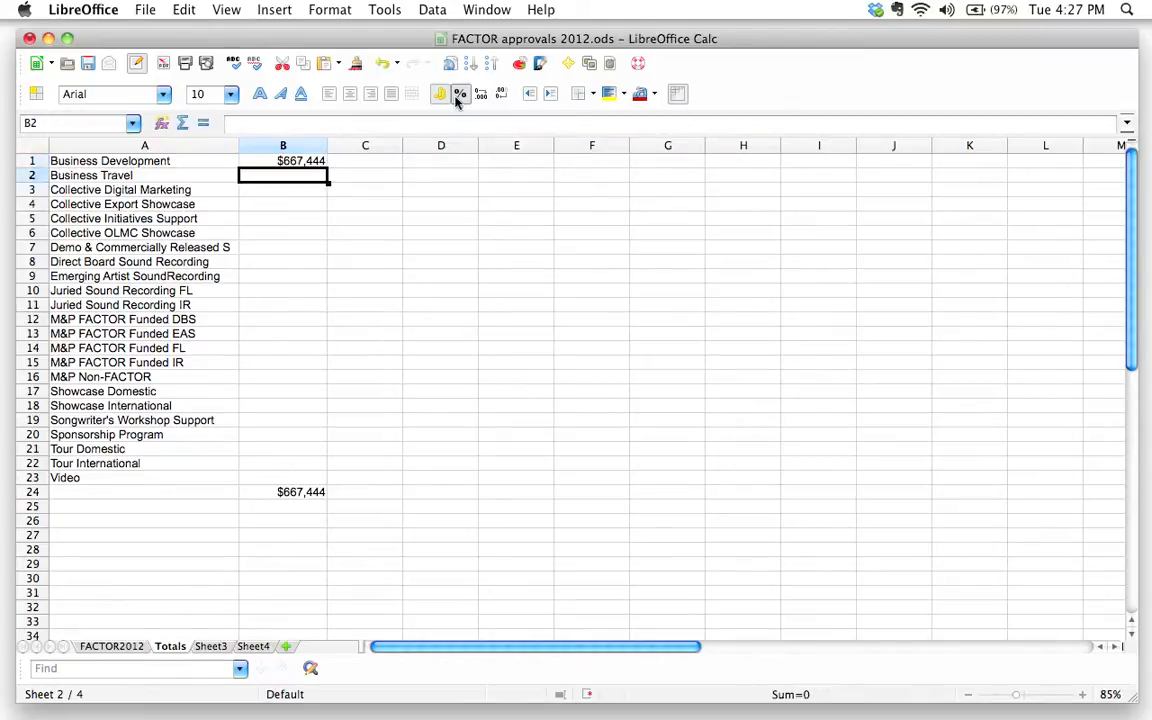
# Fill B1's row-locked SUMIF down to the Video row, B23
pyautogui.click(283, 161)
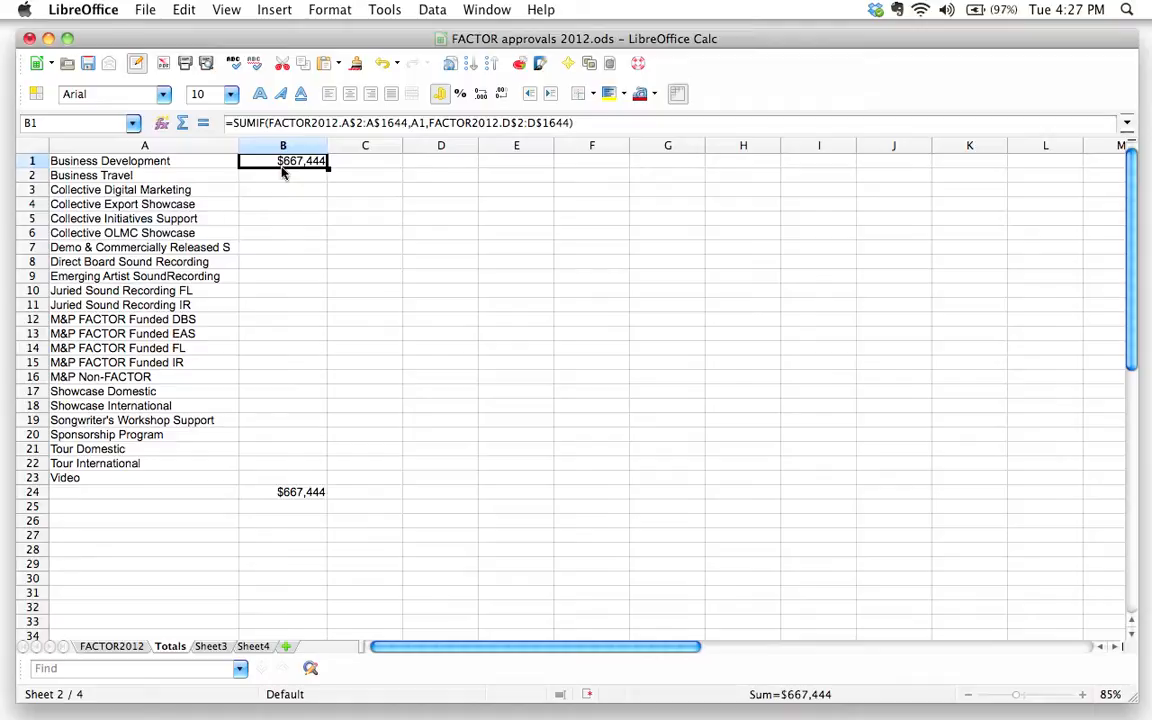
pyautogui.moveTo(333, 173)
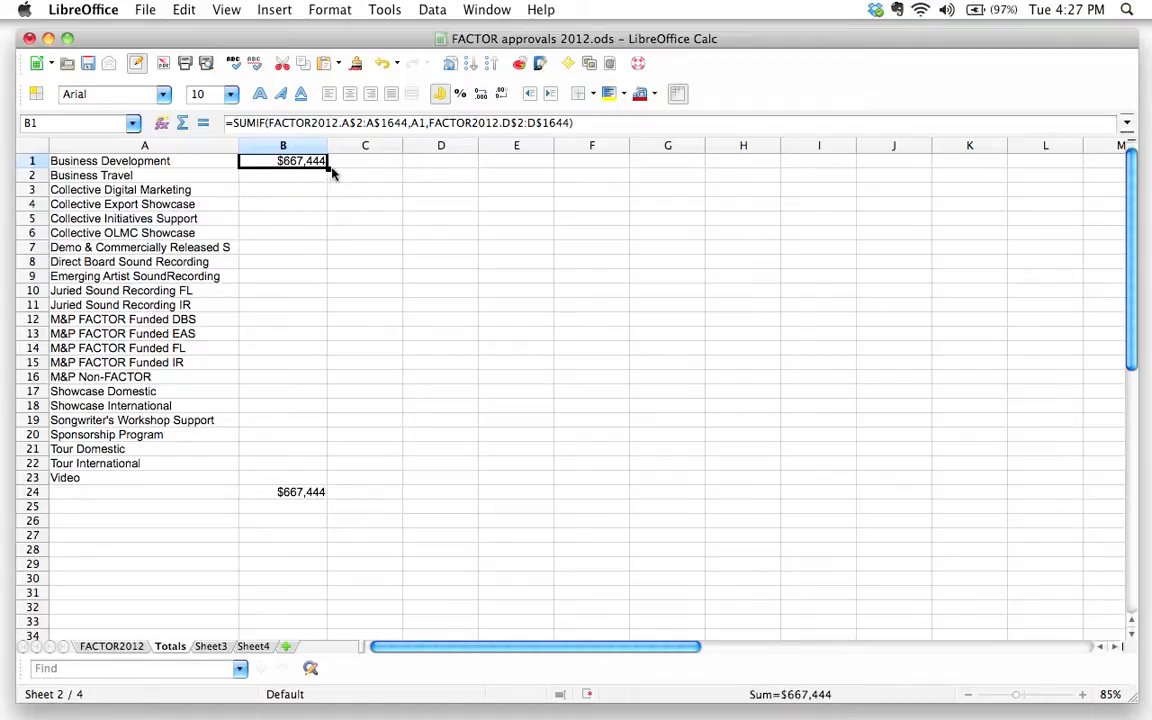
pyautogui.moveTo(330, 170)
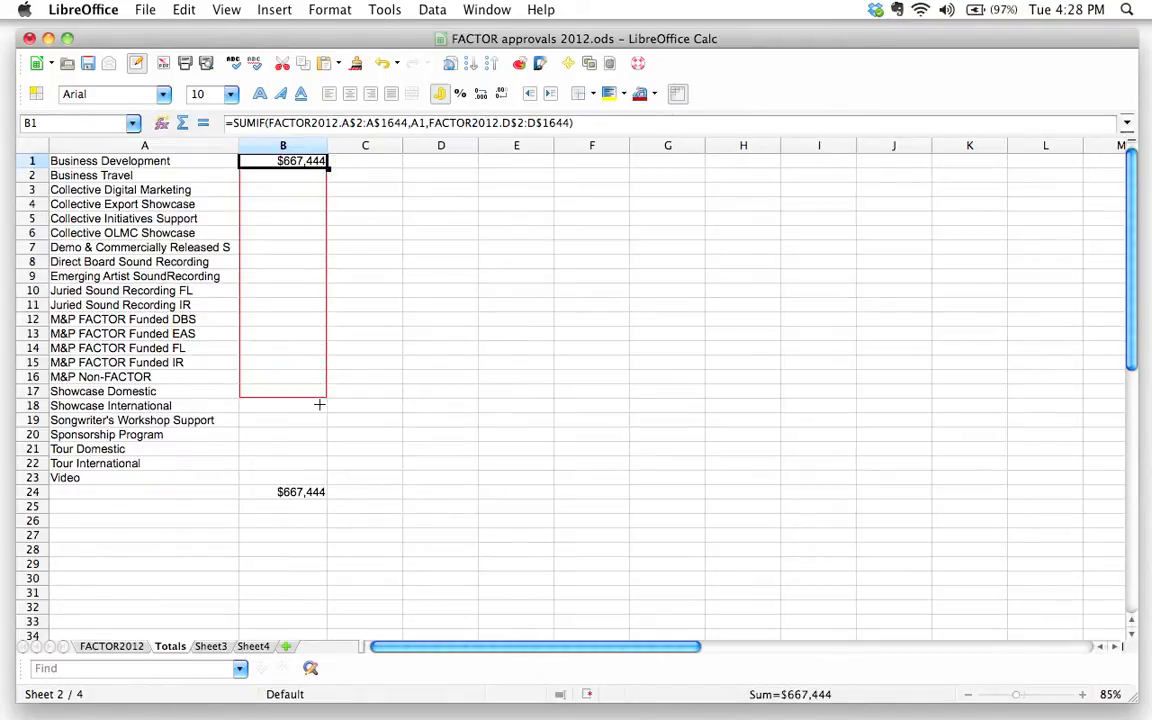
pyautogui.moveTo(320, 405); pyautogui.dragTo(315, 480)
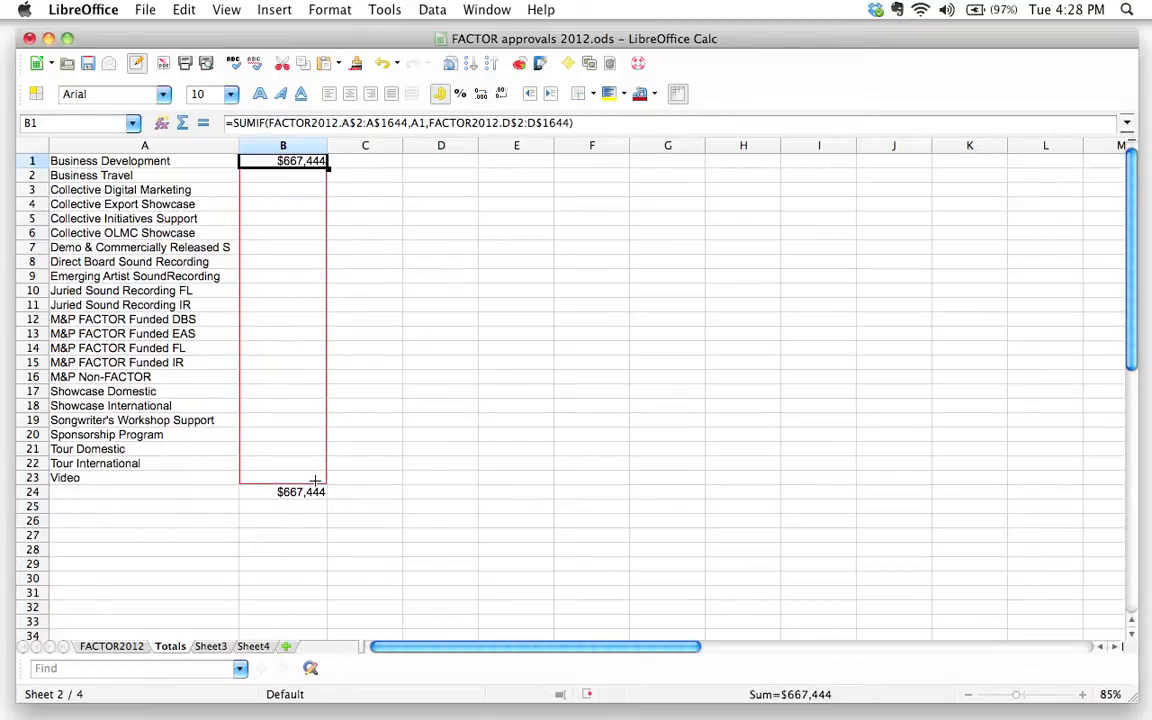
pyautogui.moveTo(283, 160); pyautogui.dragTo(283, 477)
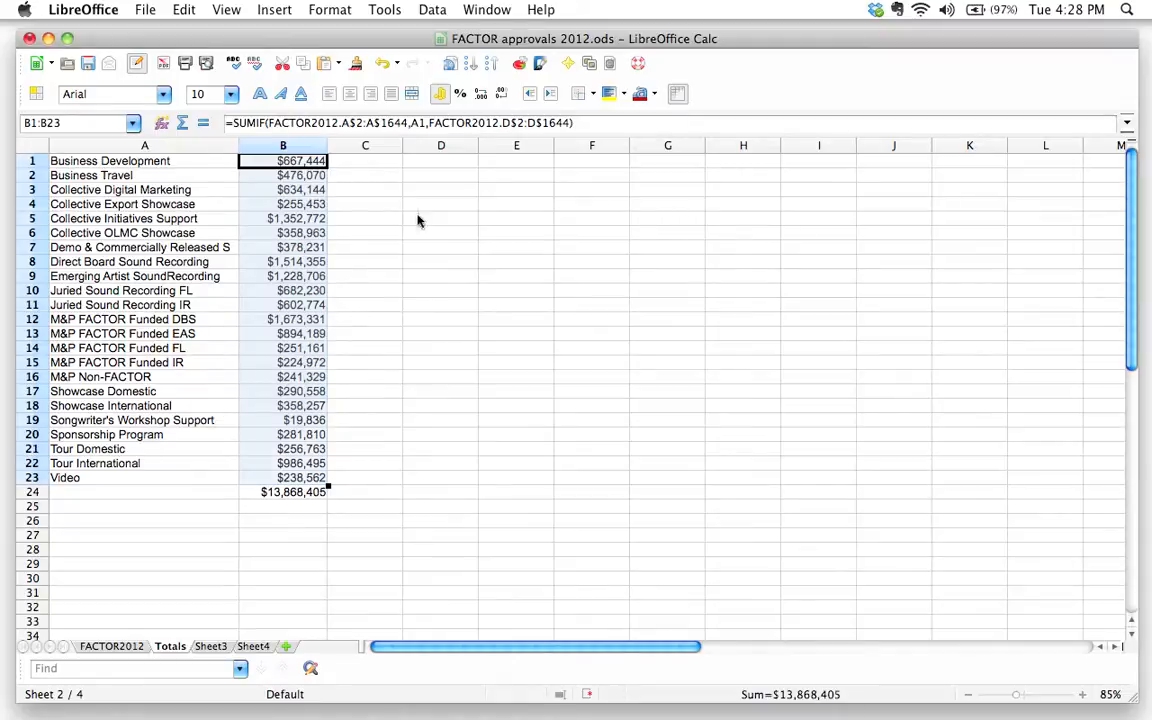
pyautogui.click(283, 175)
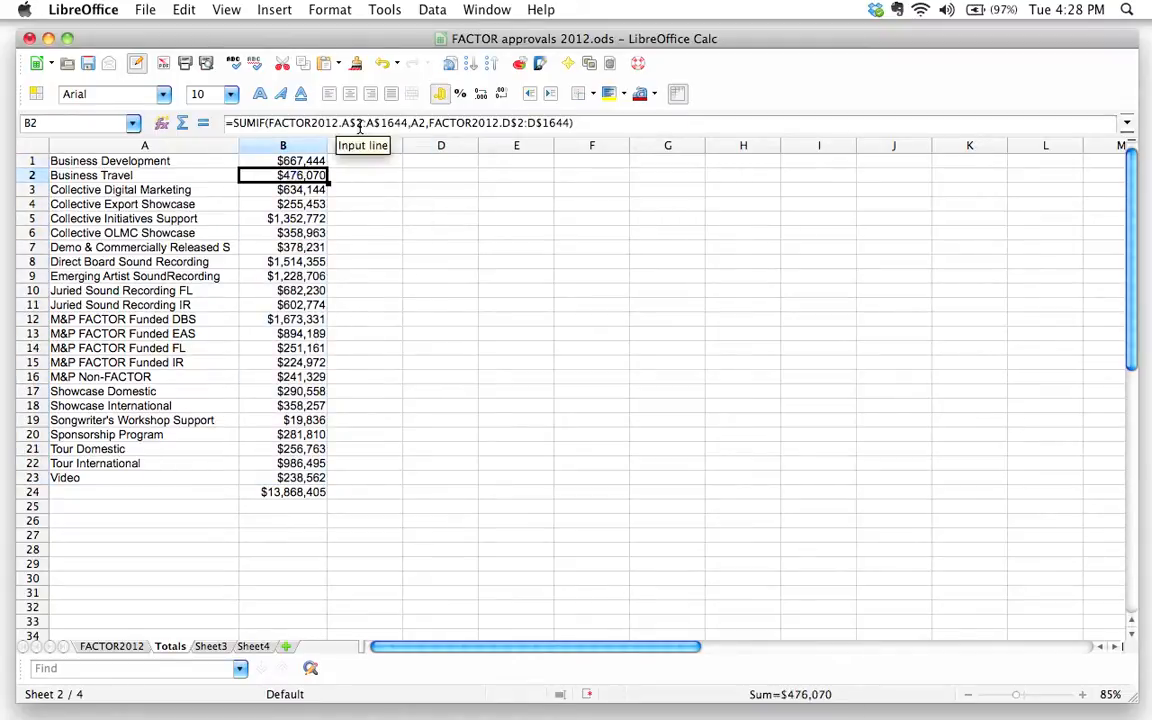
pyautogui.click(283, 232)
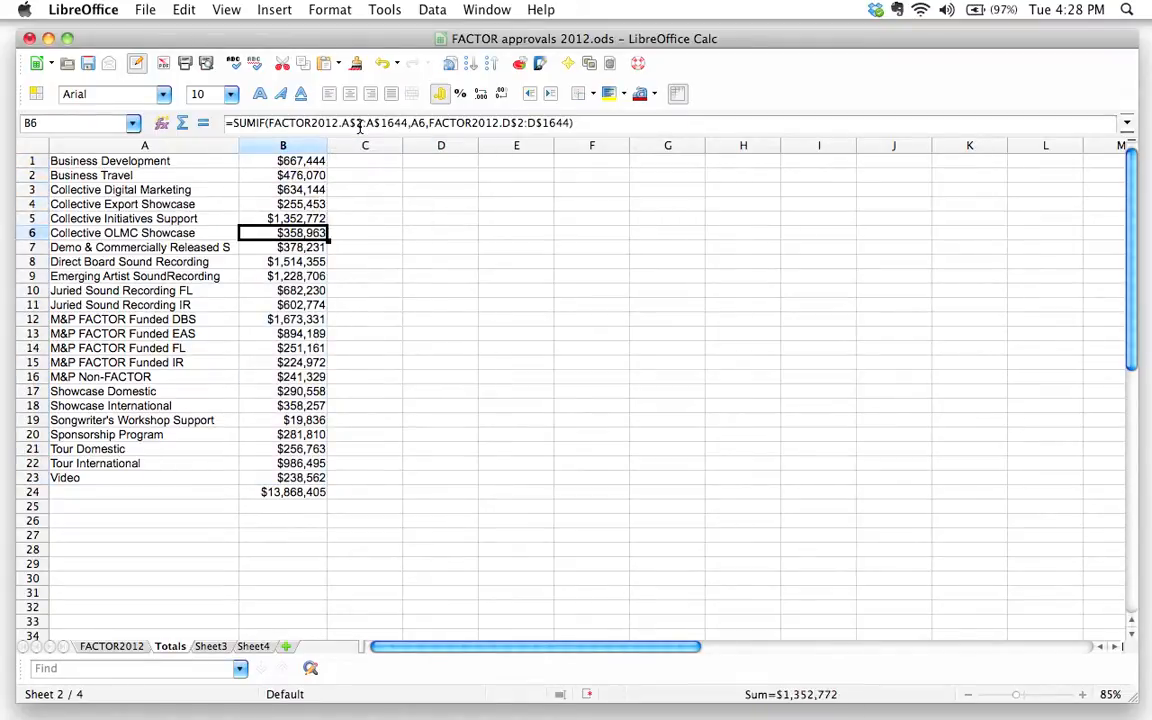
pyautogui.moveTo(420, 123)
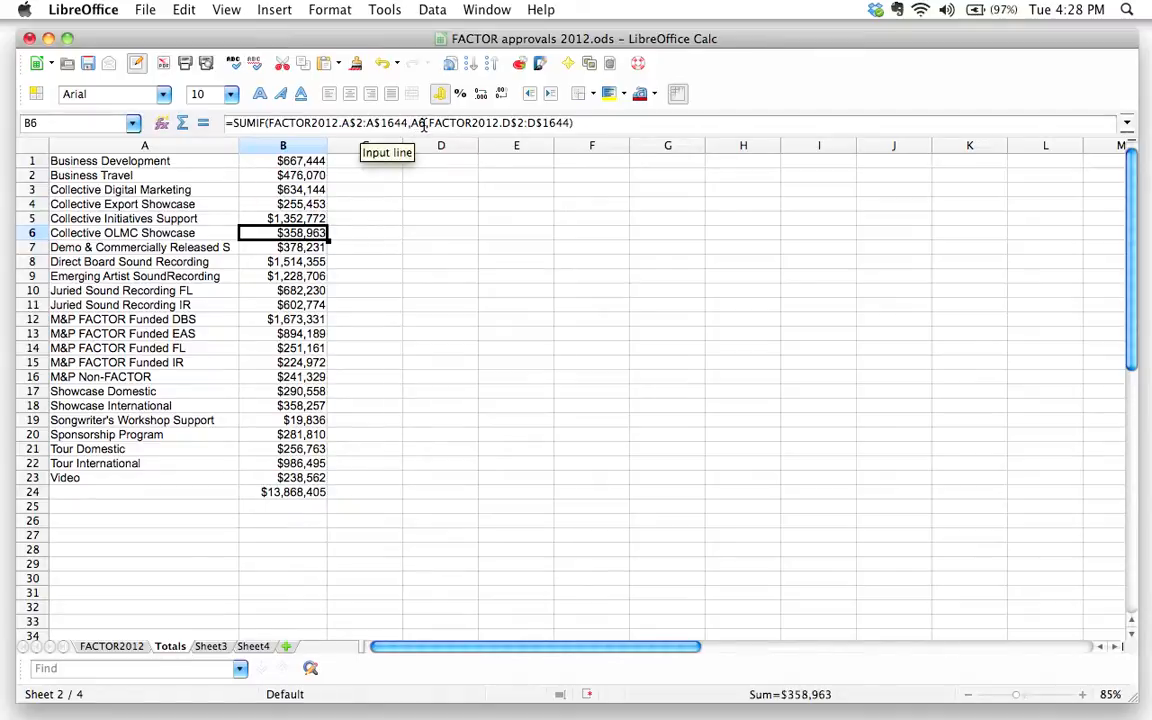
pyautogui.click(283, 290)
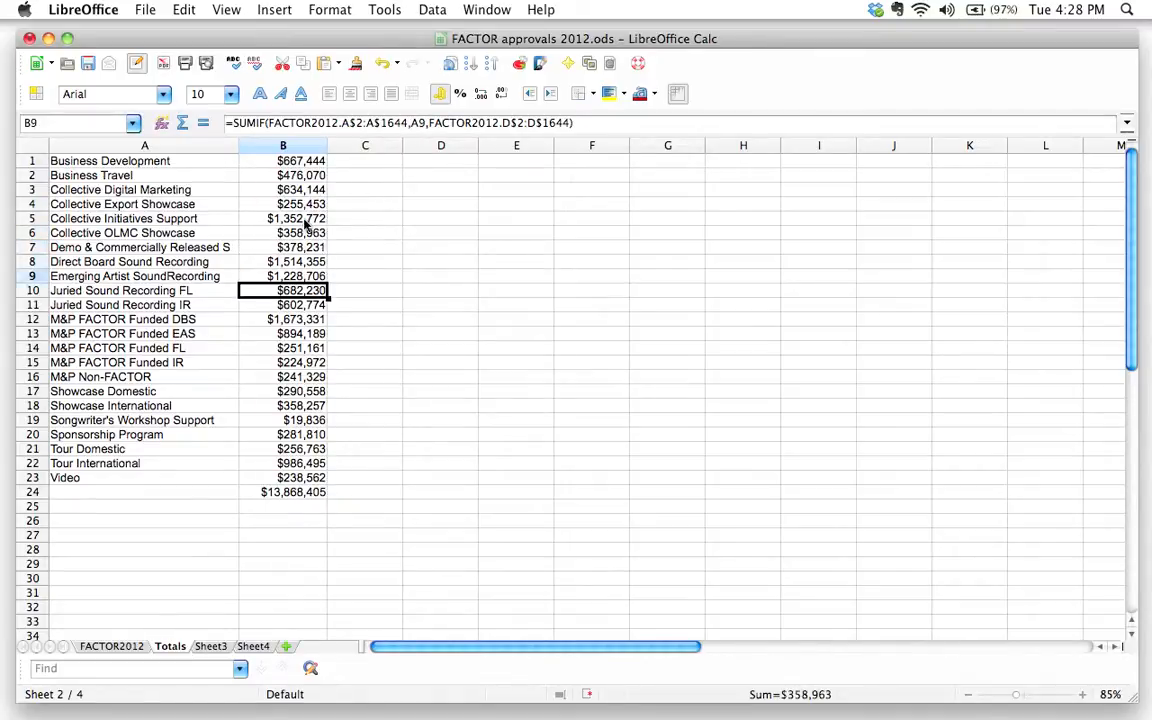
pyautogui.click(282, 362)
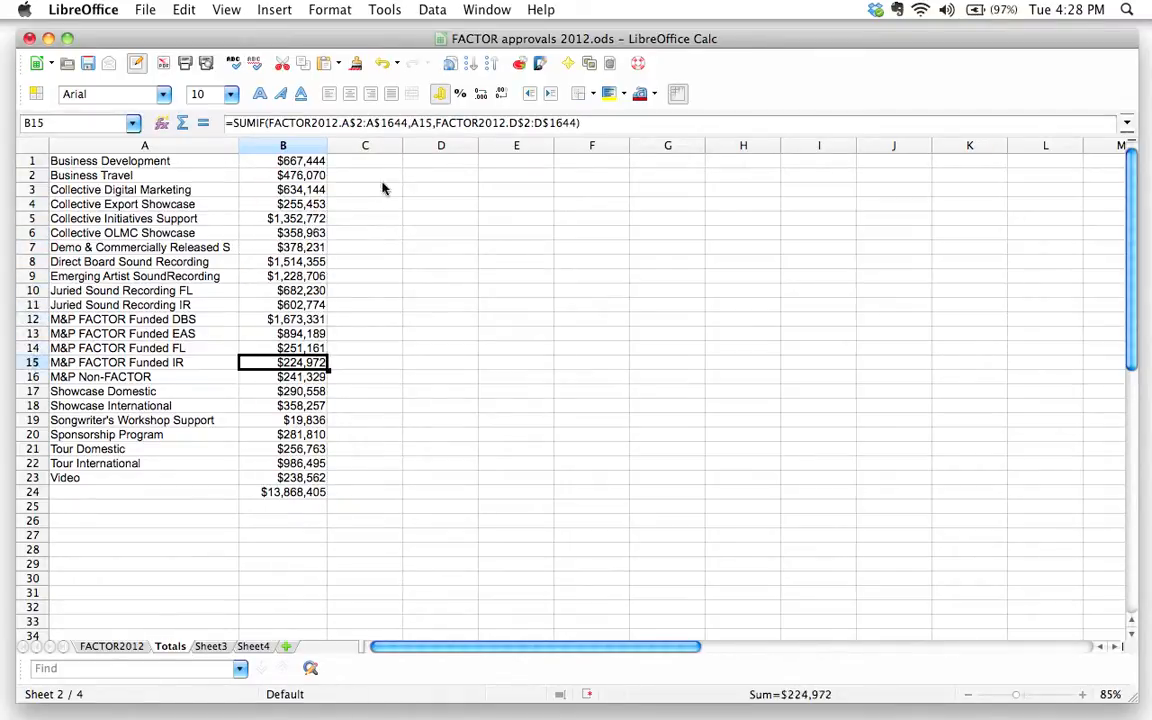
pyautogui.moveTo(378, 133)
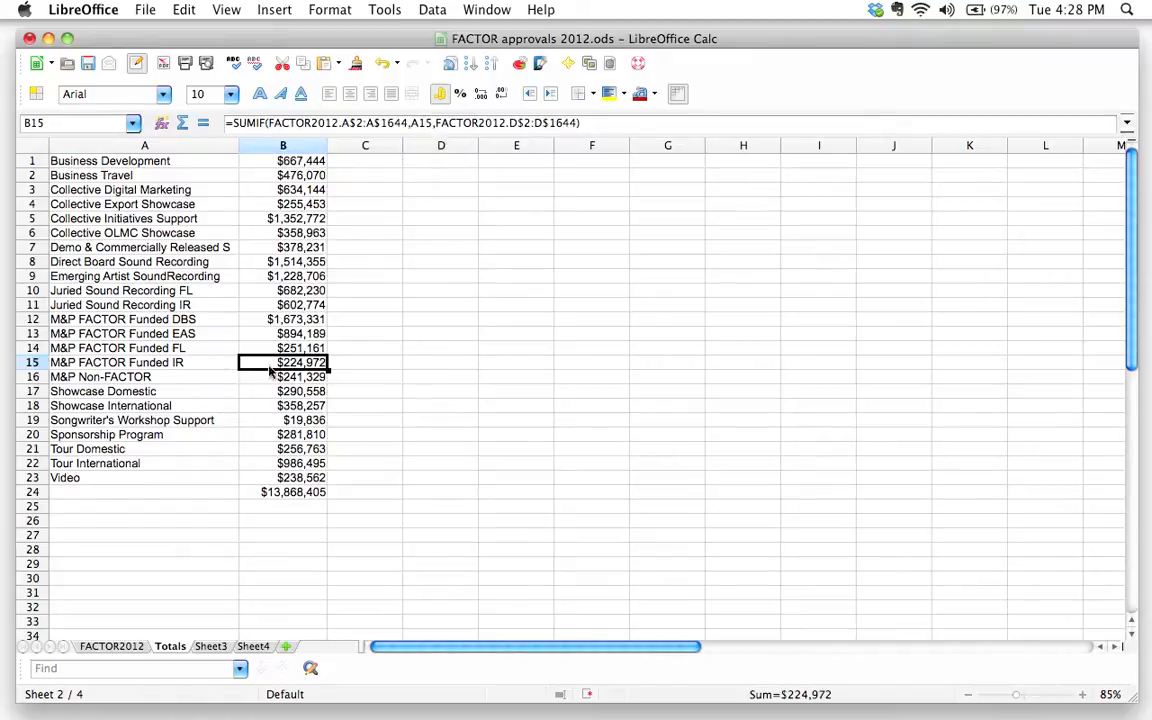
pyautogui.moveTo(175, 368)
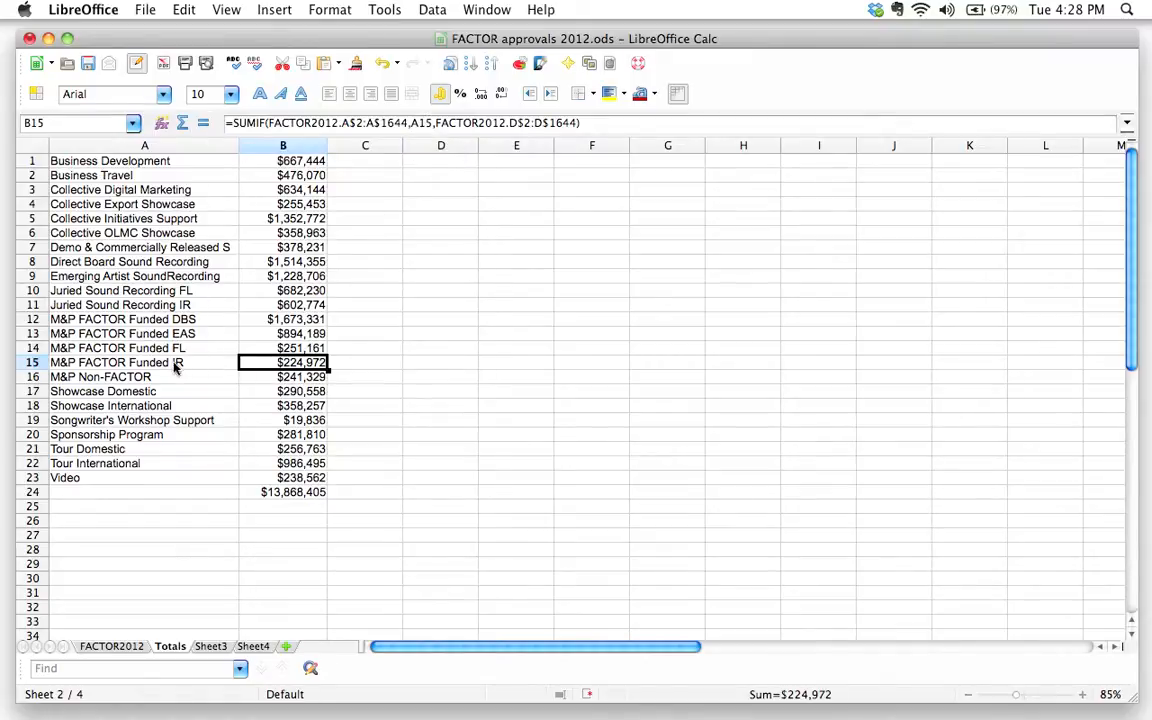
pyautogui.moveTo(454, 293)
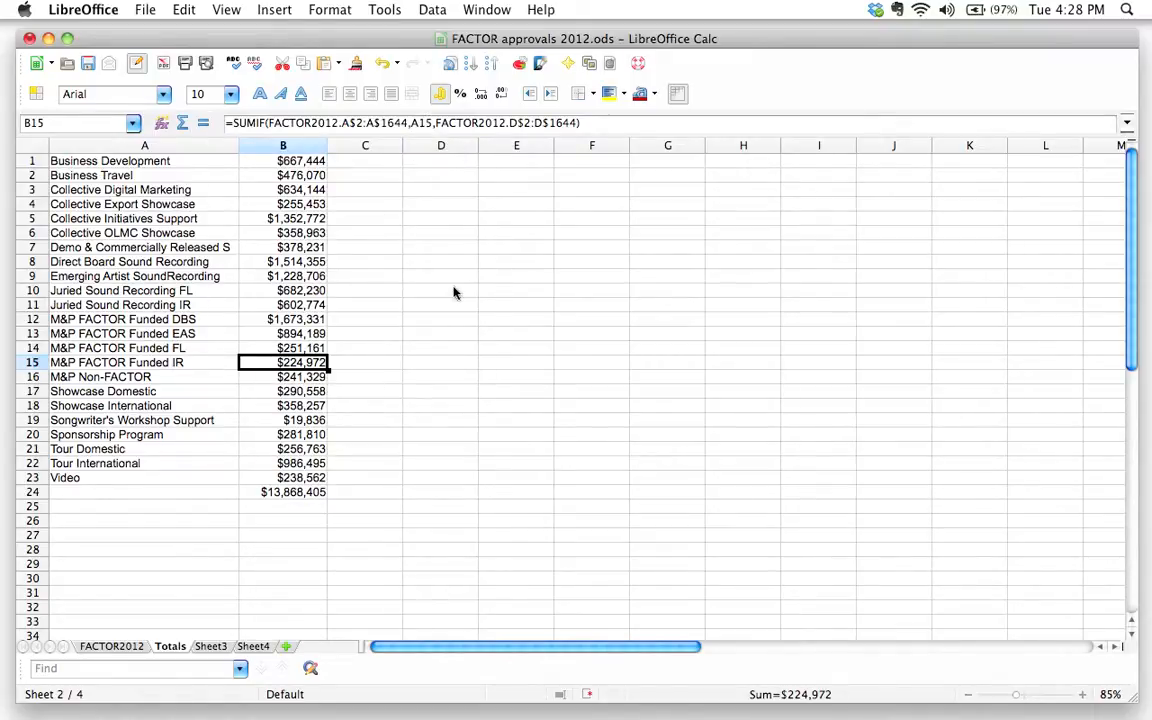
pyautogui.click(283, 491)
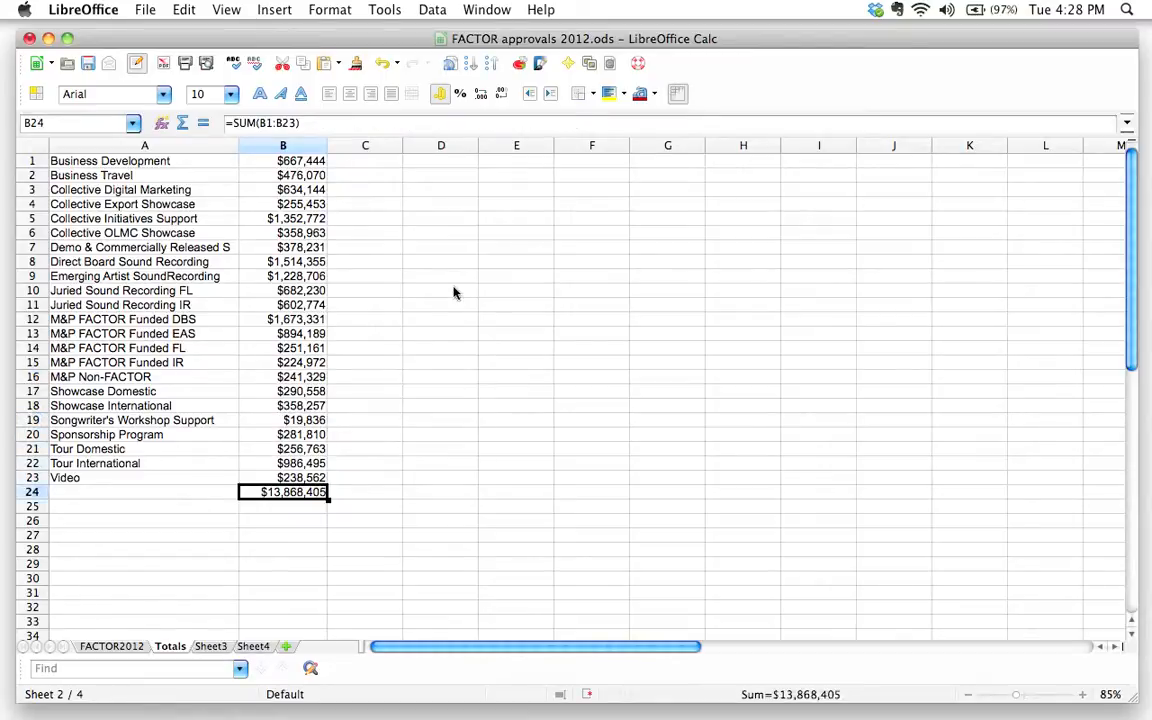
pyautogui.moveTo(274, 518)
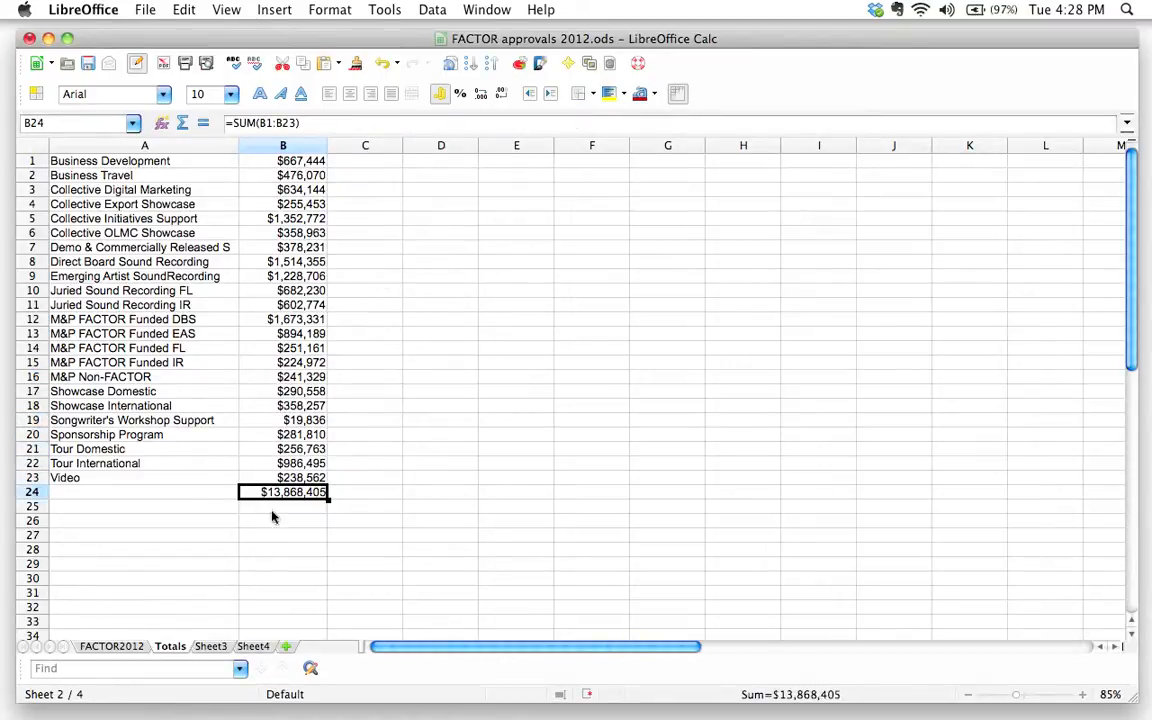
pyautogui.moveTo(262, 628)
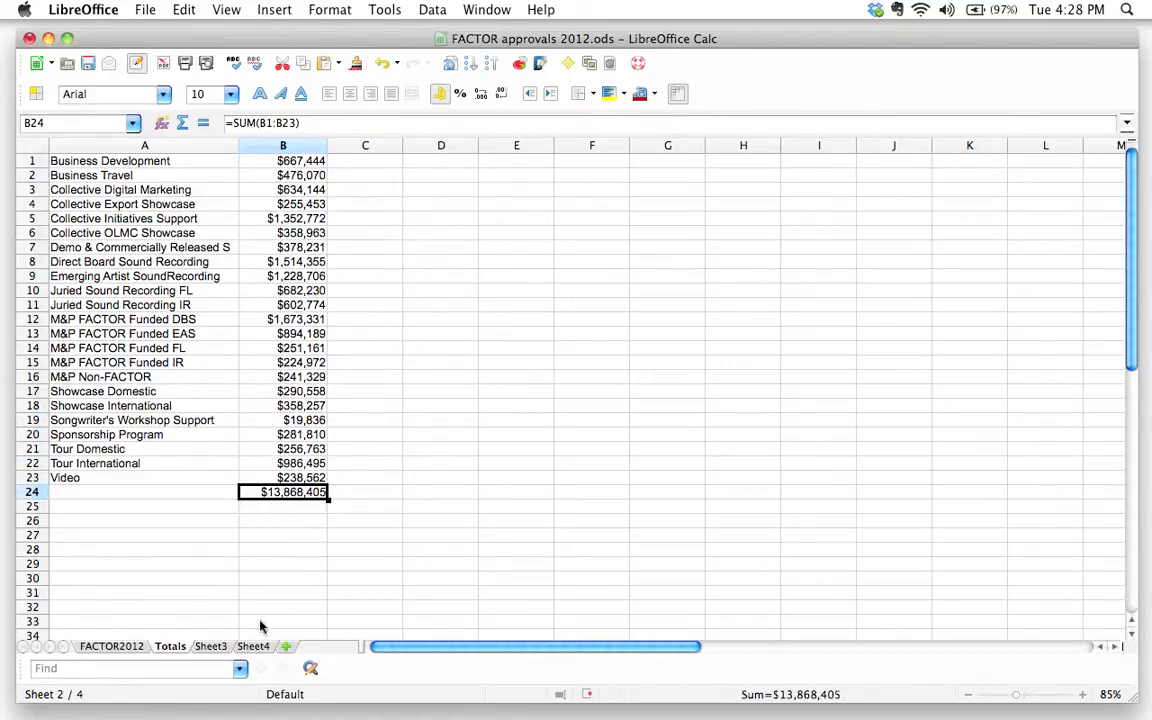
pyautogui.moveTo(285, 498)
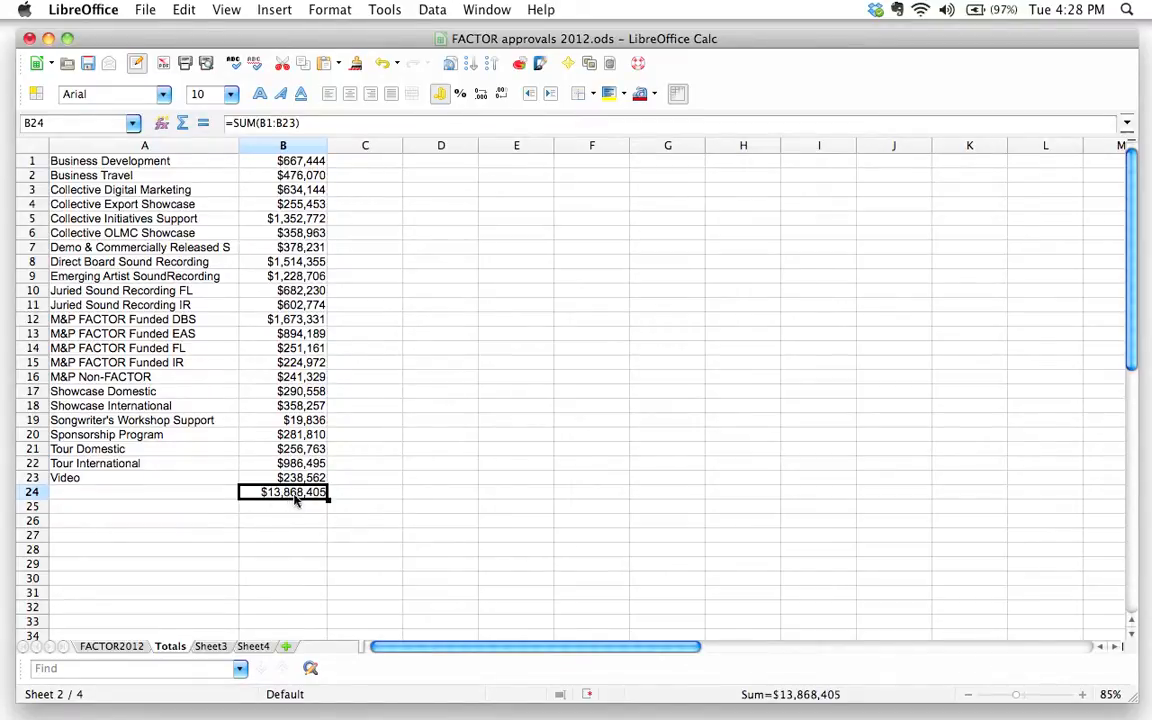
pyautogui.moveTo(325, 500)
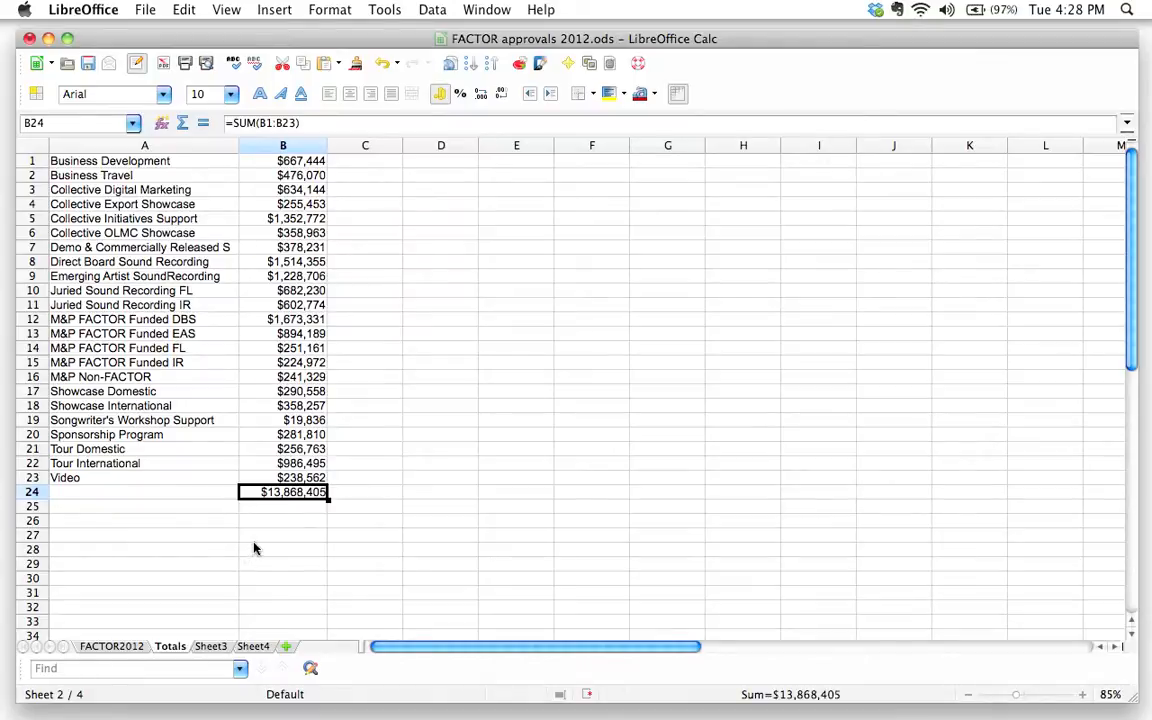
pyautogui.moveTo(276, 623)
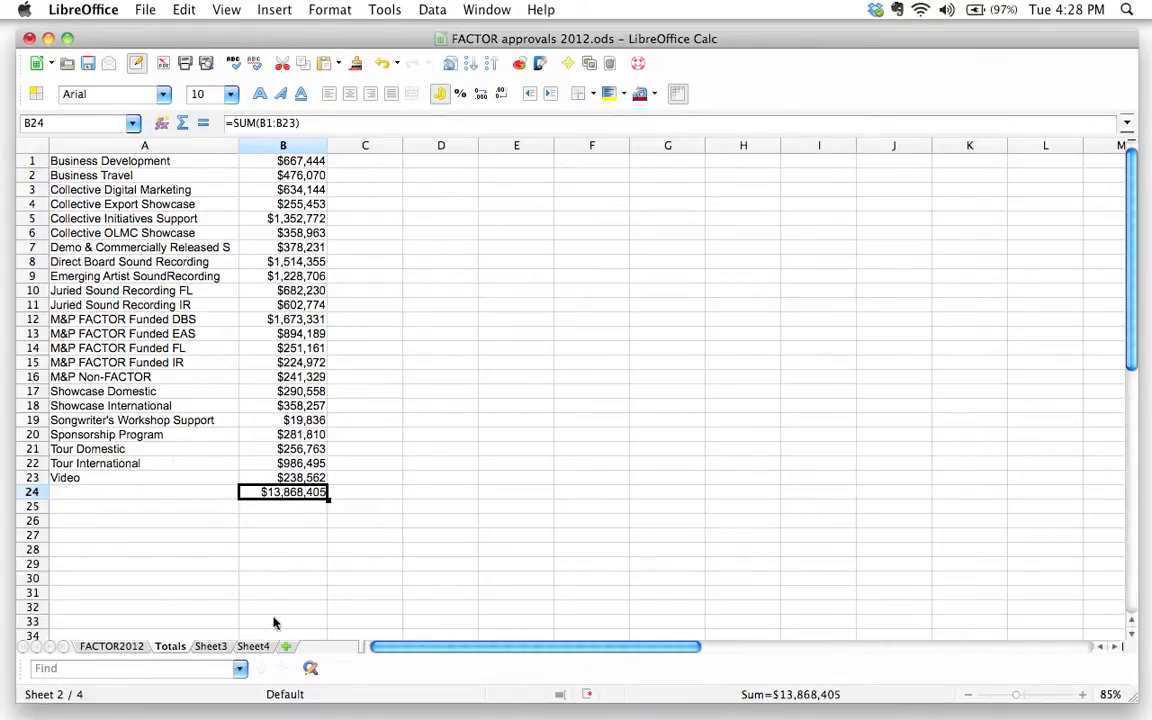
pyautogui.click(283, 362)
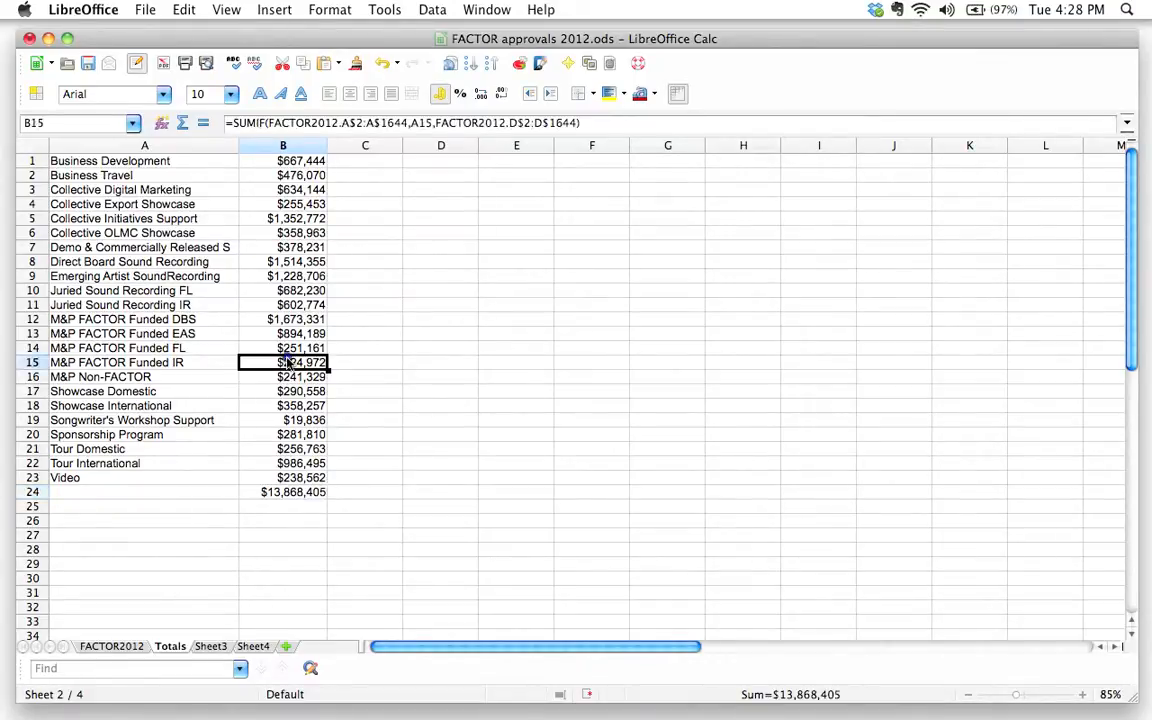
pyautogui.click(300, 362)
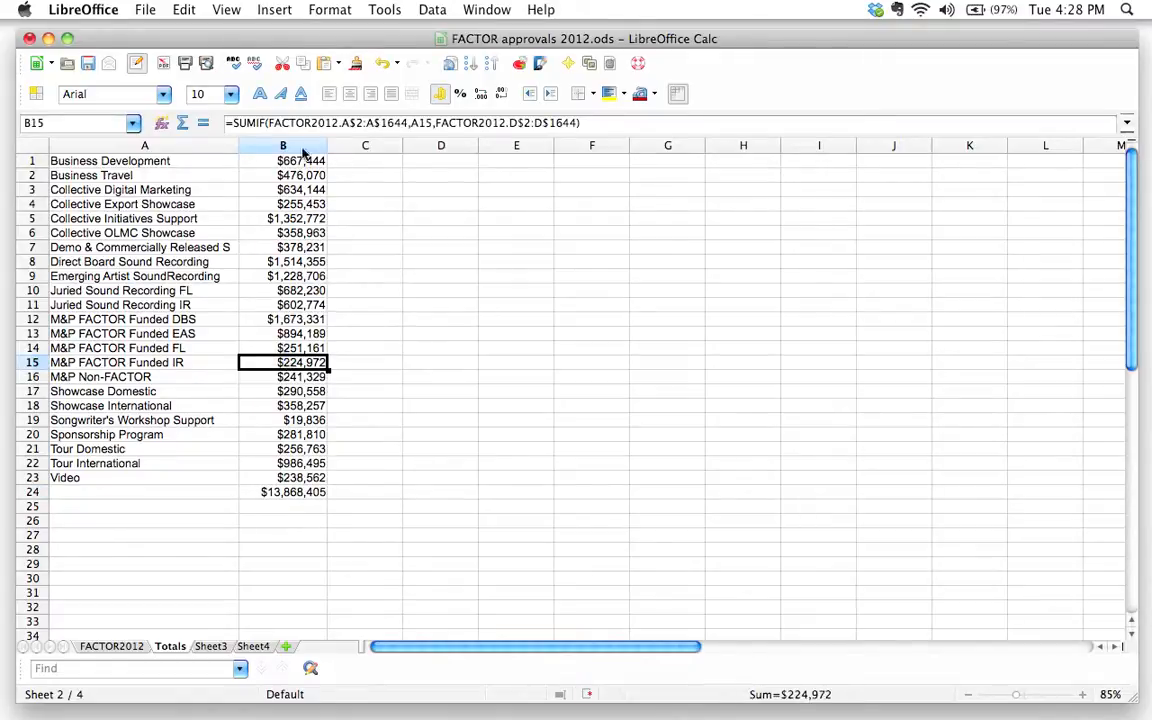
pyautogui.click(283, 160)
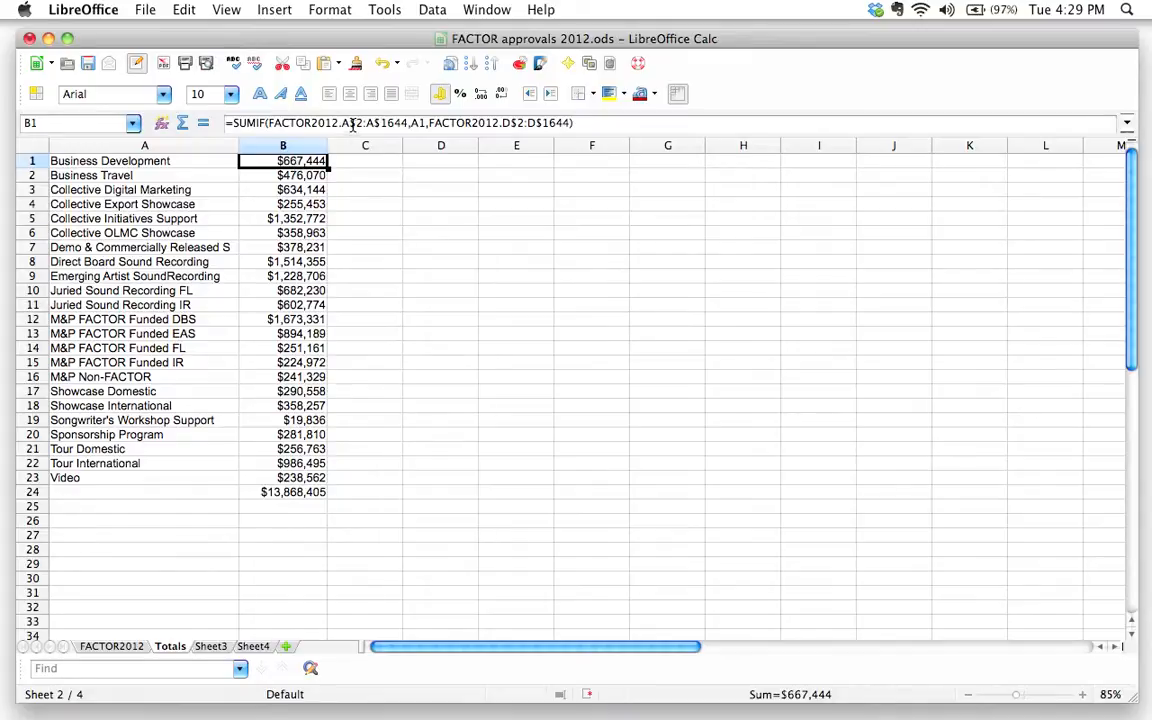
pyautogui.moveTo(346, 262)
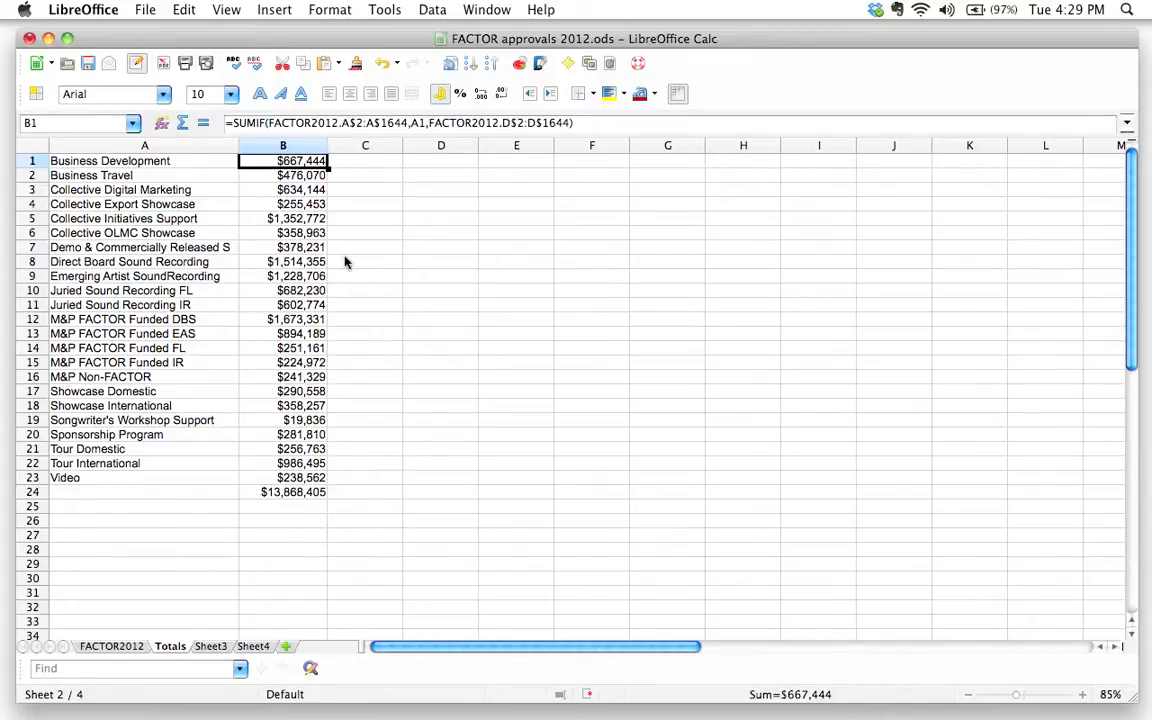
pyautogui.moveTo(362, 259)
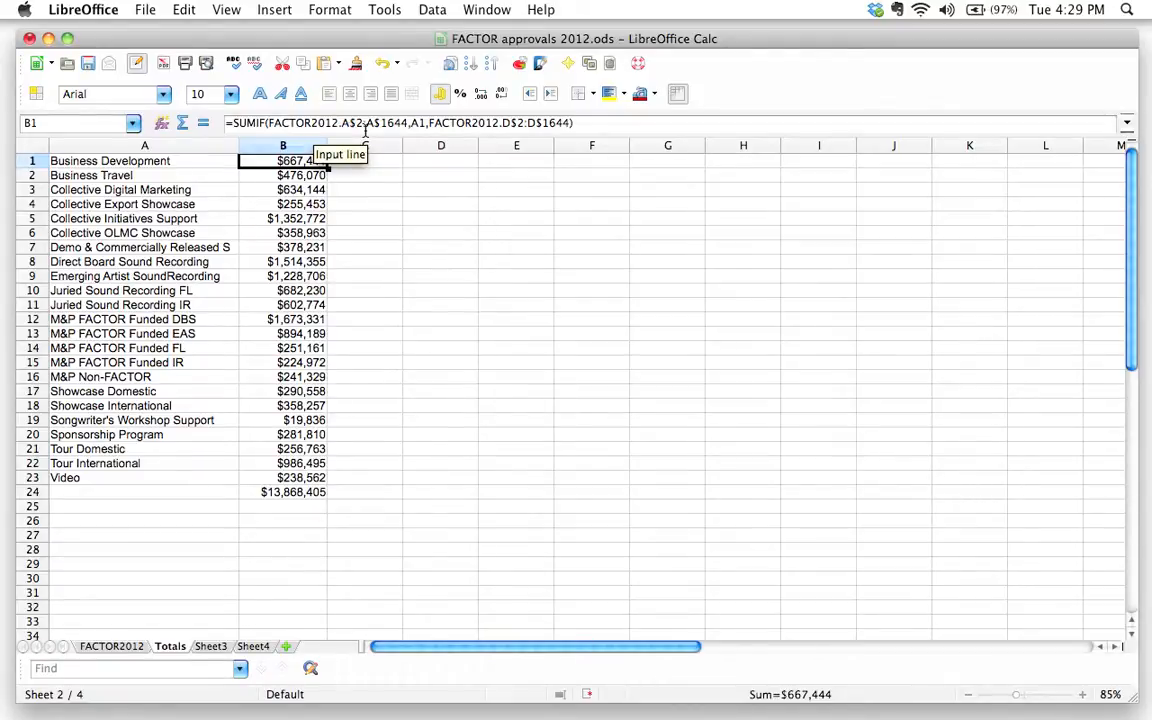
pyautogui.moveTo(581, 123)
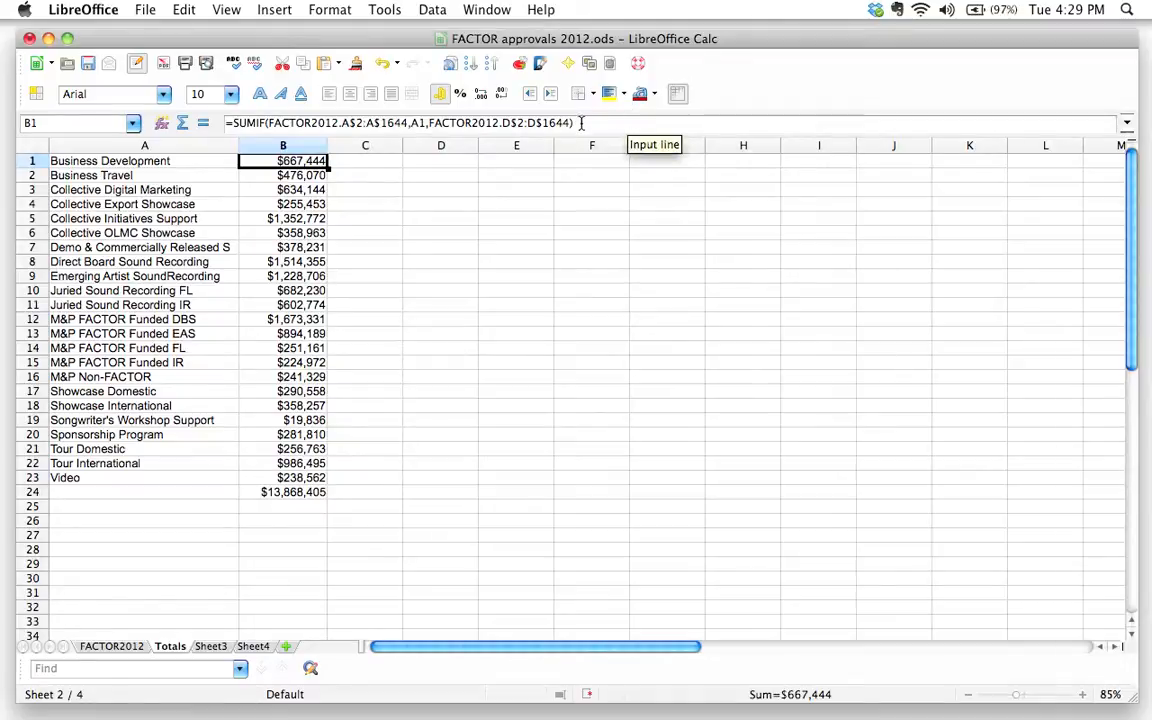
pyautogui.moveTo(518, 404)
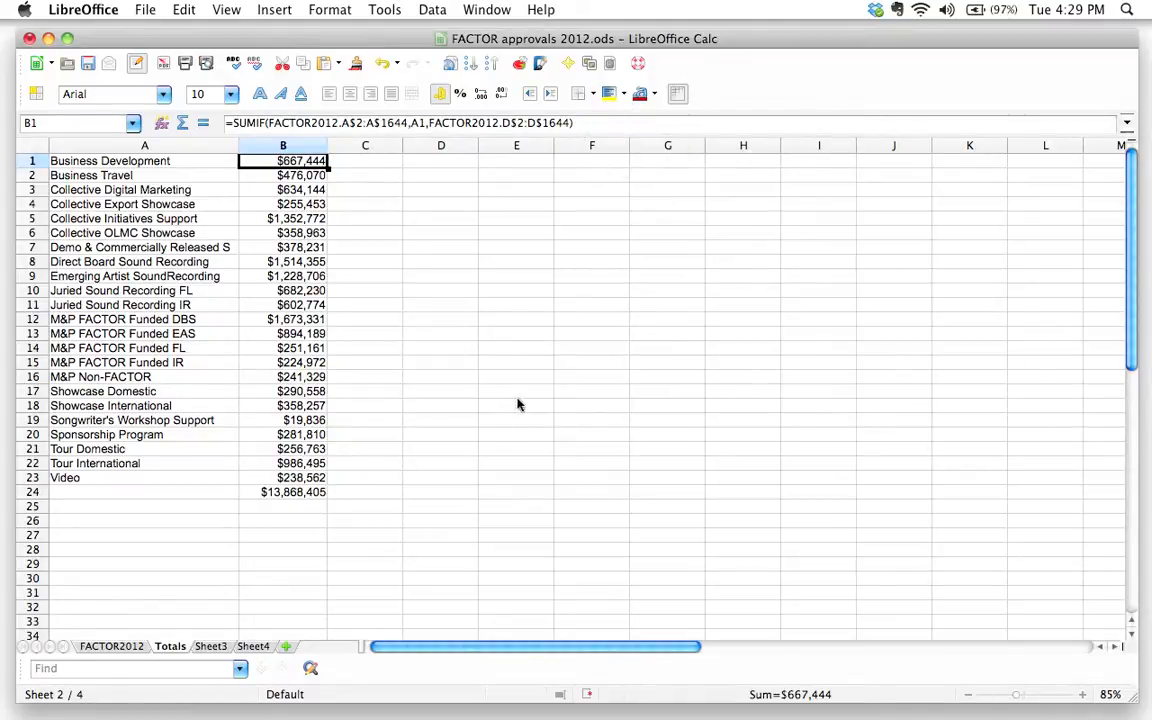